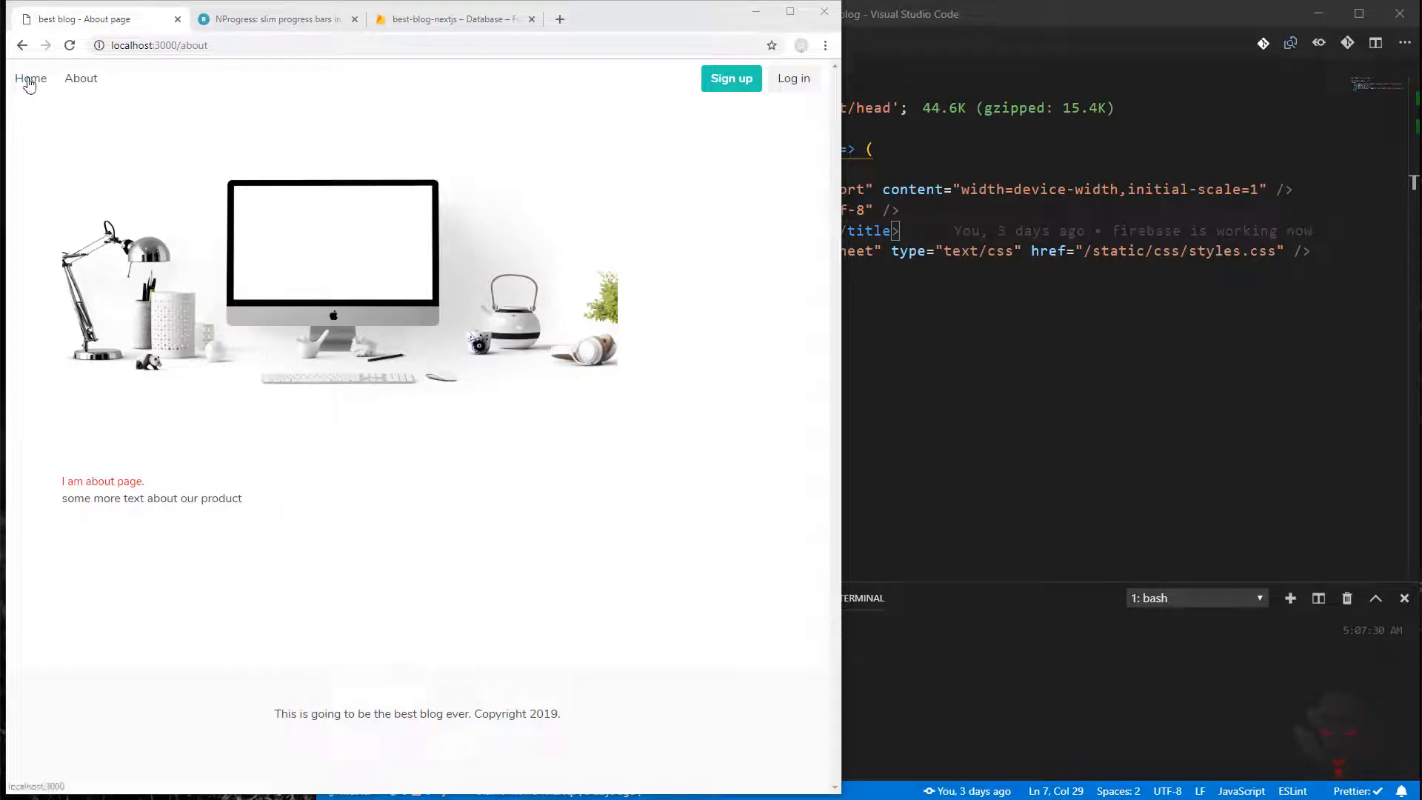
mouse_move(36, 71)
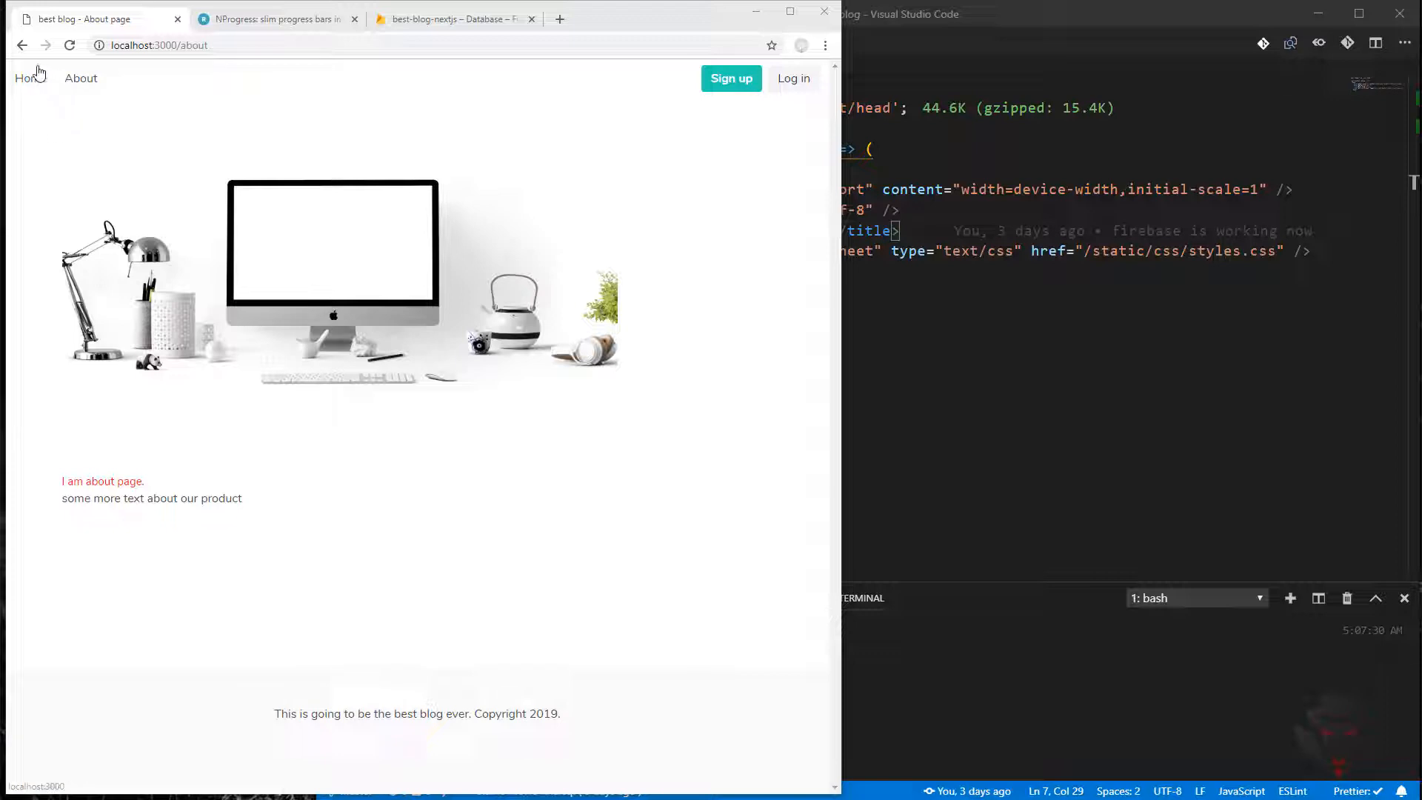
mouse_move(180, 289)
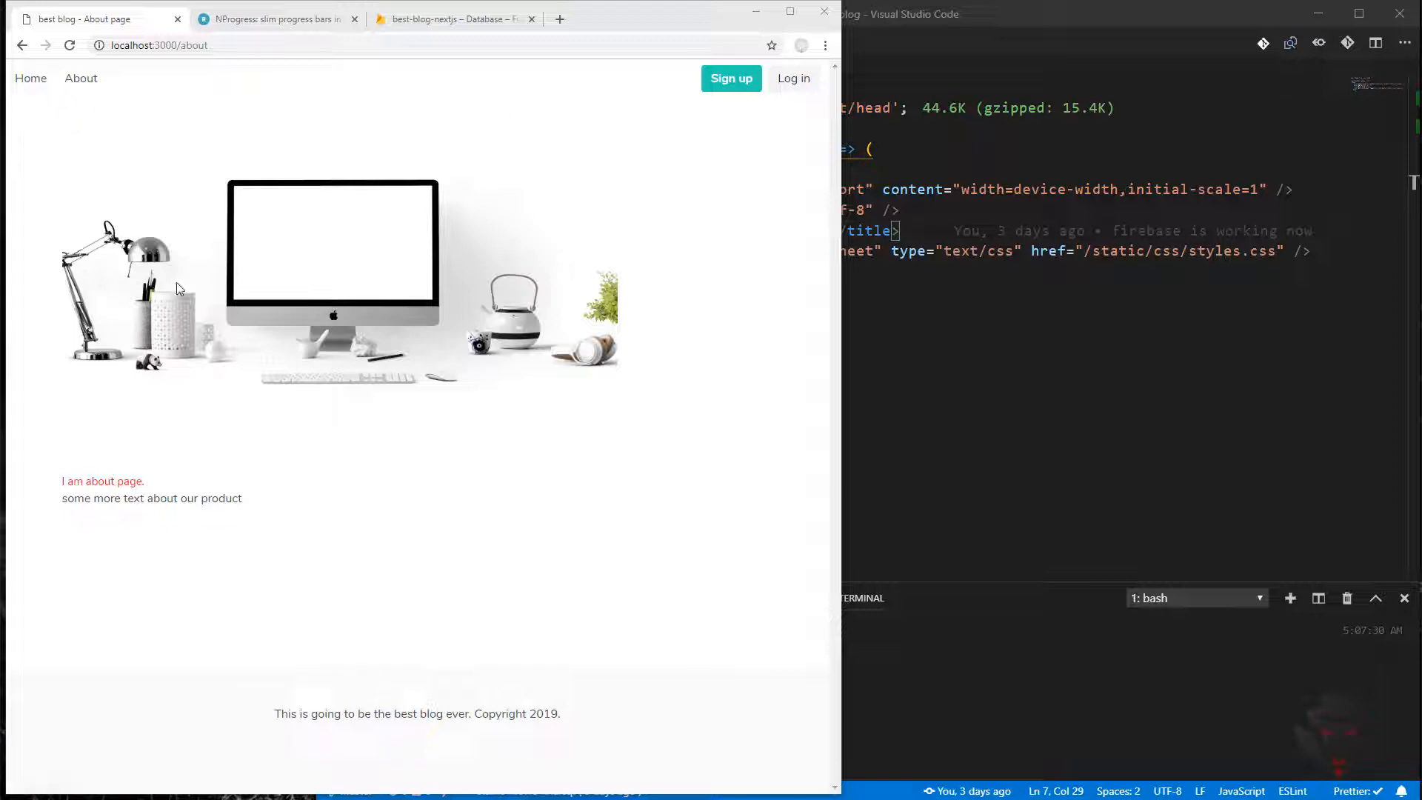
mouse_move(146, 397)
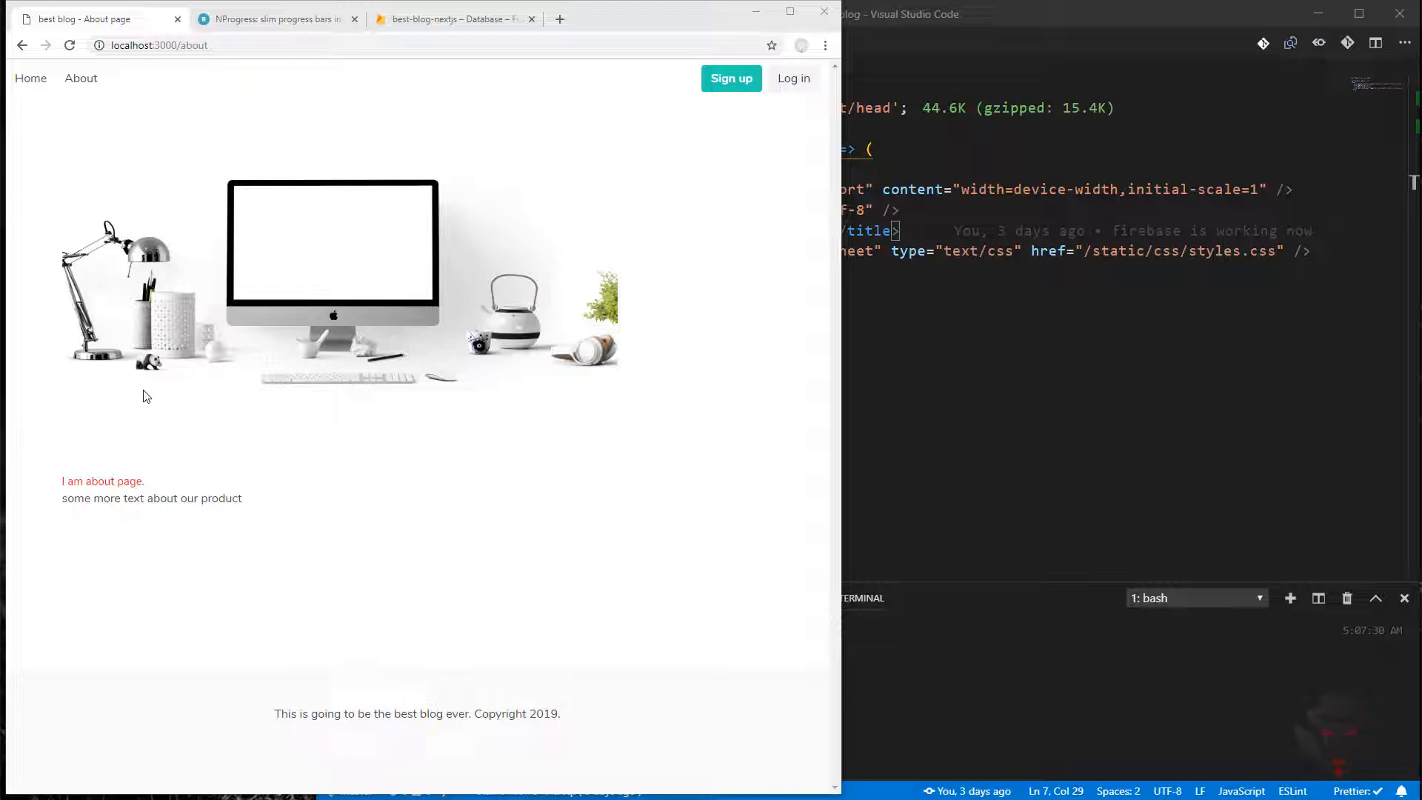
mouse_move(229, 75)
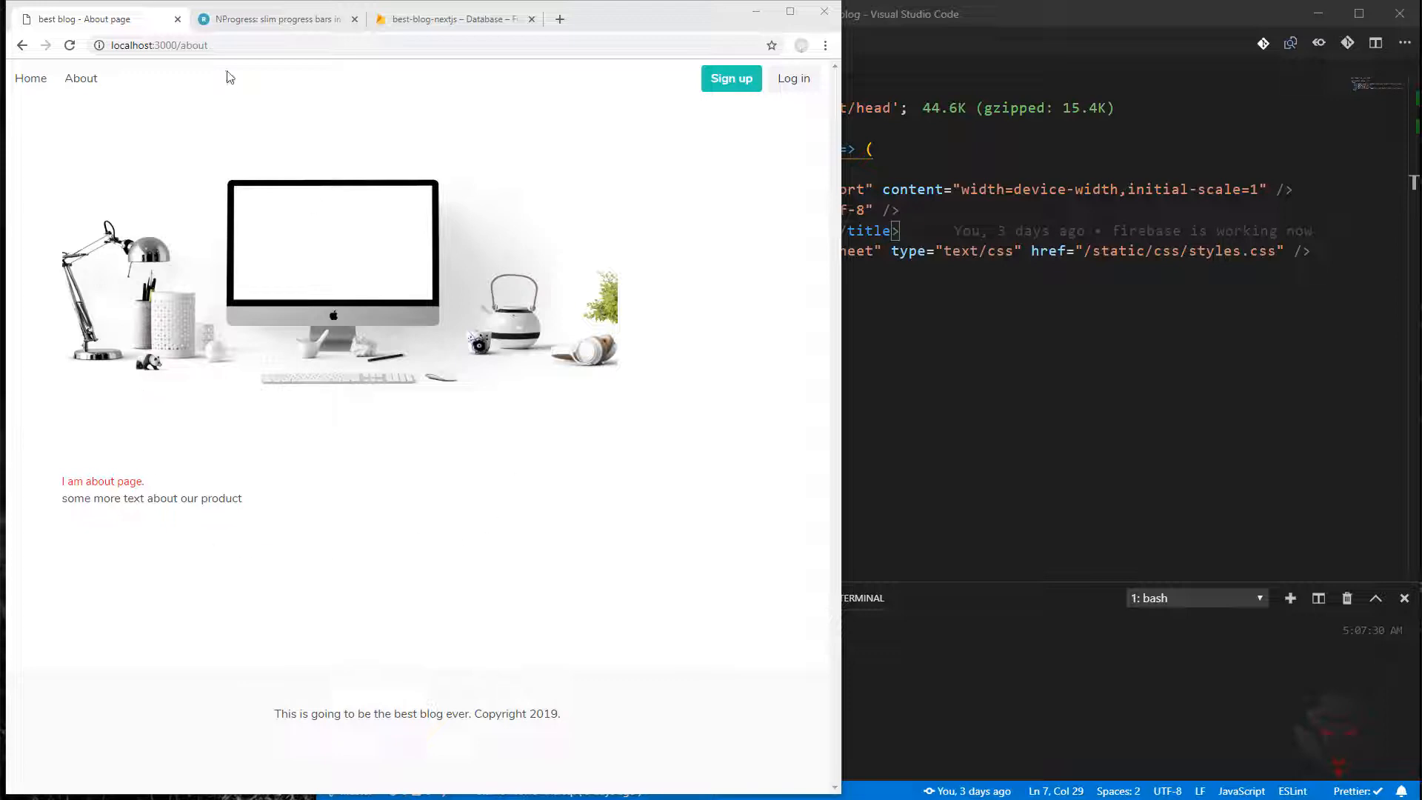
Bring the NProgress.js documentation page to the front in Chrome
click(272, 18)
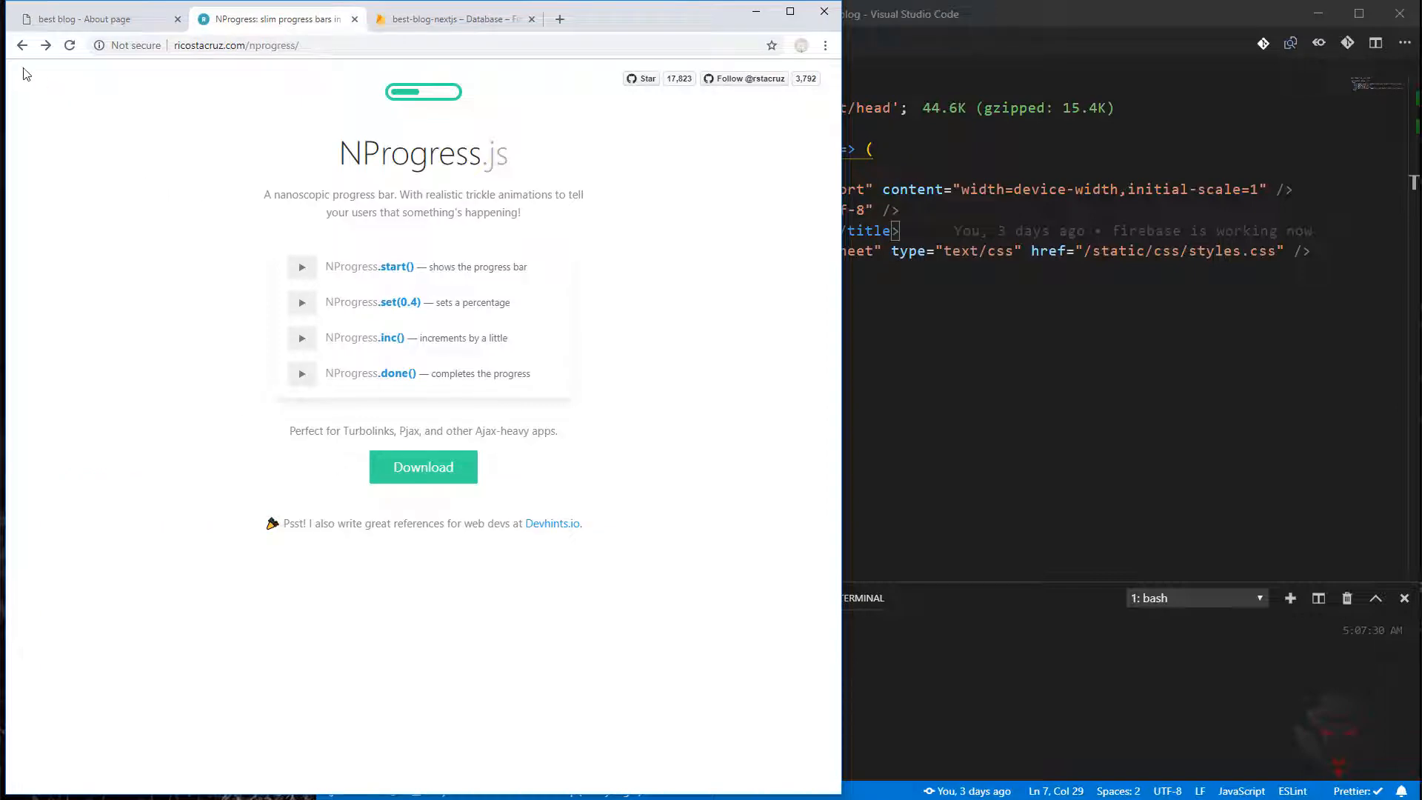
mouse_move(361, 88)
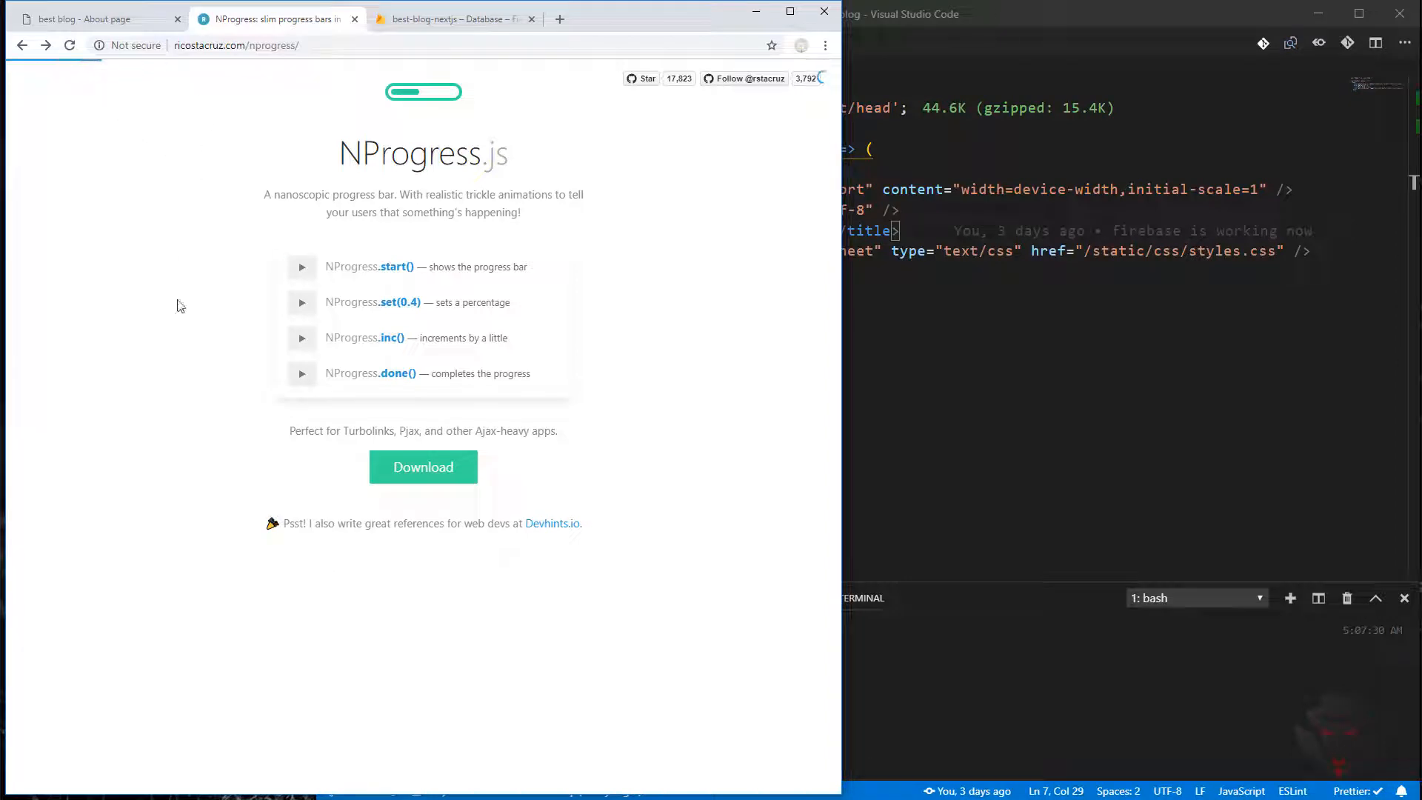
mouse_move(649, 160)
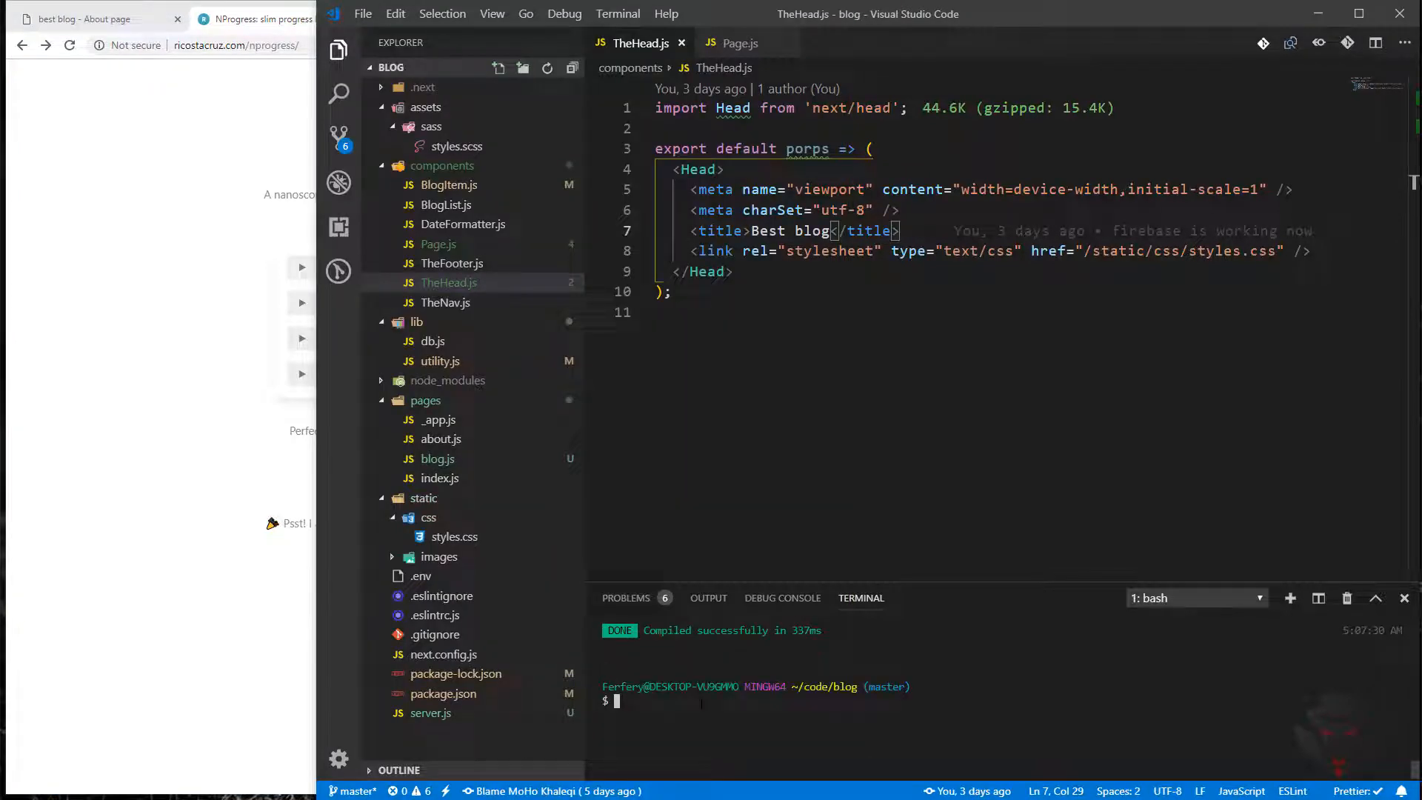
Install nprogress via npm i and open the raw nprogress.css from the GitHub repository
text(npm i)
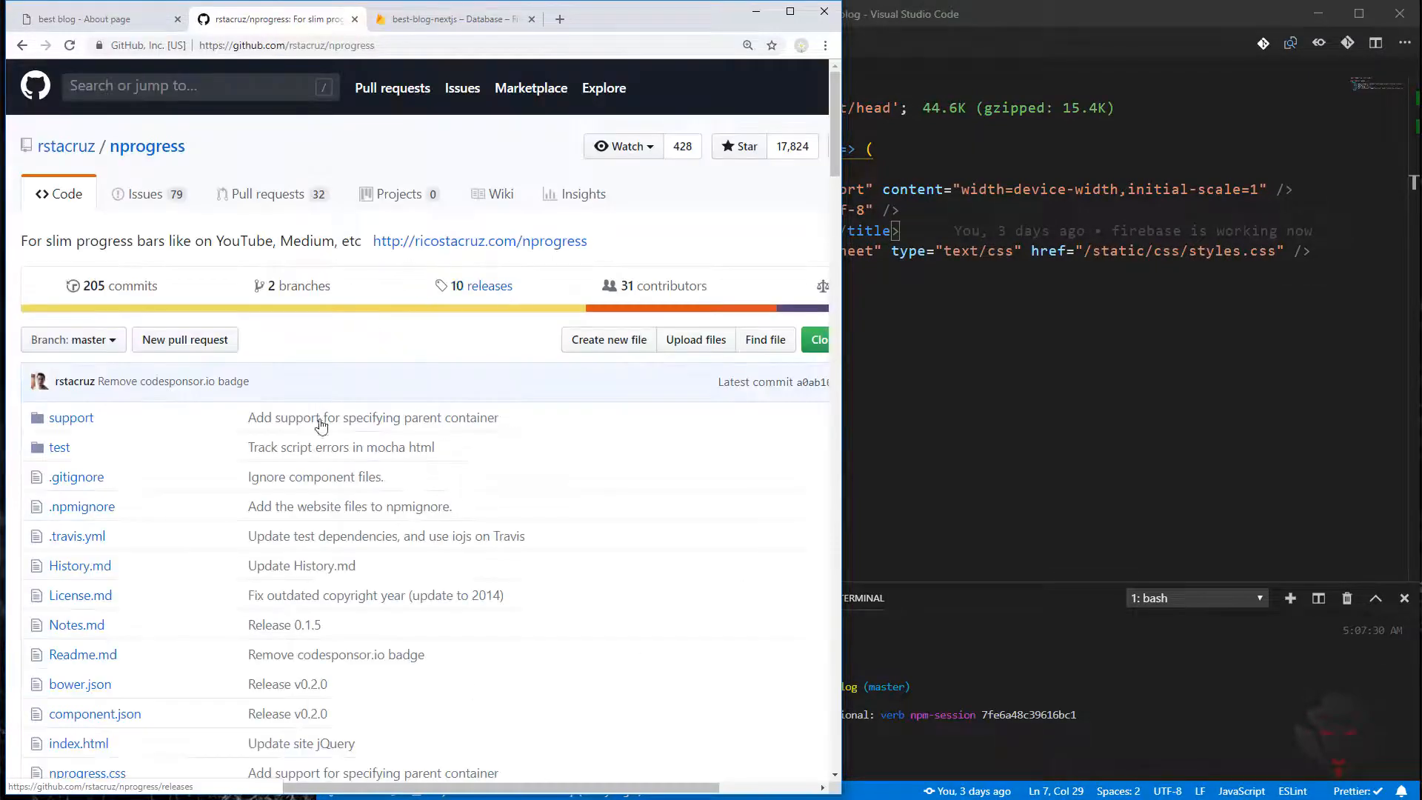
scroll(down, 3)
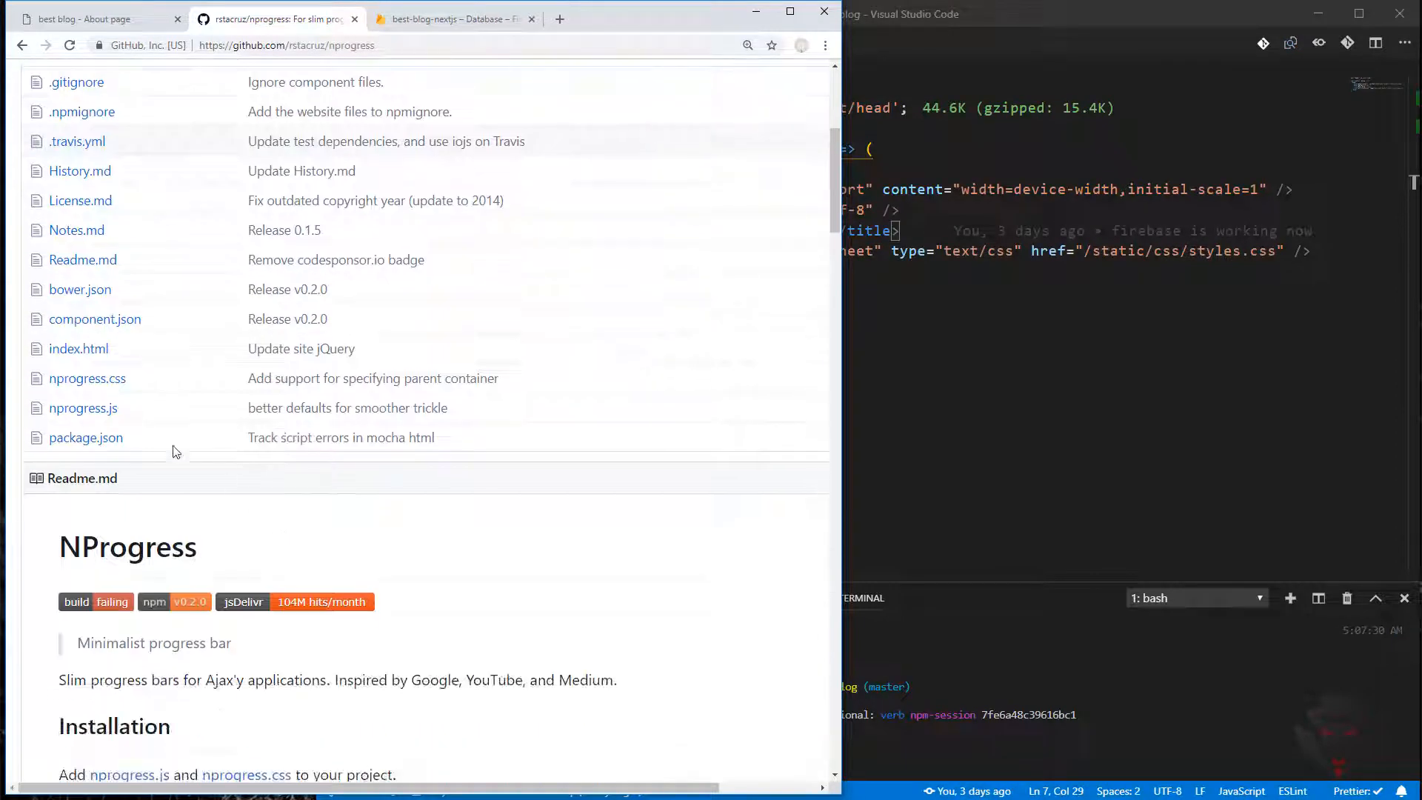
mouse_move(87, 377)
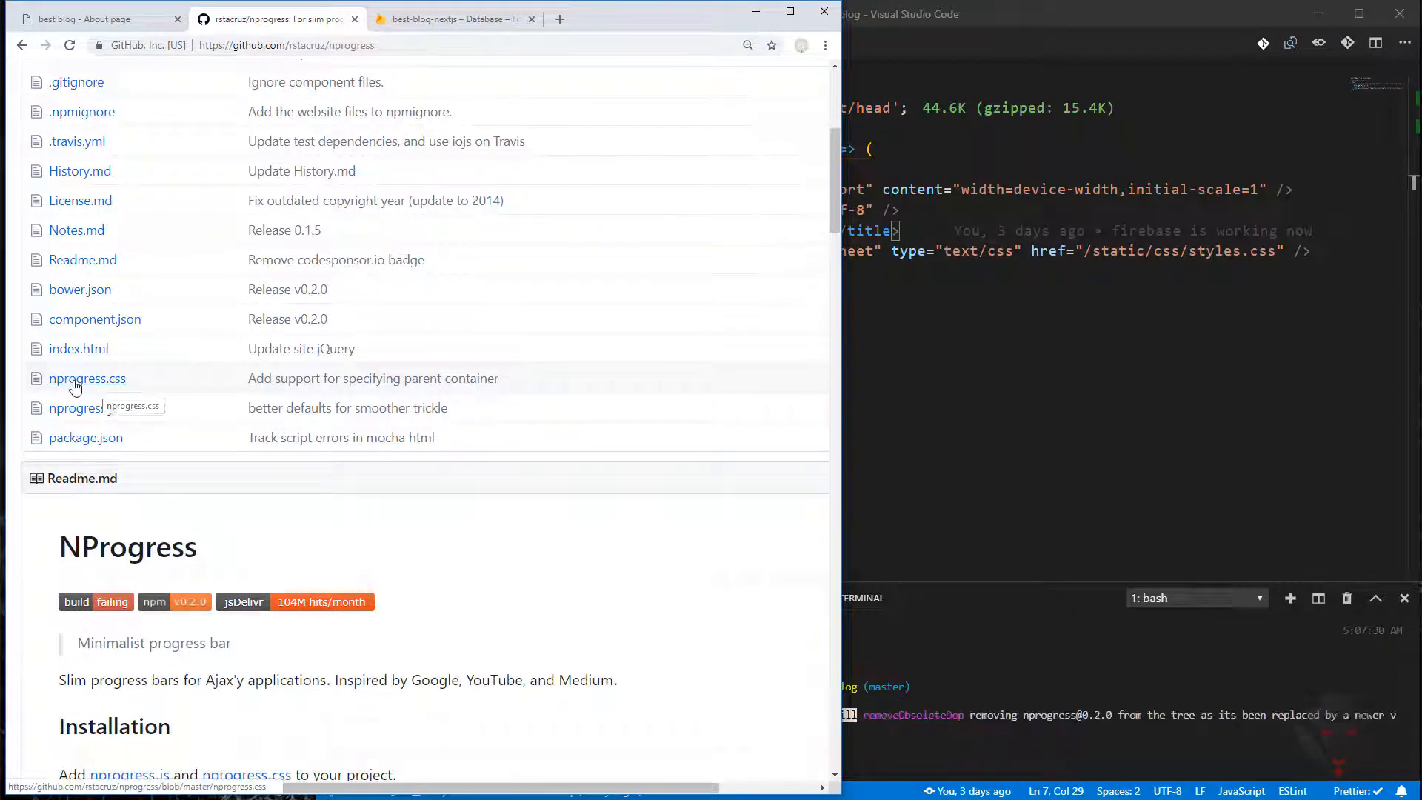
click(86, 378)
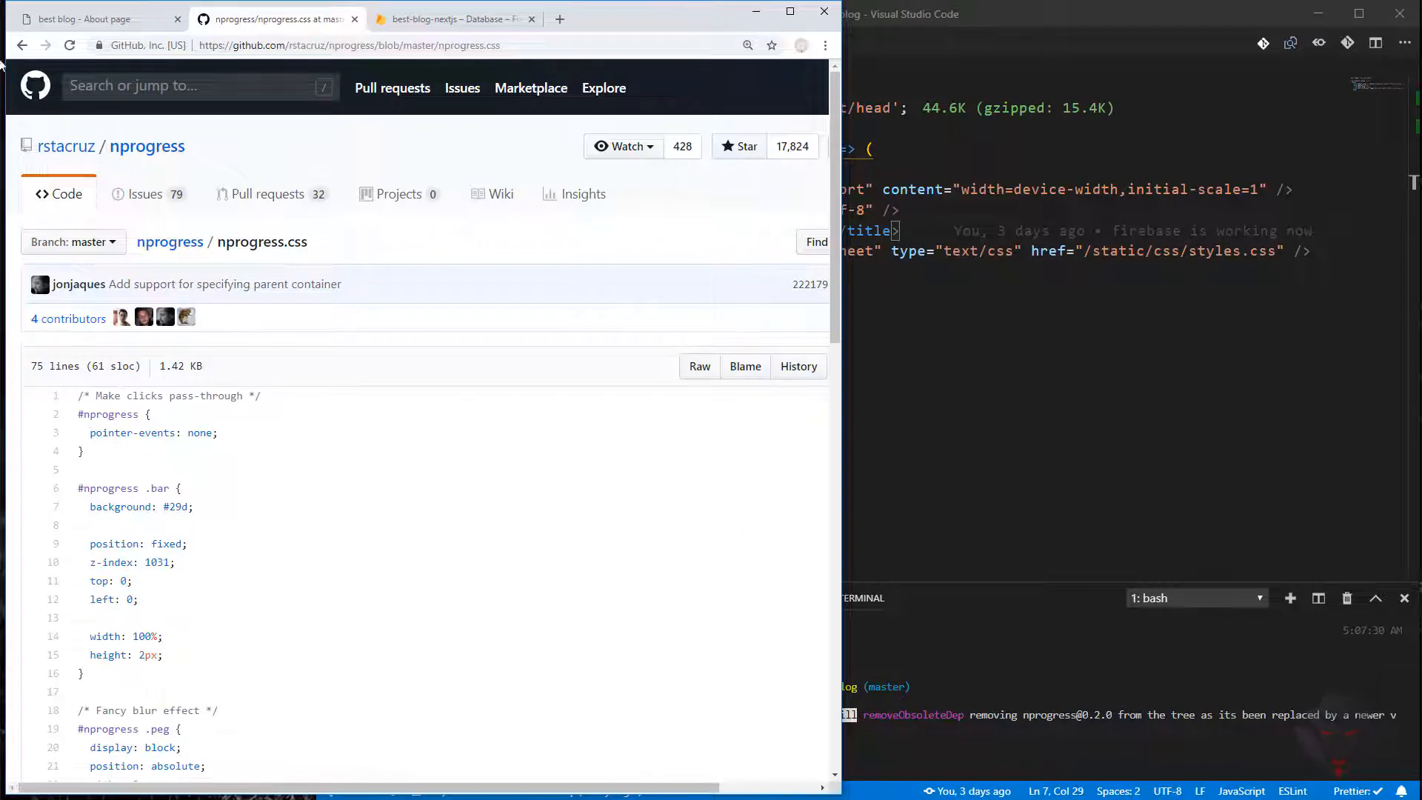
mouse_move(687, 95)
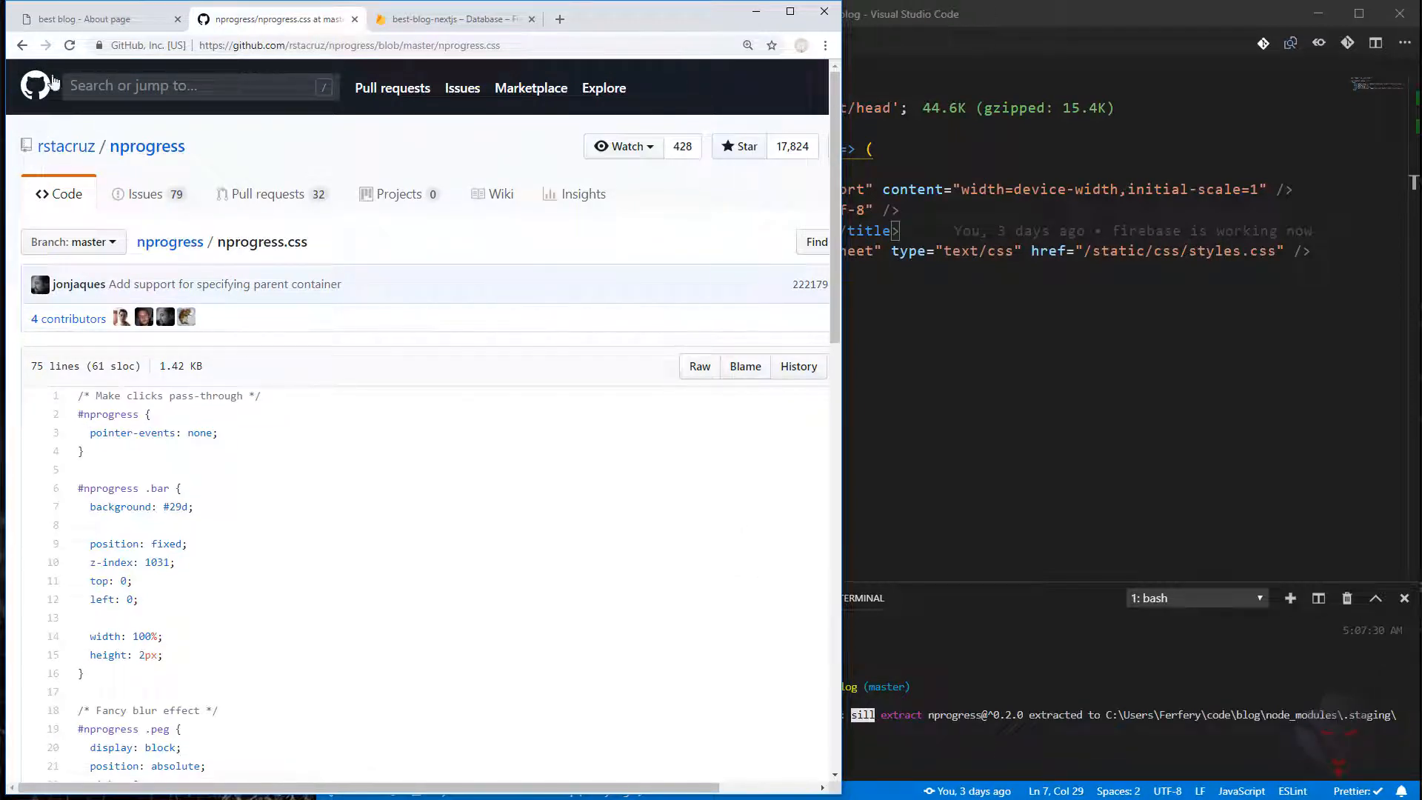
scroll(down, 3)
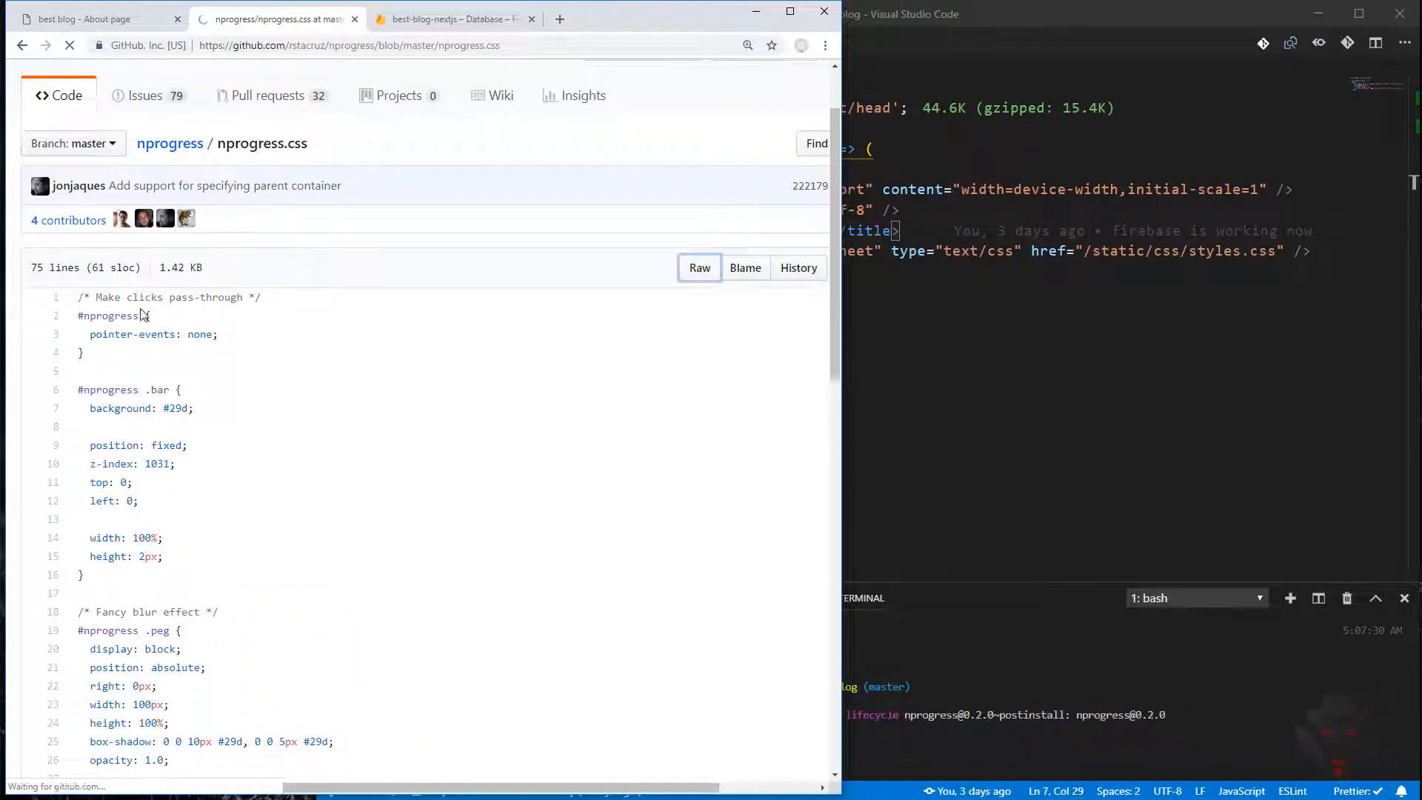
click(698, 268)
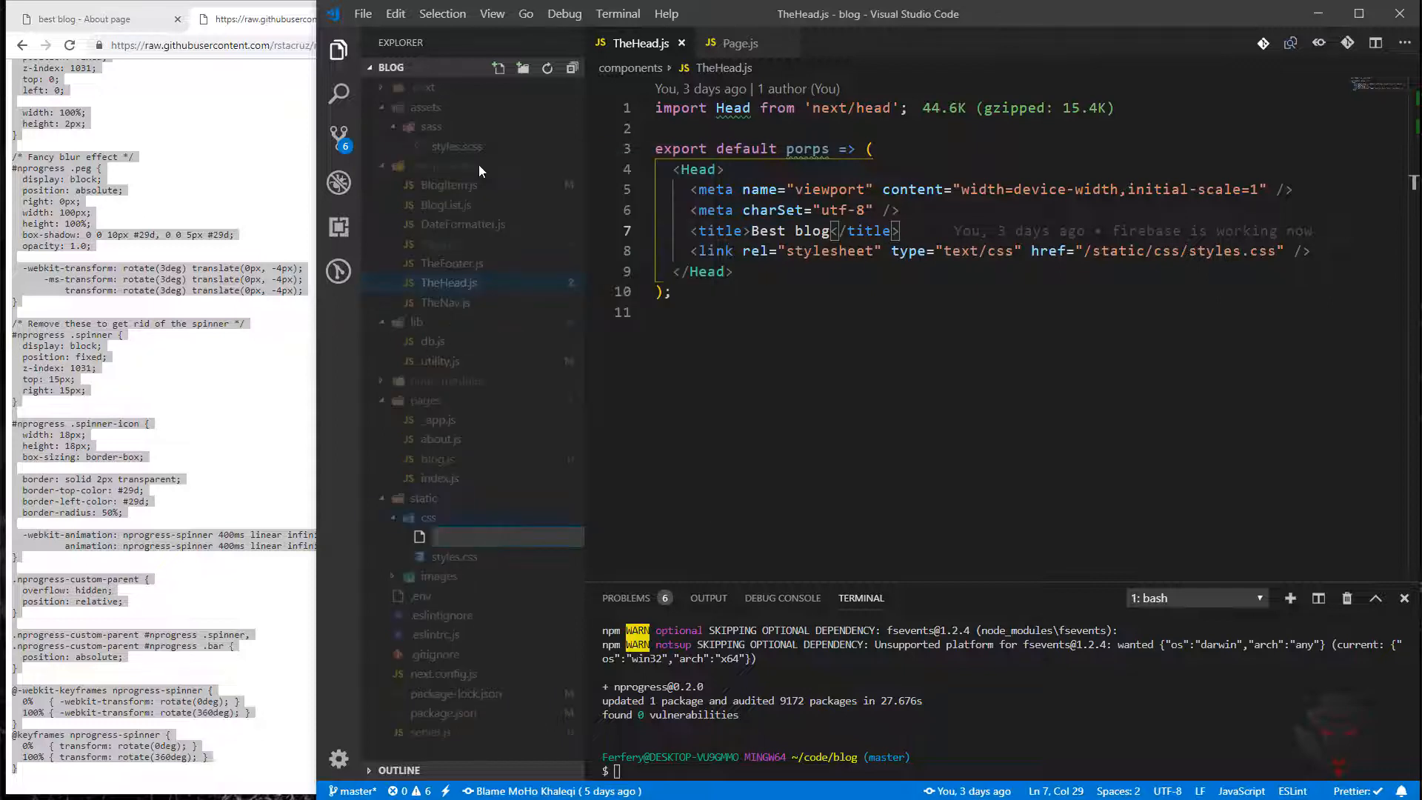
Create nprogress.css under static/css holding the copied NProgress stylesheet rules
text(nprogr)
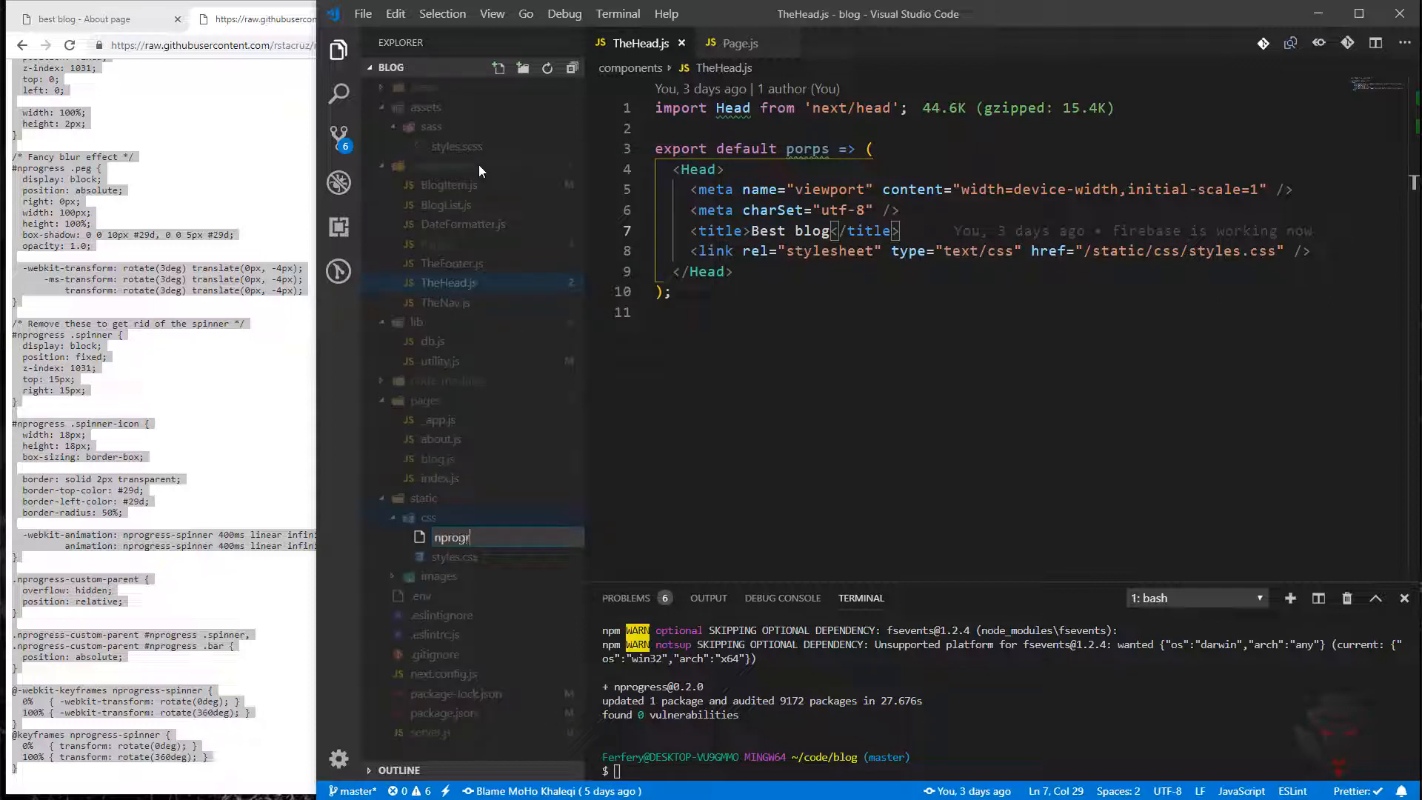
text(ess)
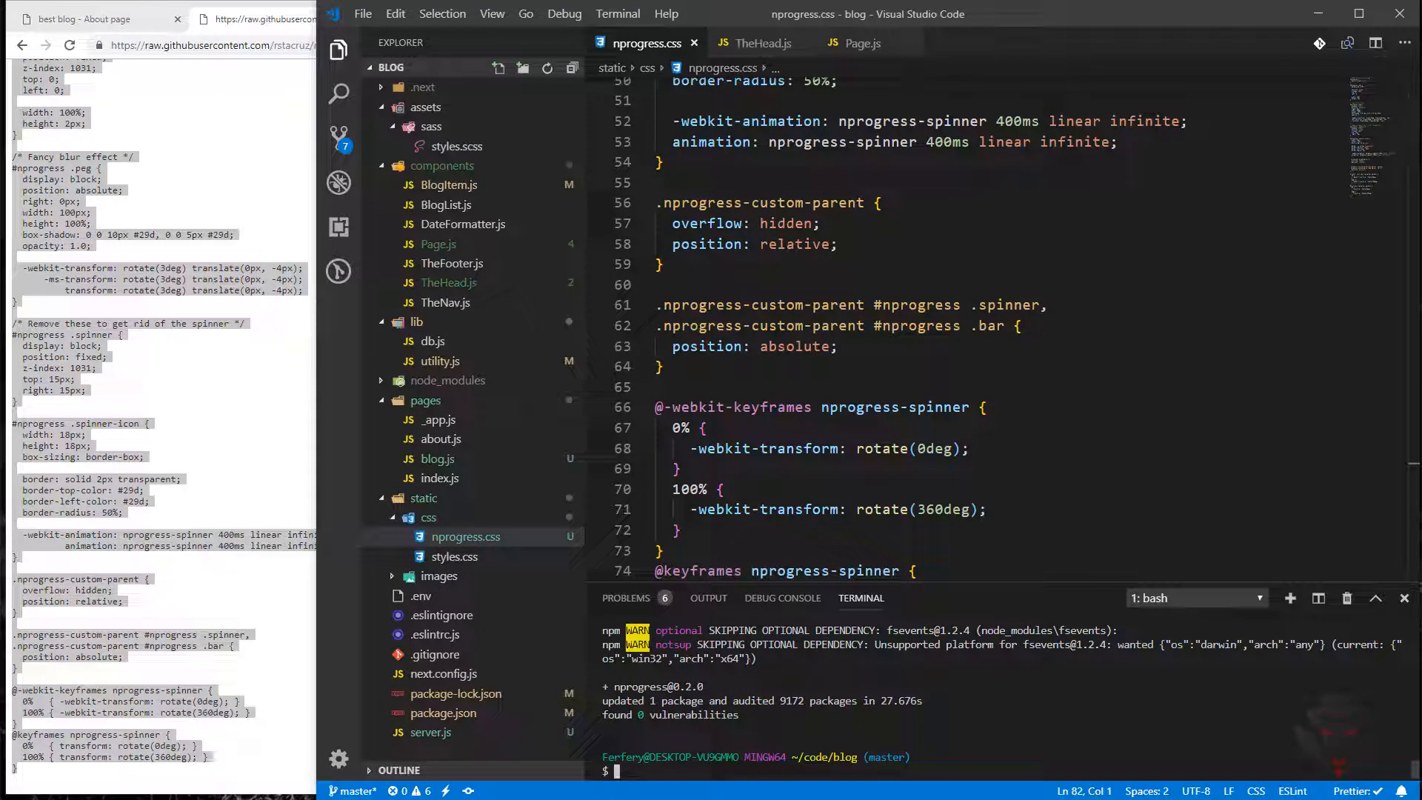
text(np)
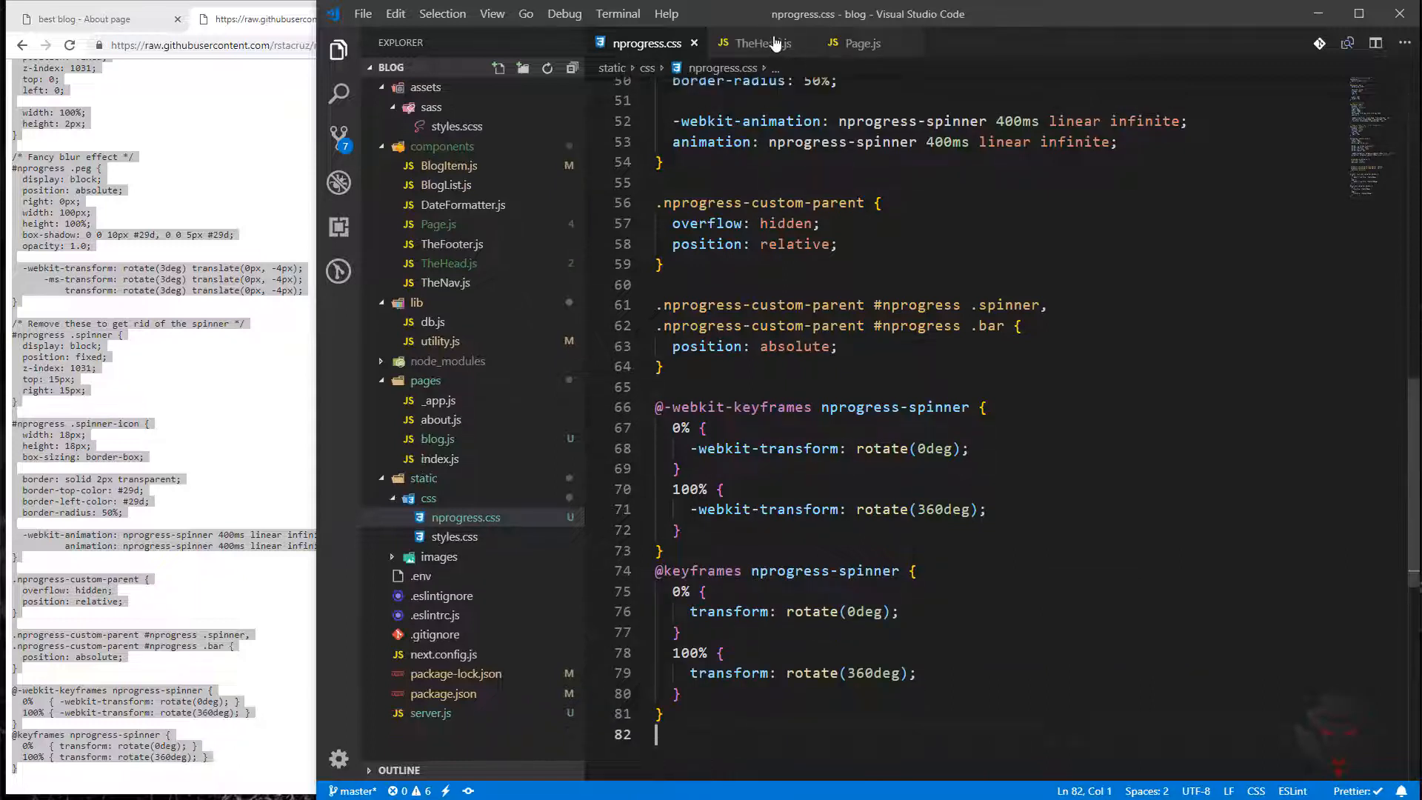
Add a second link in TheHead.js loading /static/css/nprogress.css alongside styles.css and save
click(754, 43)
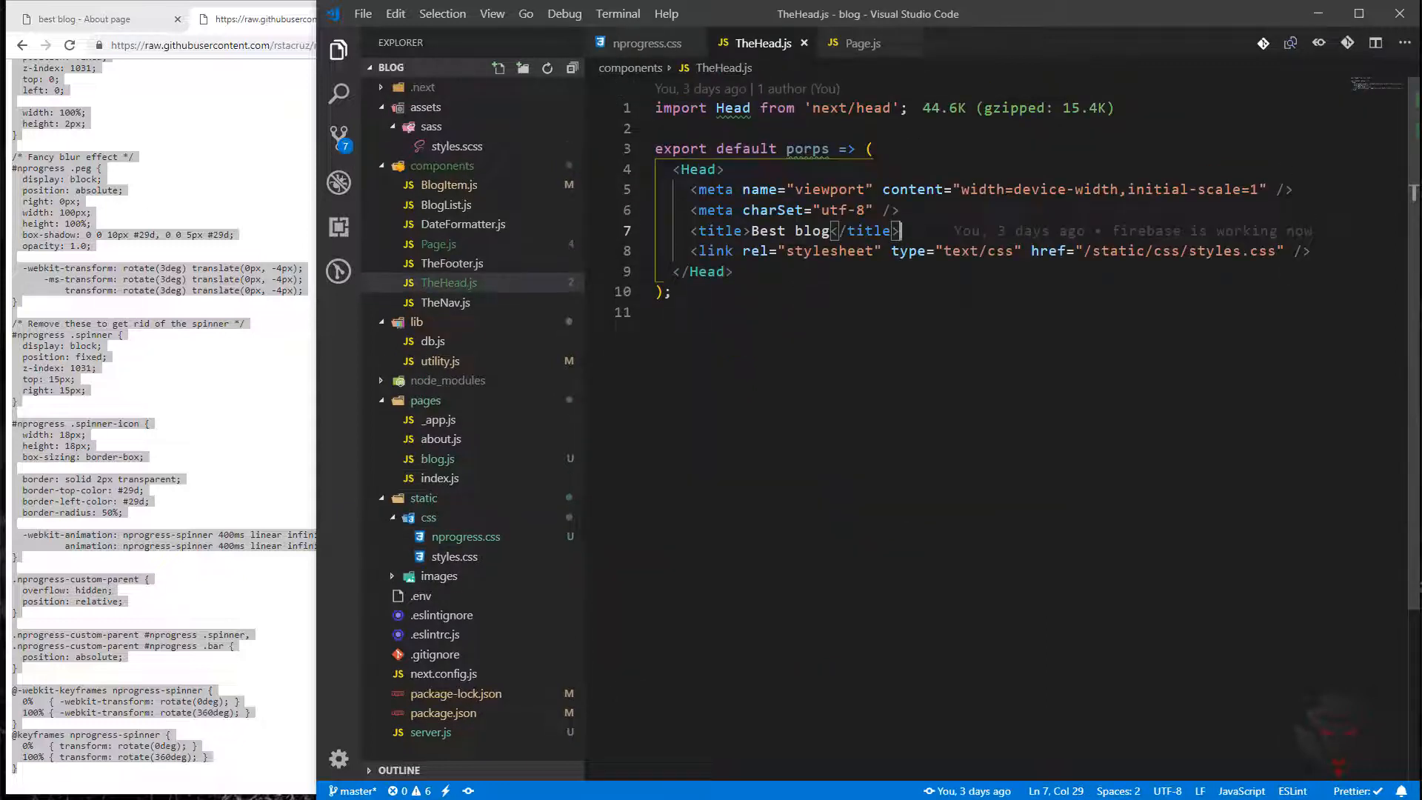
key(Enter)
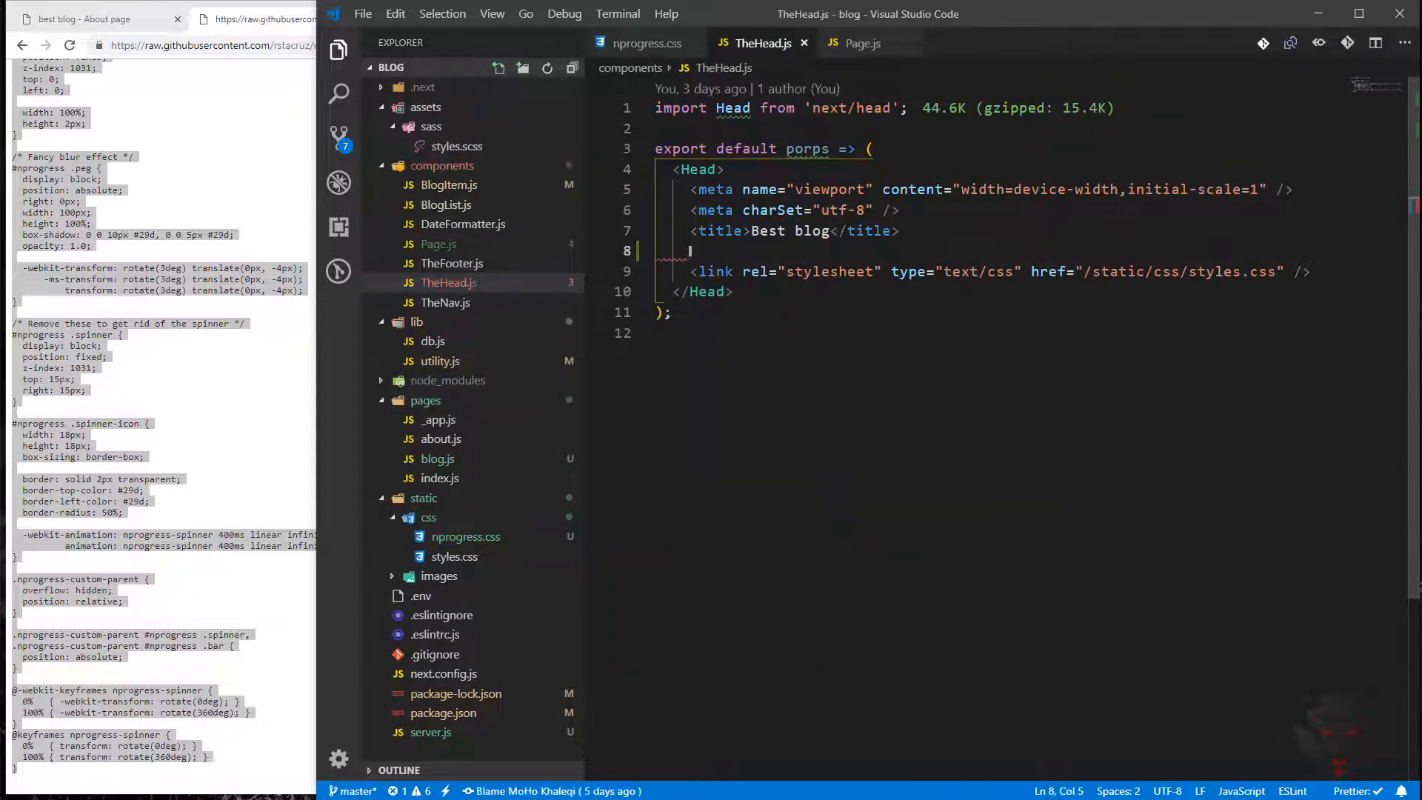
key(Backspace)
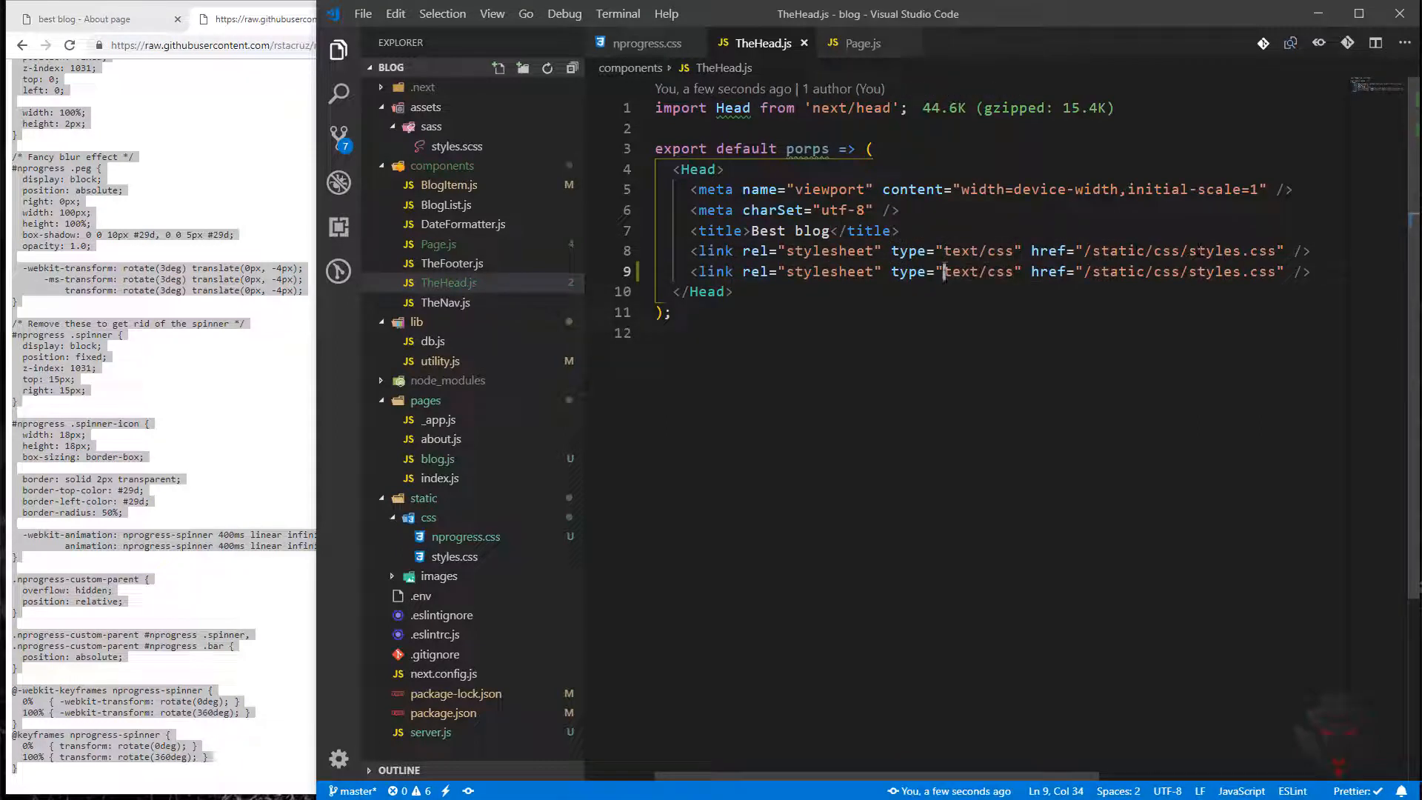
double_click(1214, 251)
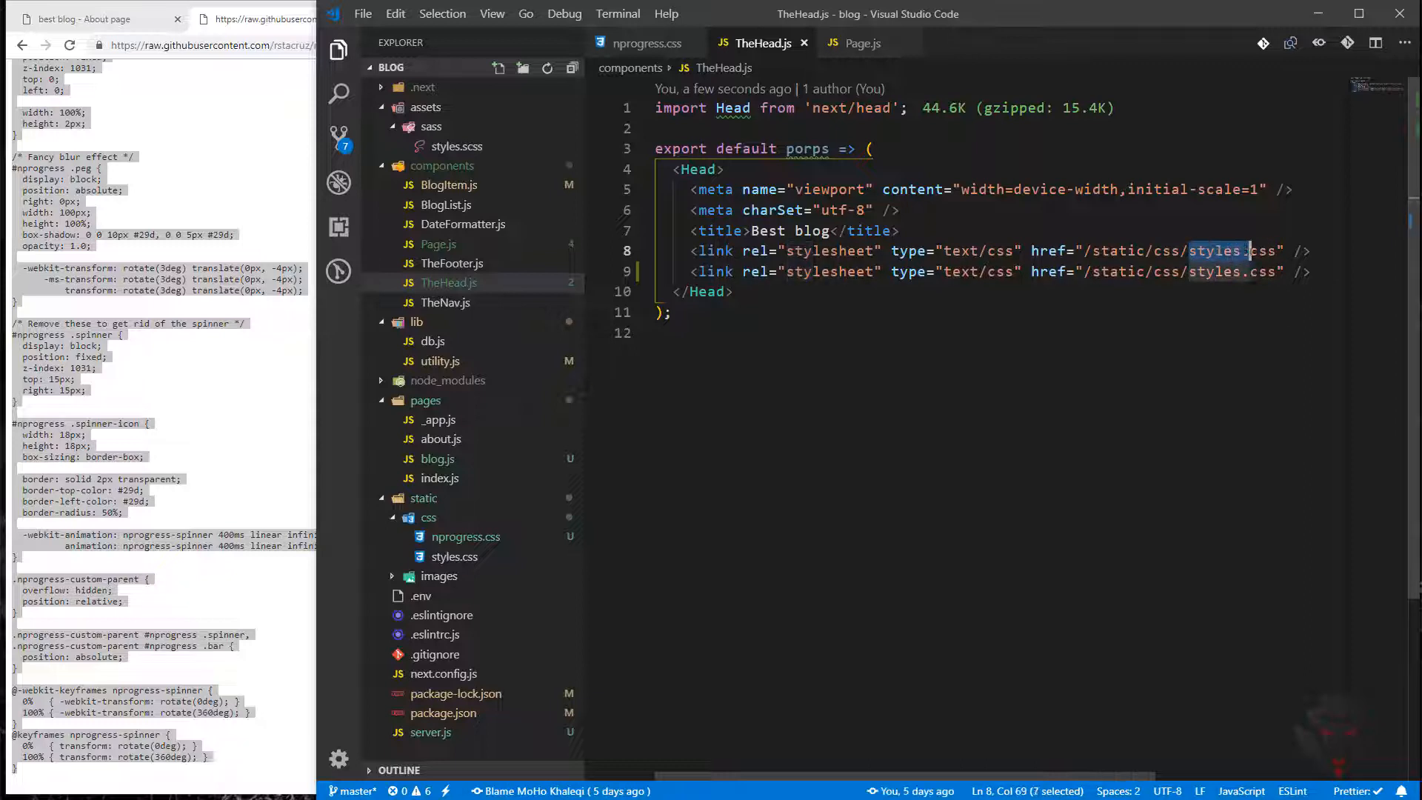
text(np)
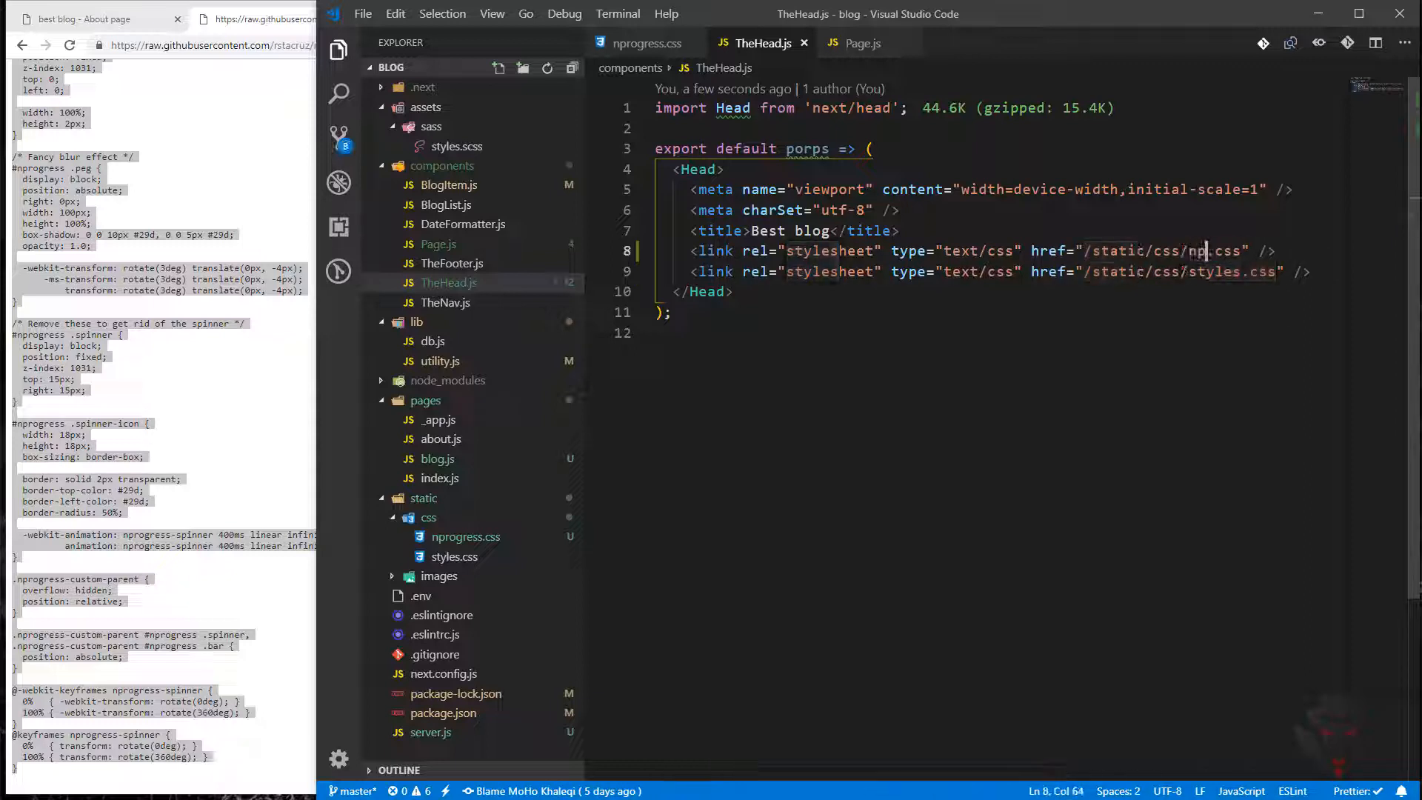
text(rogress)
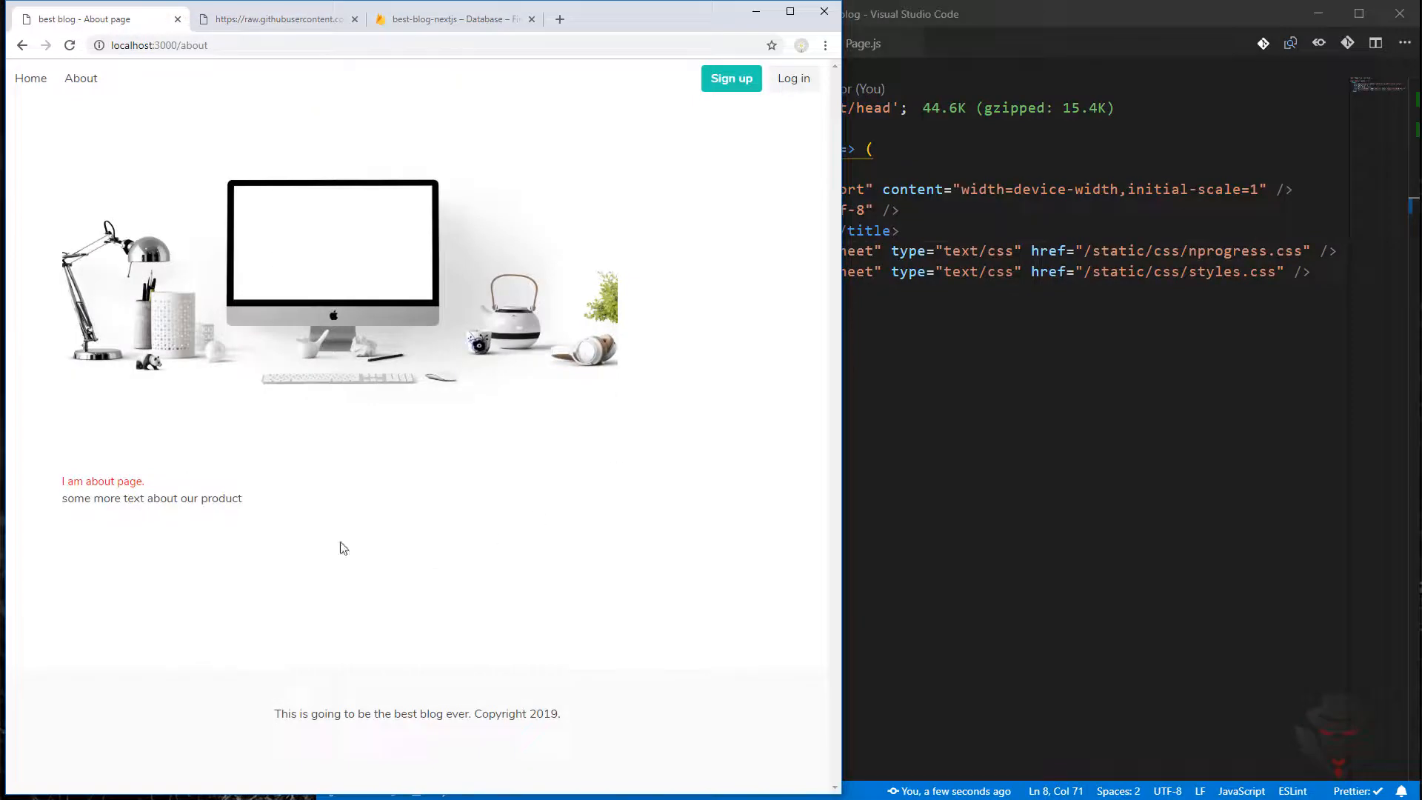
click(69, 46)
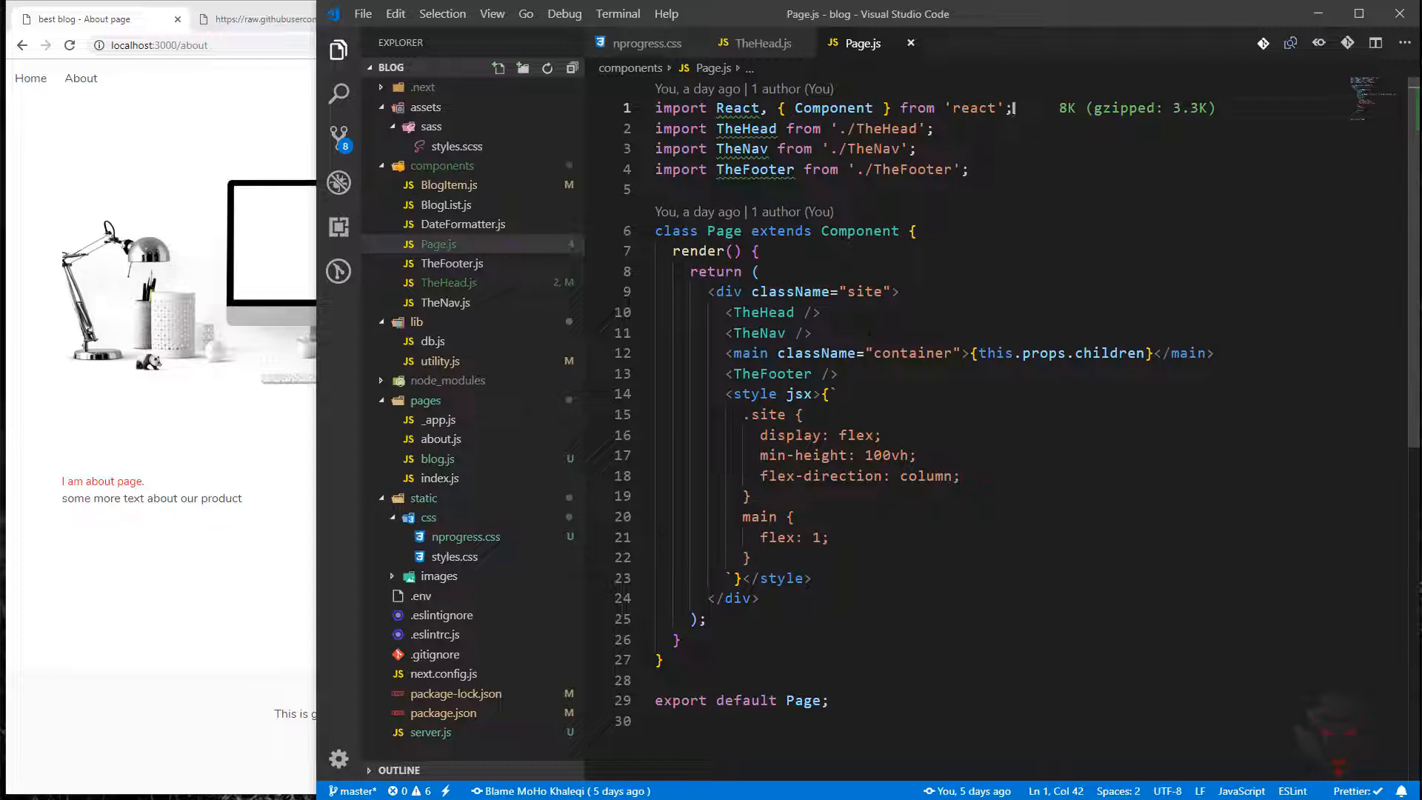
mouse_move(153, 197)
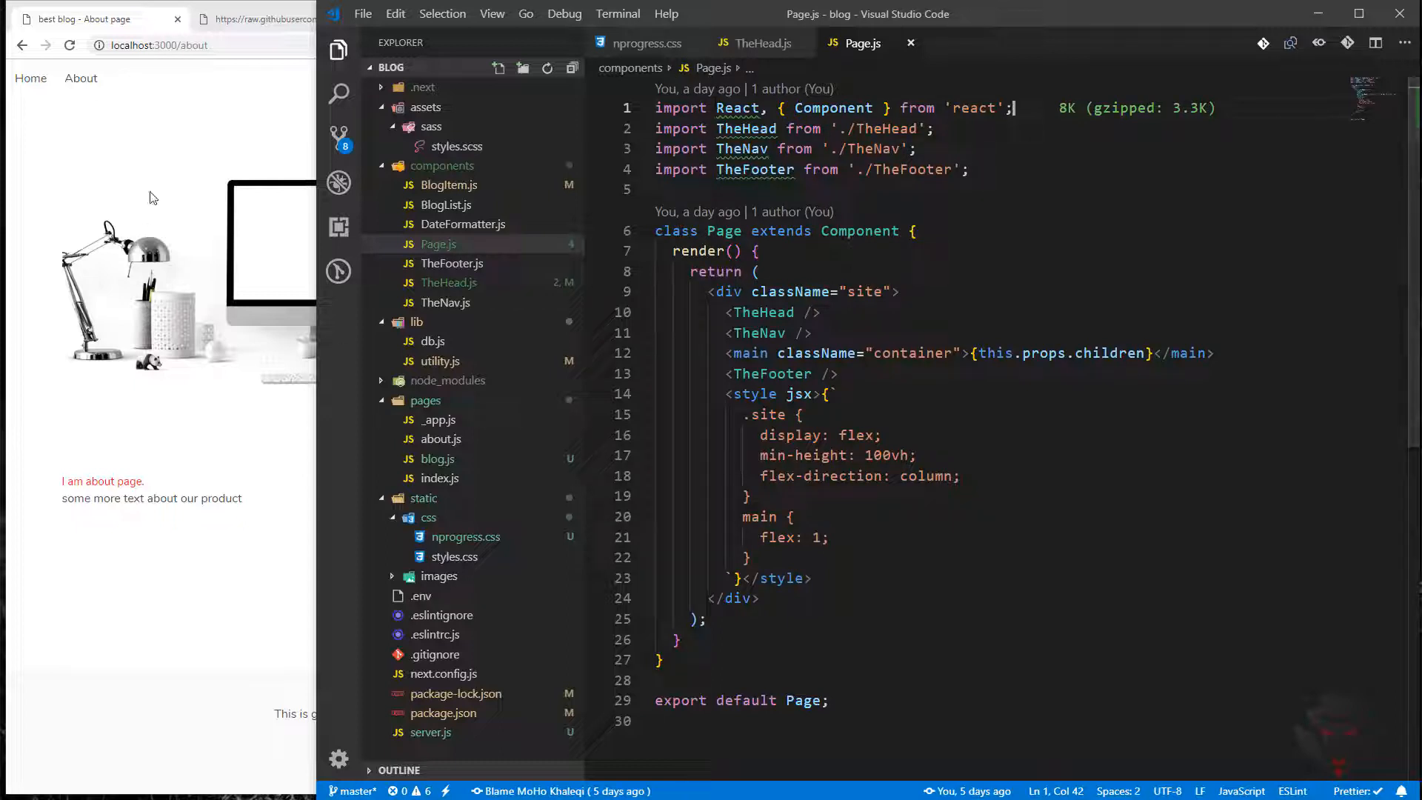
mouse_move(435, 282)
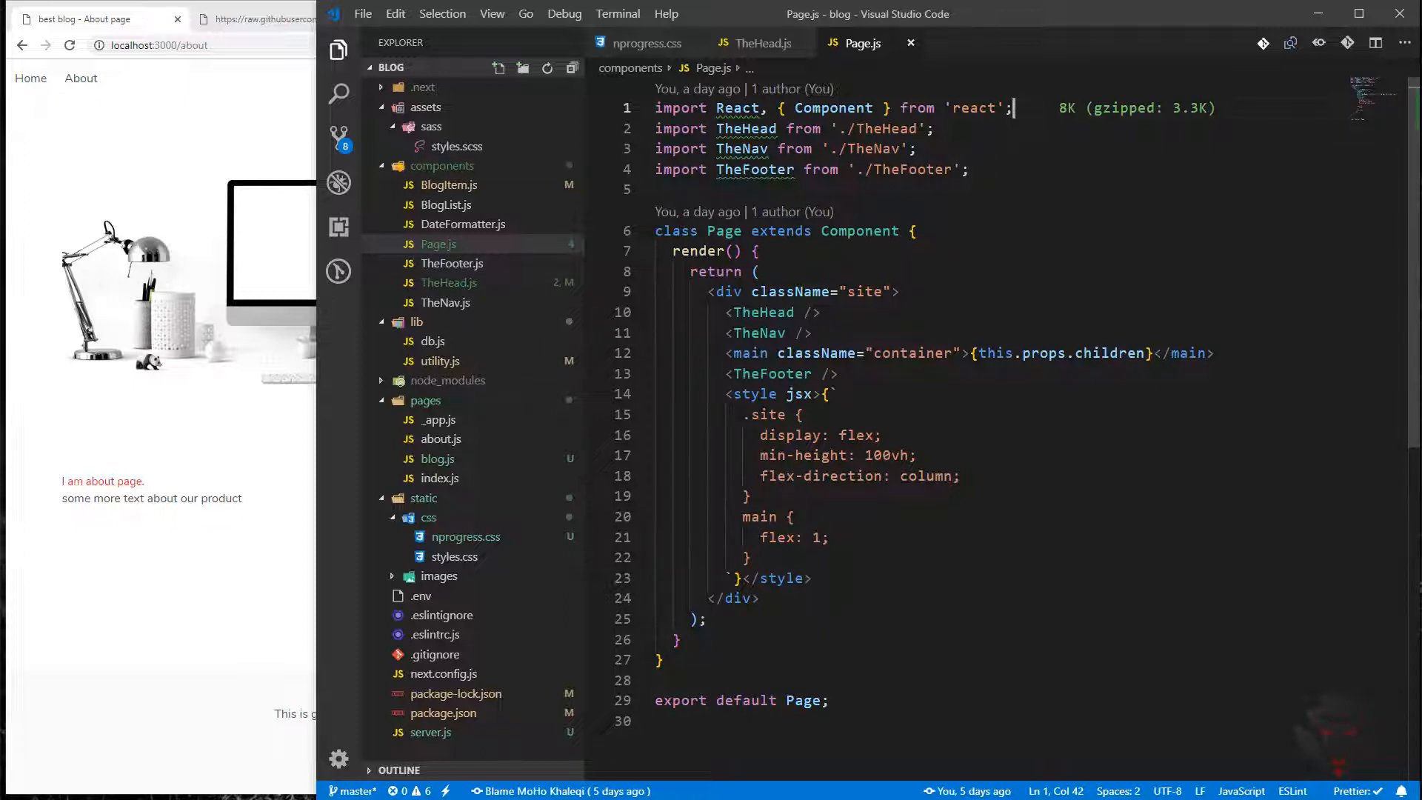
Import Router from 'next/router' and NProgress from 'nprogress' below the React import in Page.js
key(Enter)
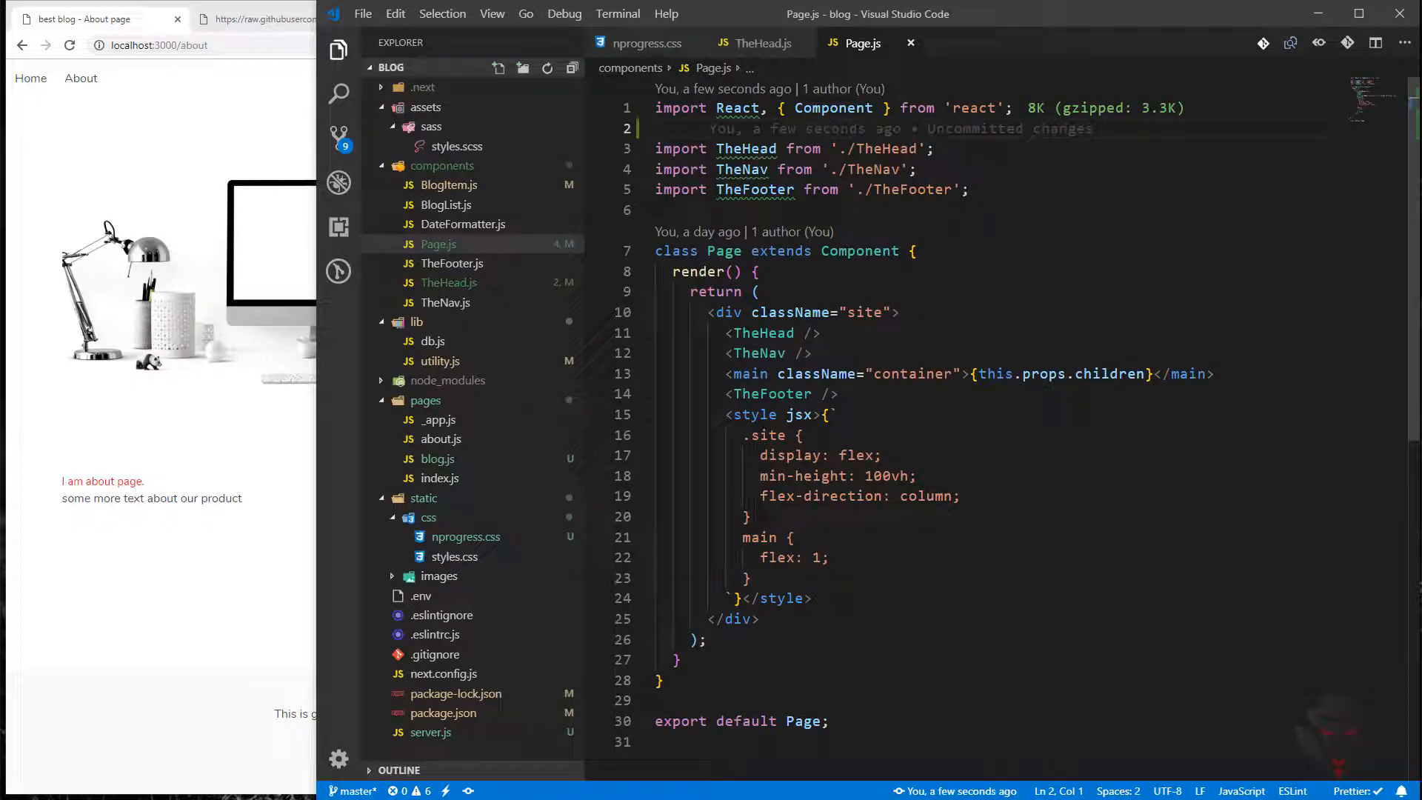
text(import Ro)
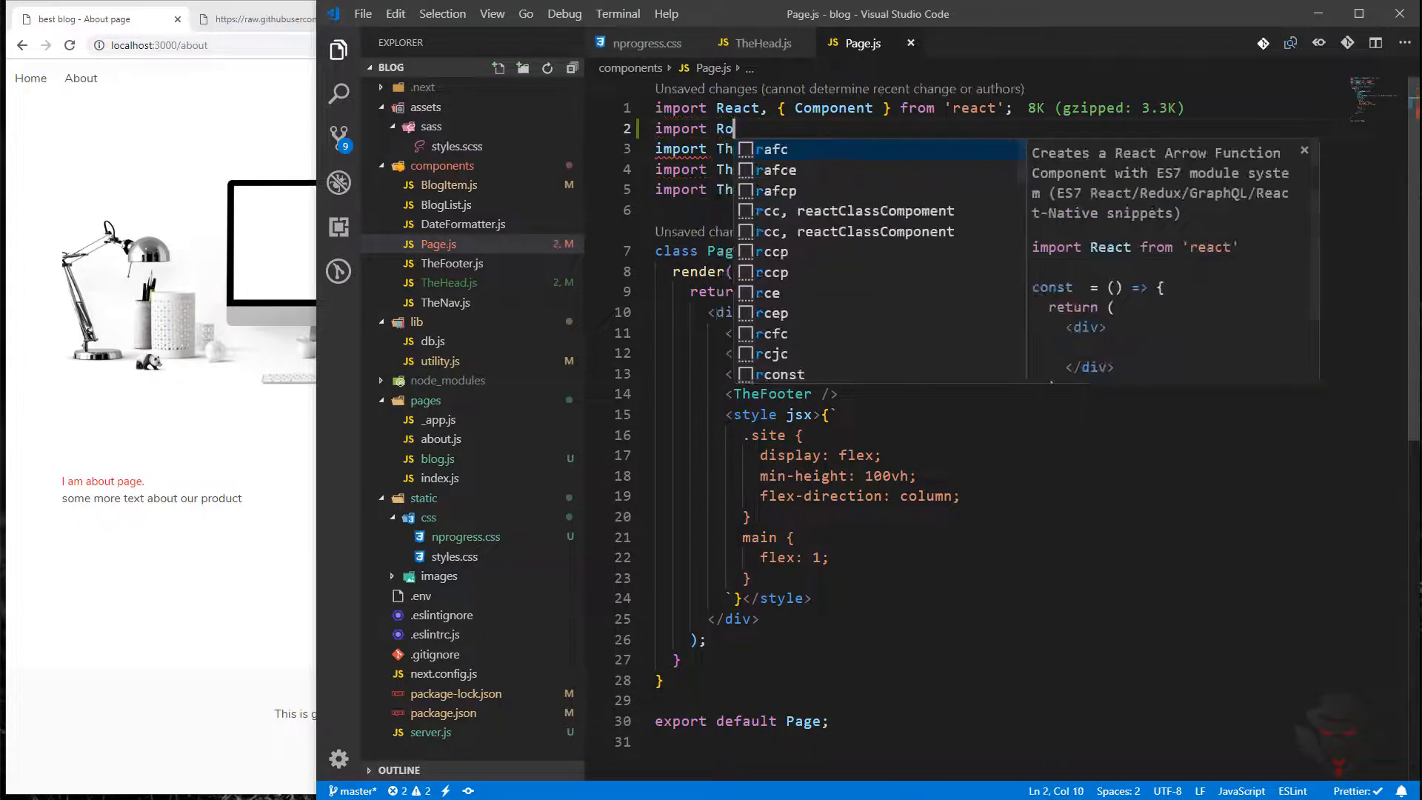
text(uter from 'next-route')
text(import NProgress from ')
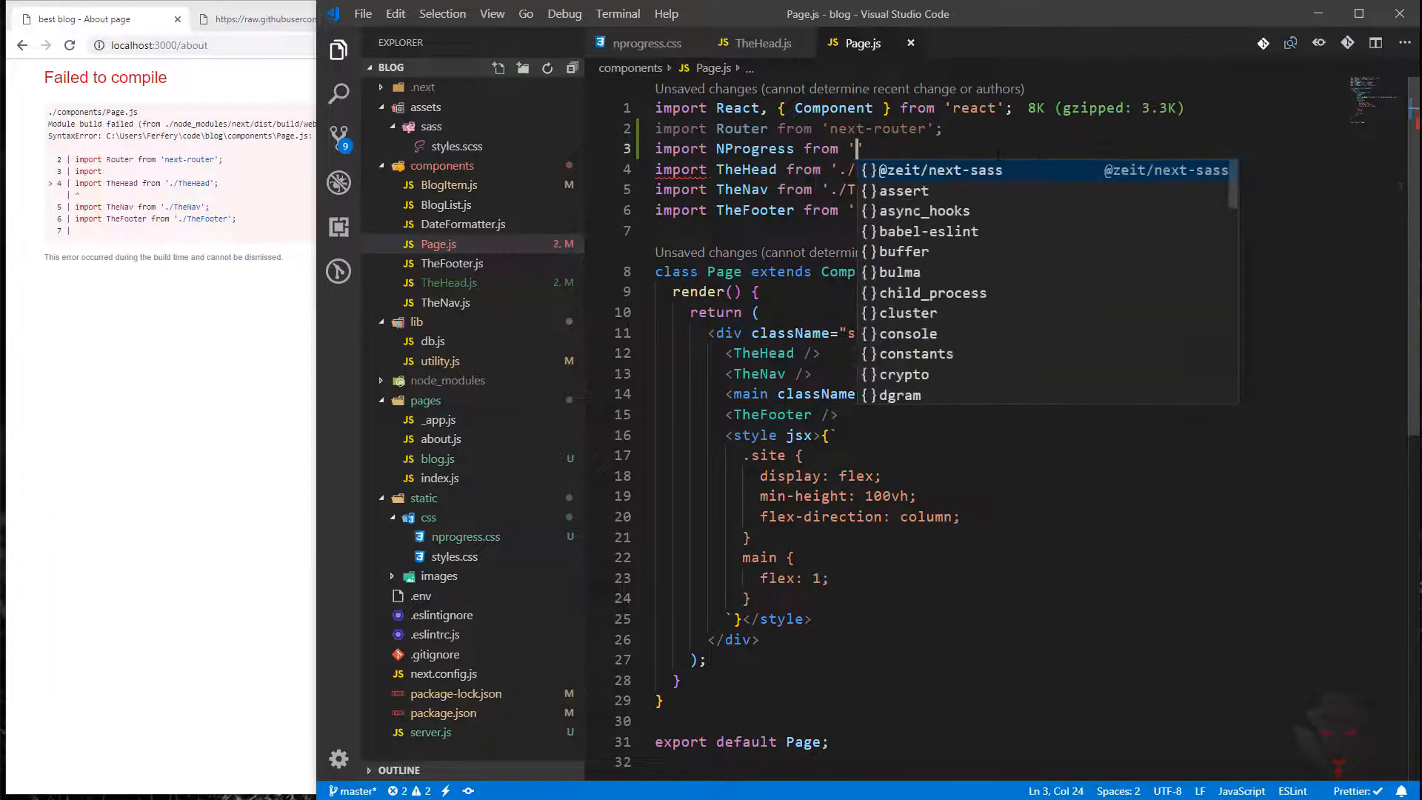
text(nprogress';)
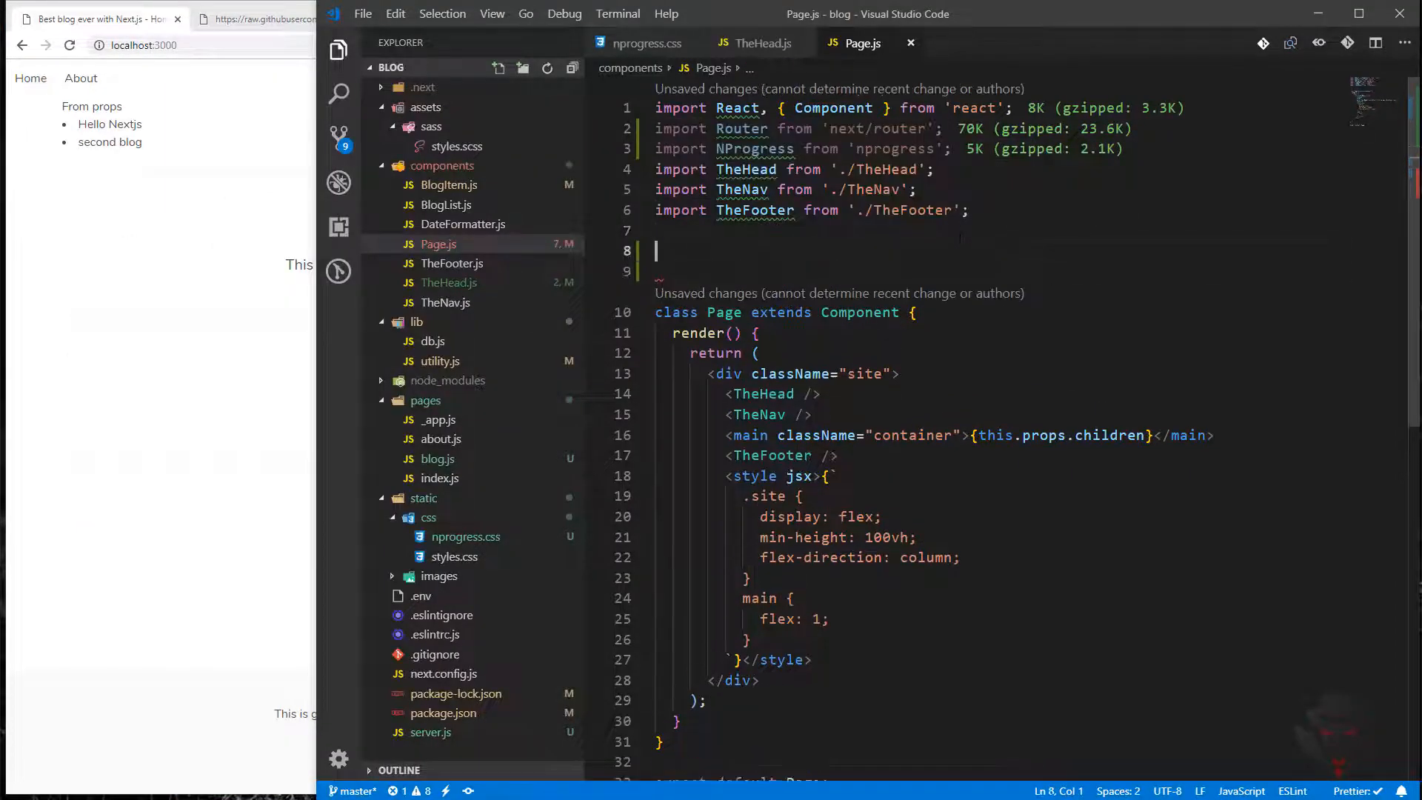
Declare Router.onRouteChangeStart as an arrow function above the Page class
text(Rou)
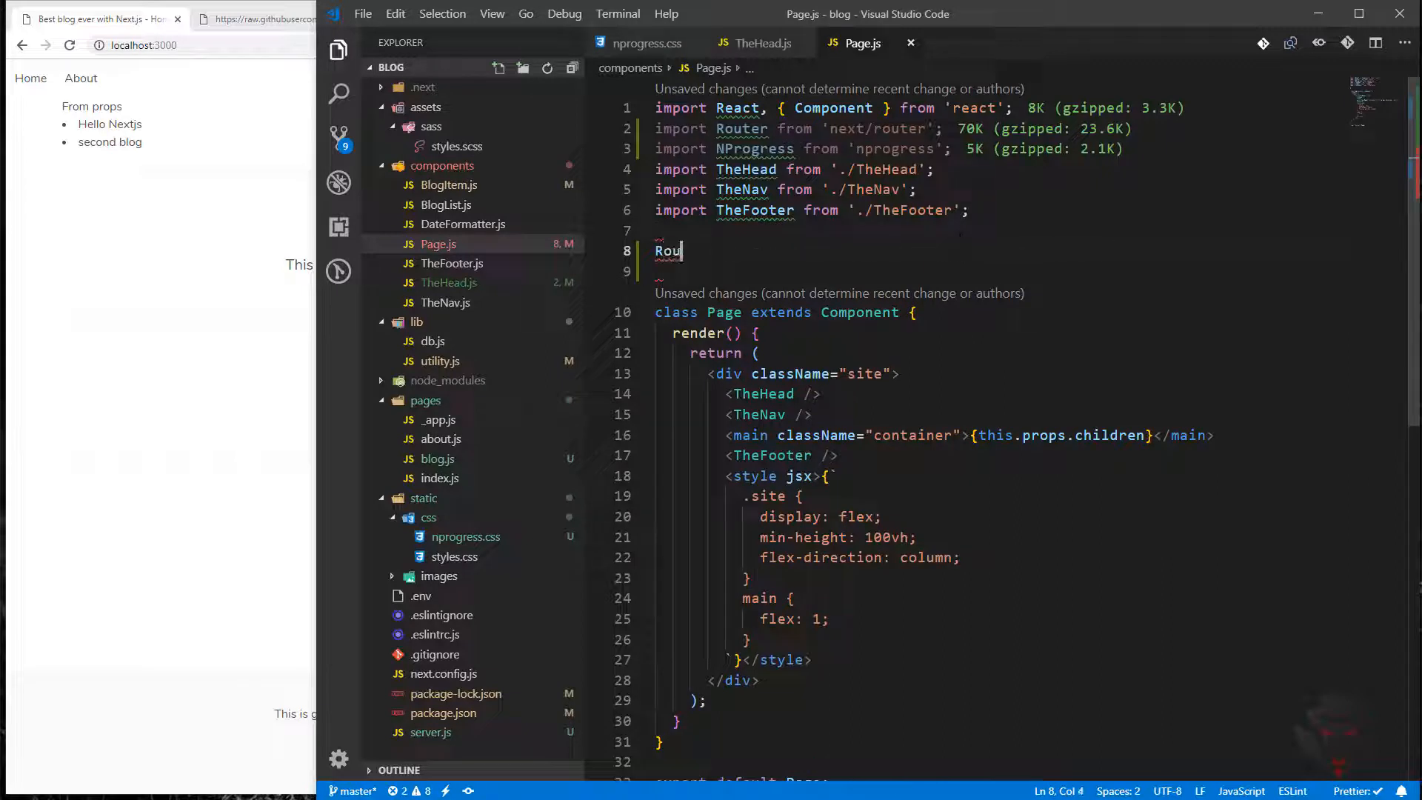
text(ter.o)
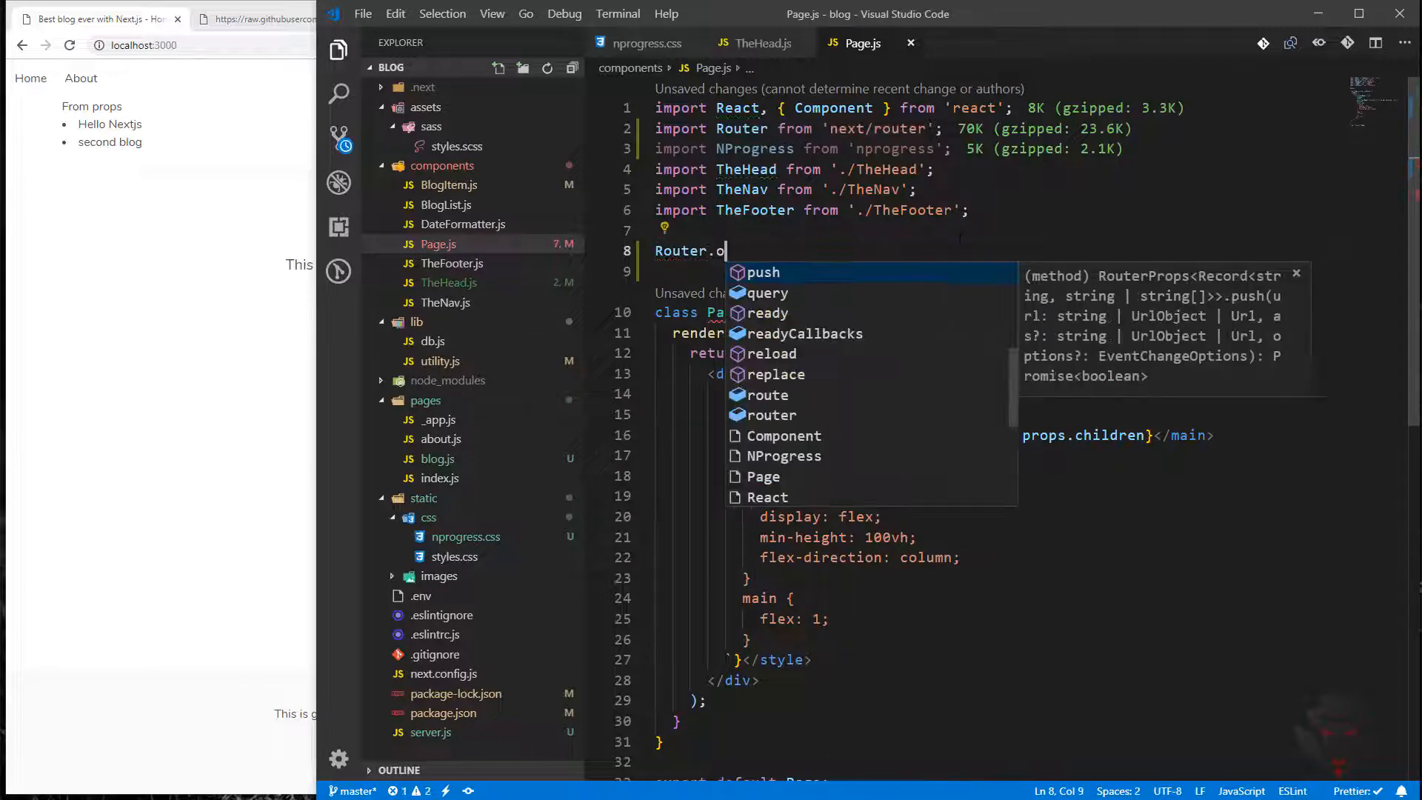
text(nRoute)
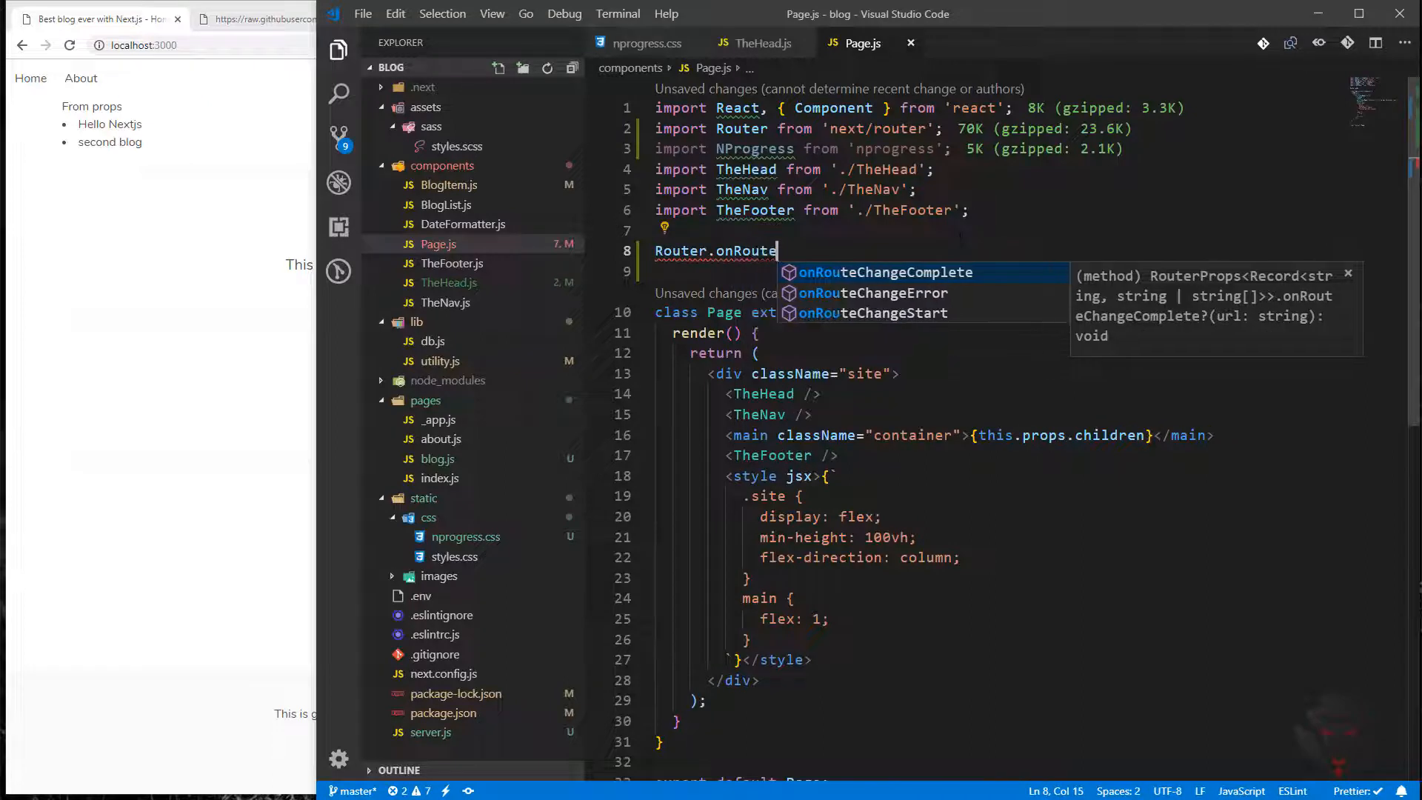
text(Chnage)
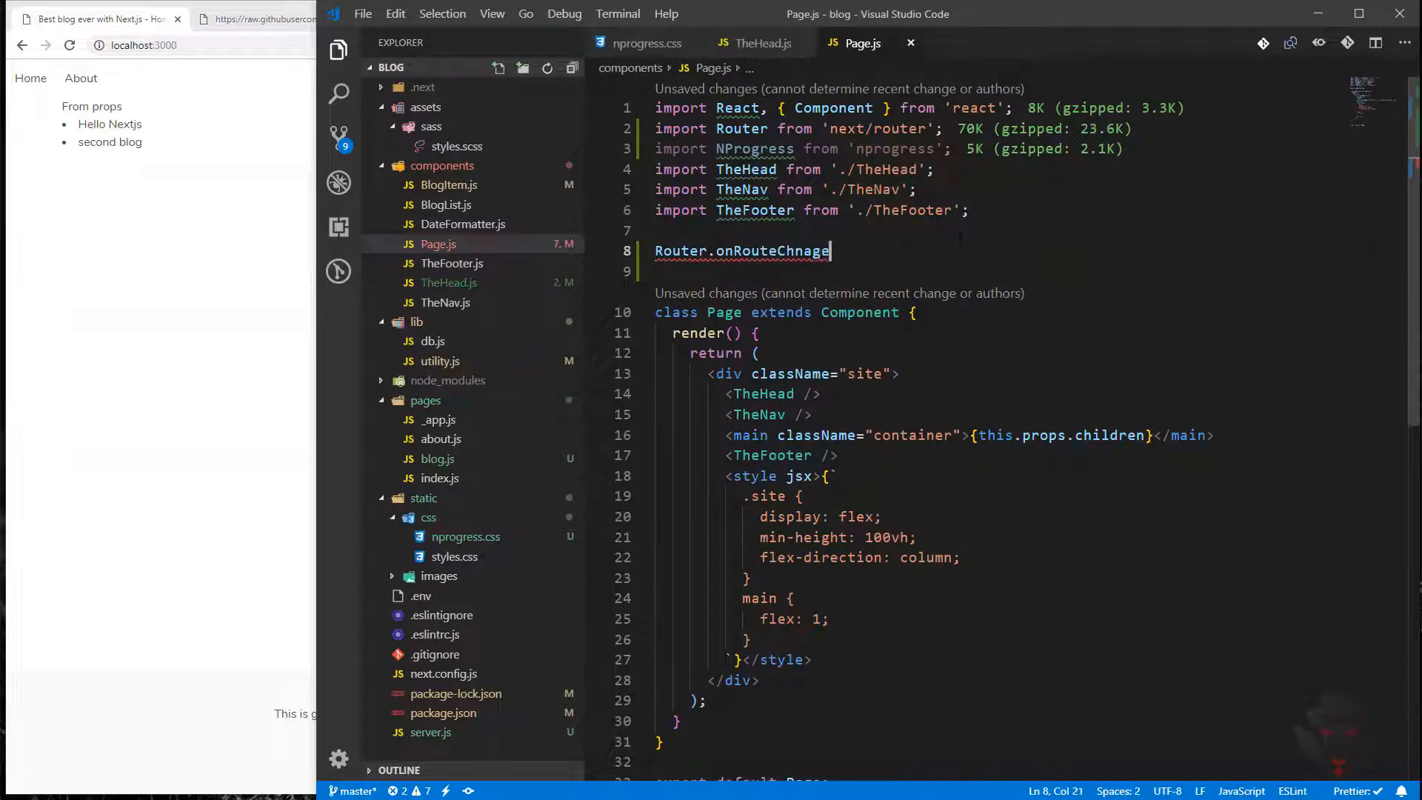
key(Backspace)
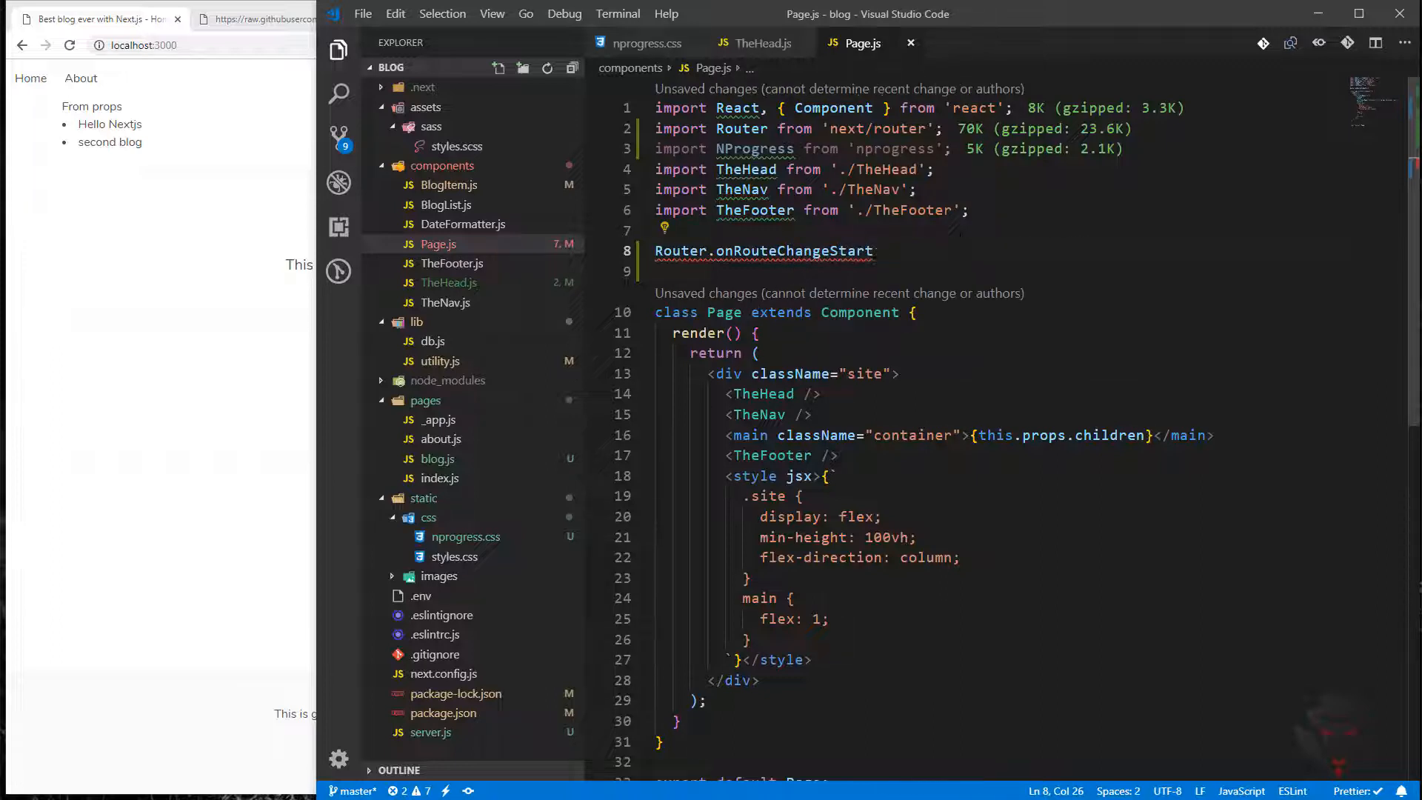
text(()
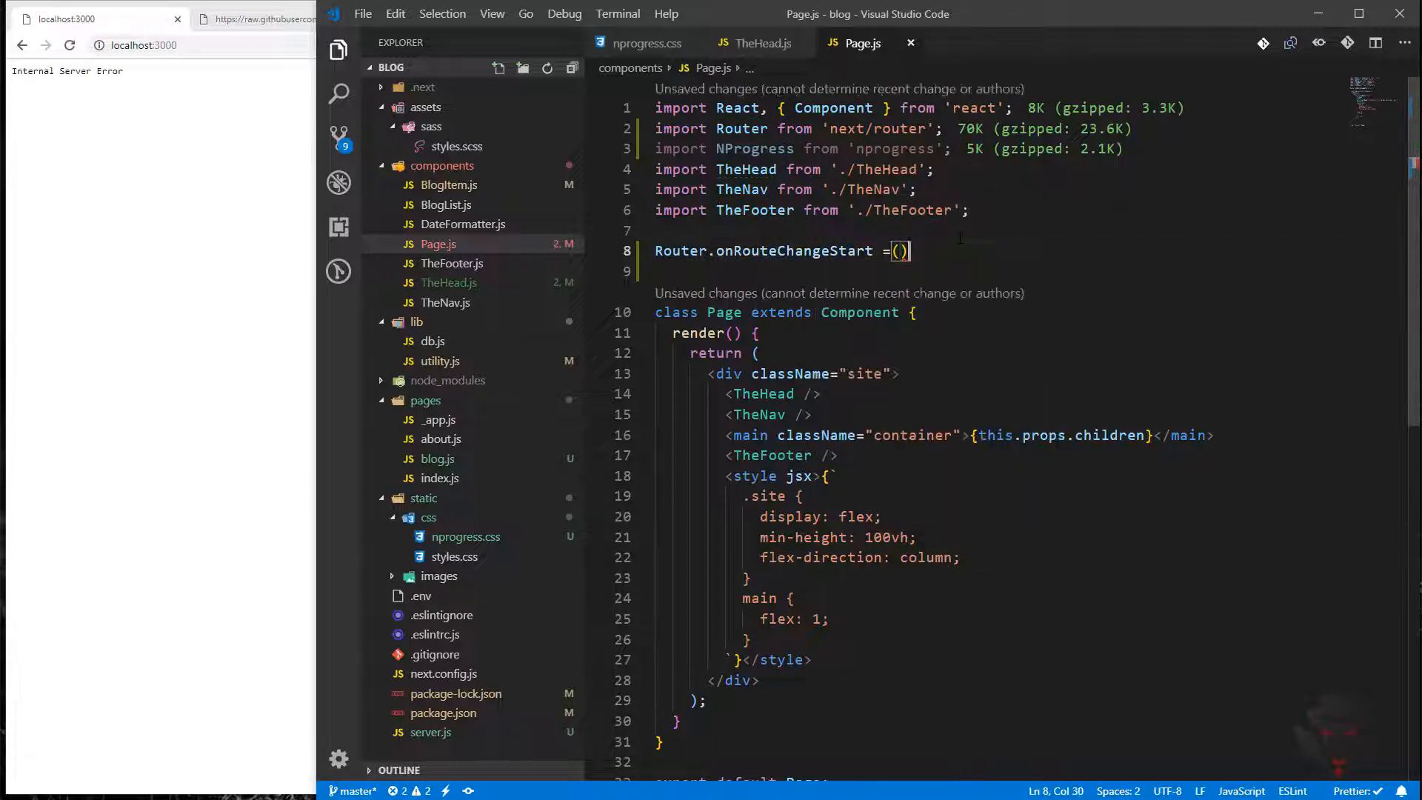
text(=>)
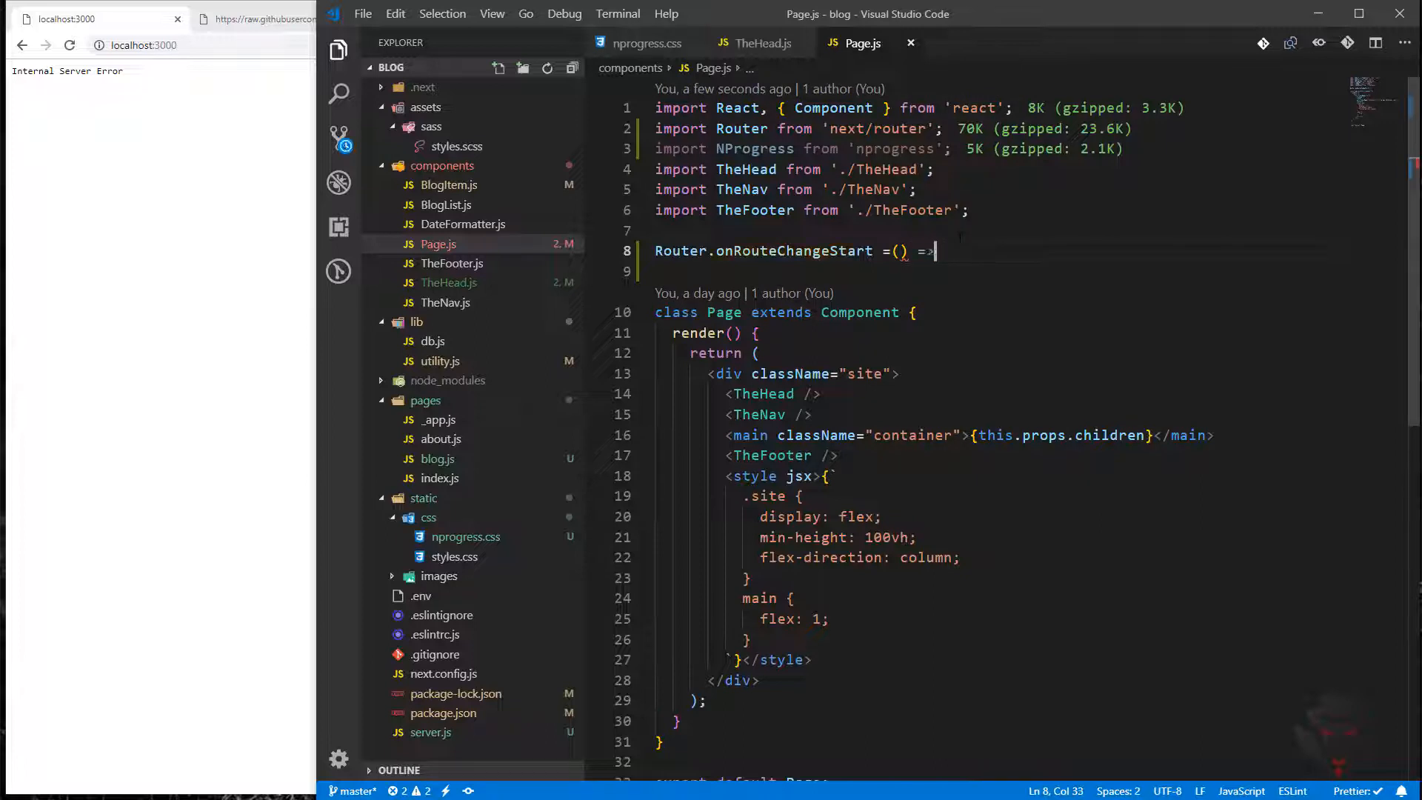
text({)
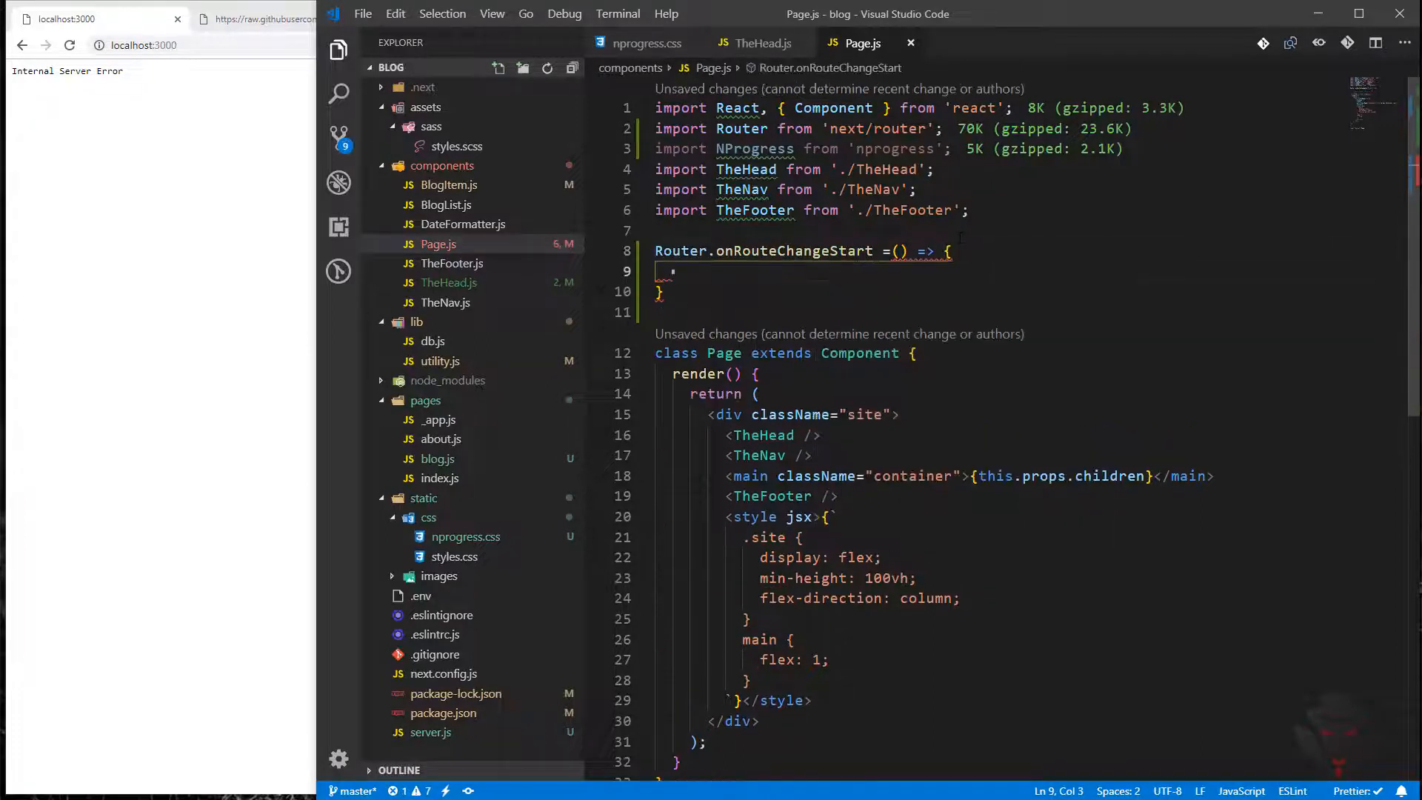
Log 'onRouteChnageStart triggered' in the handler with a '// start nprogress' comment
text(console)
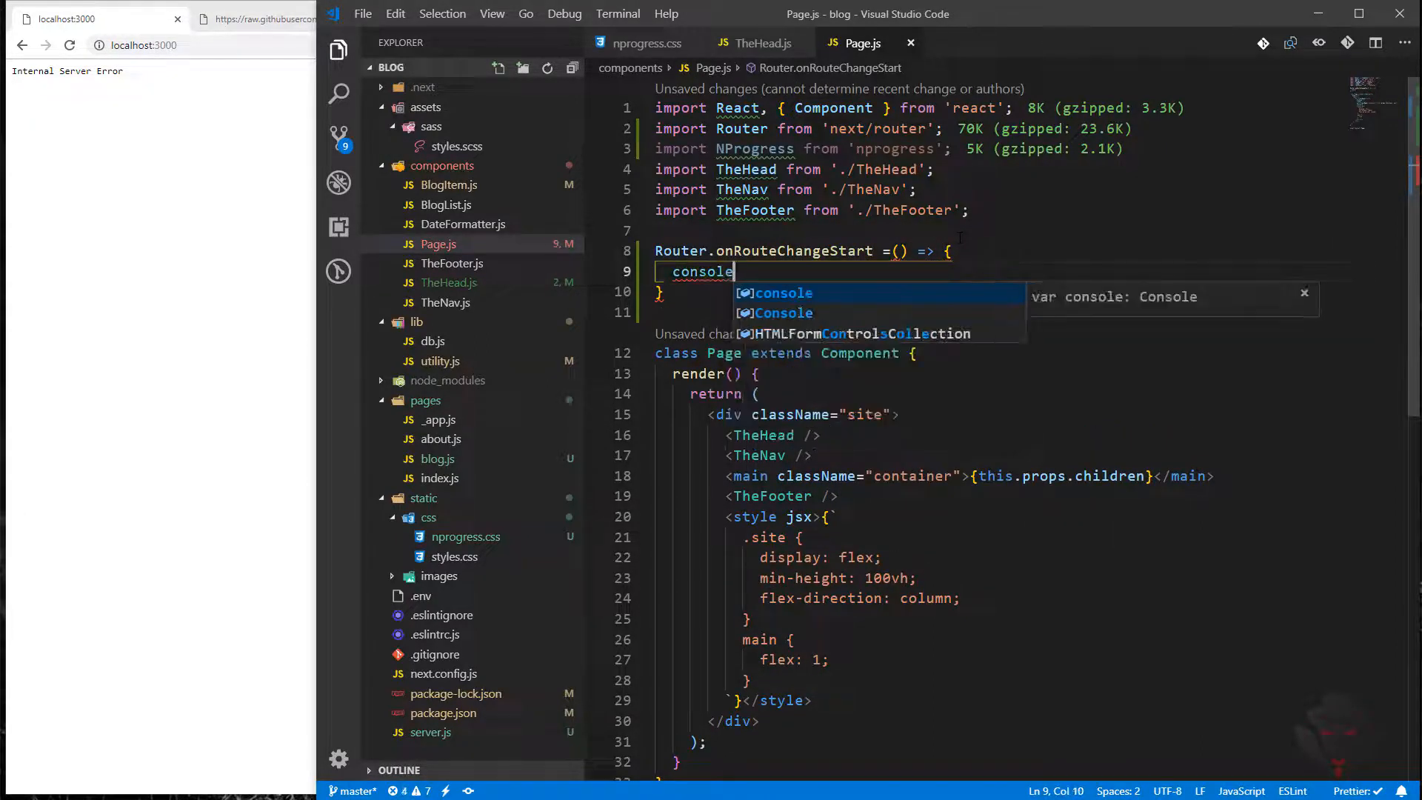
text(.log()
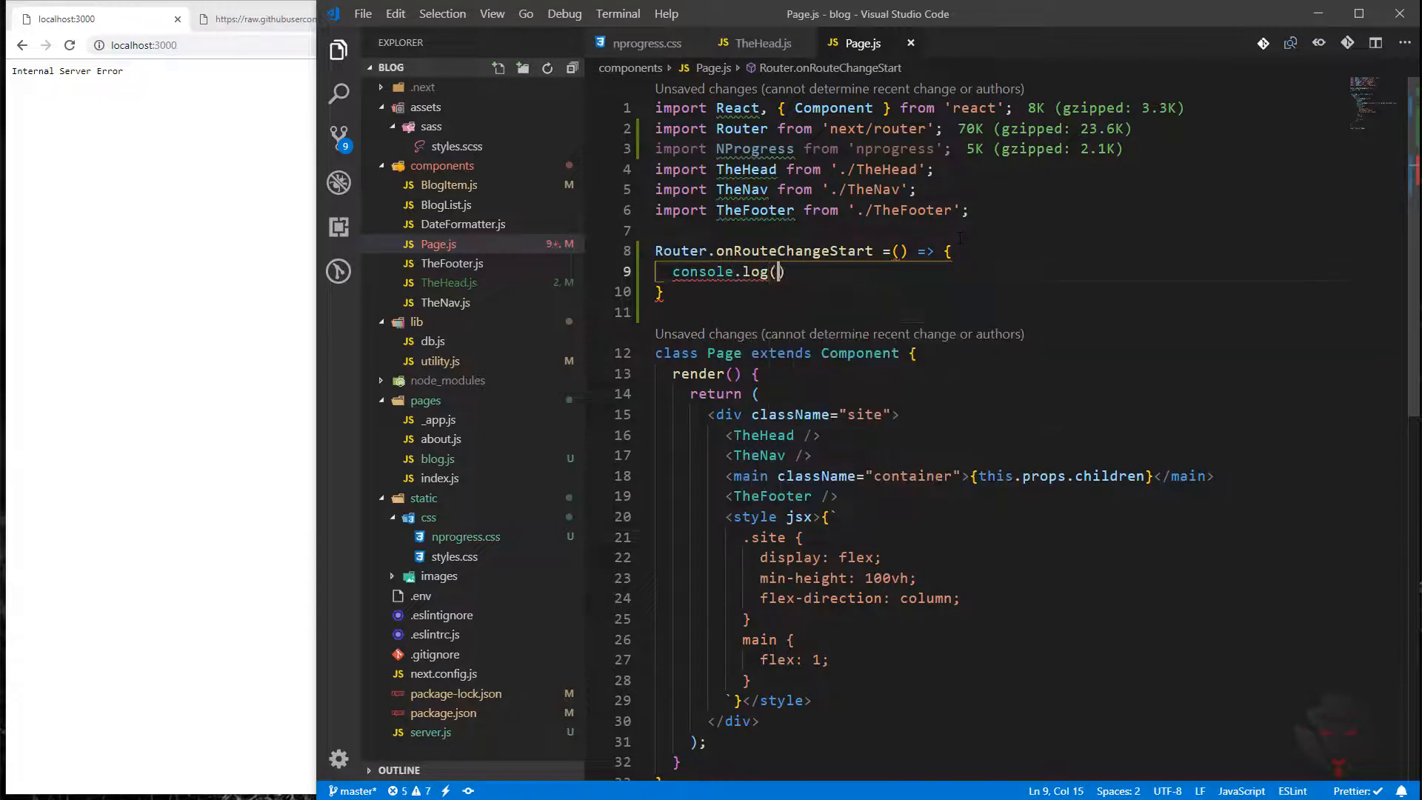
text('onRoute)
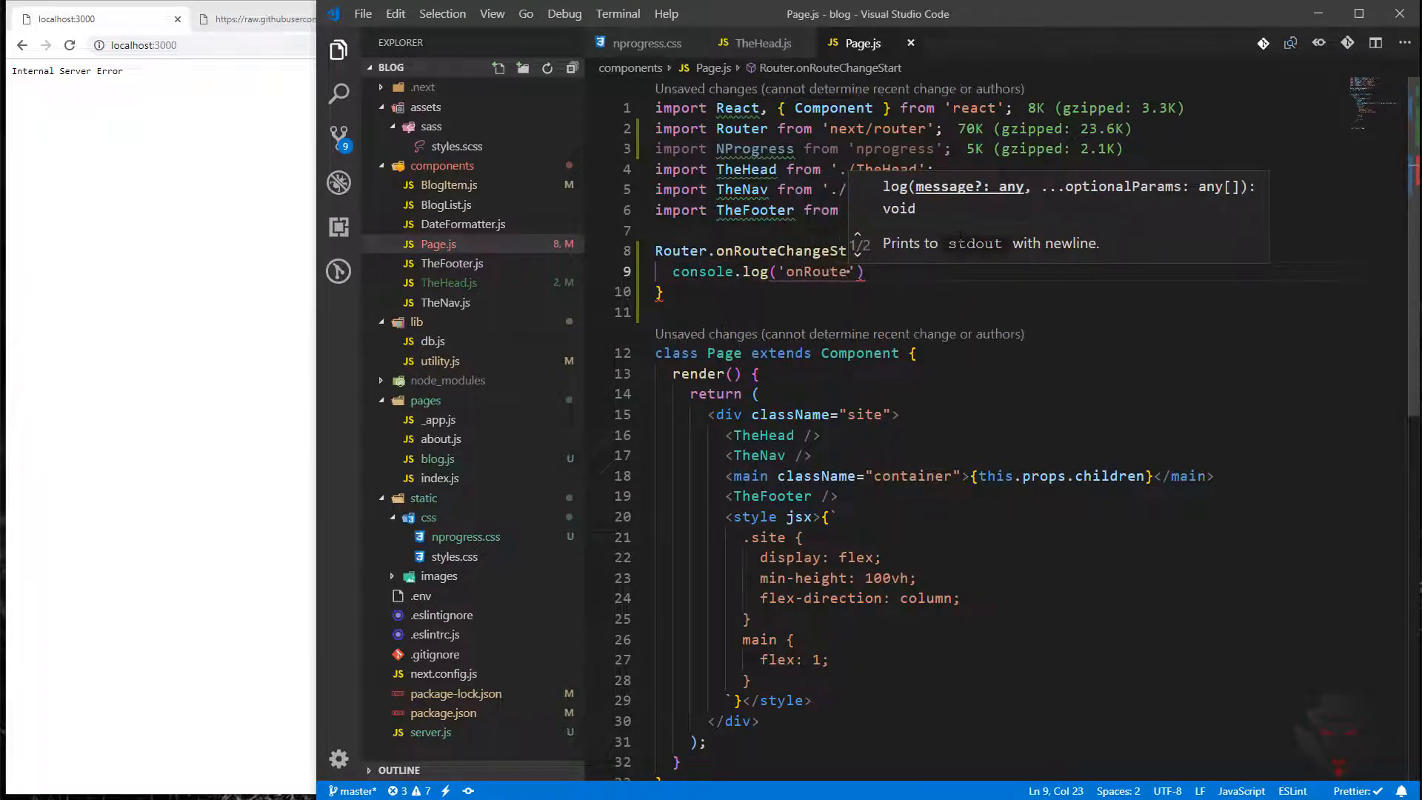
text(ChnageStart triggered)
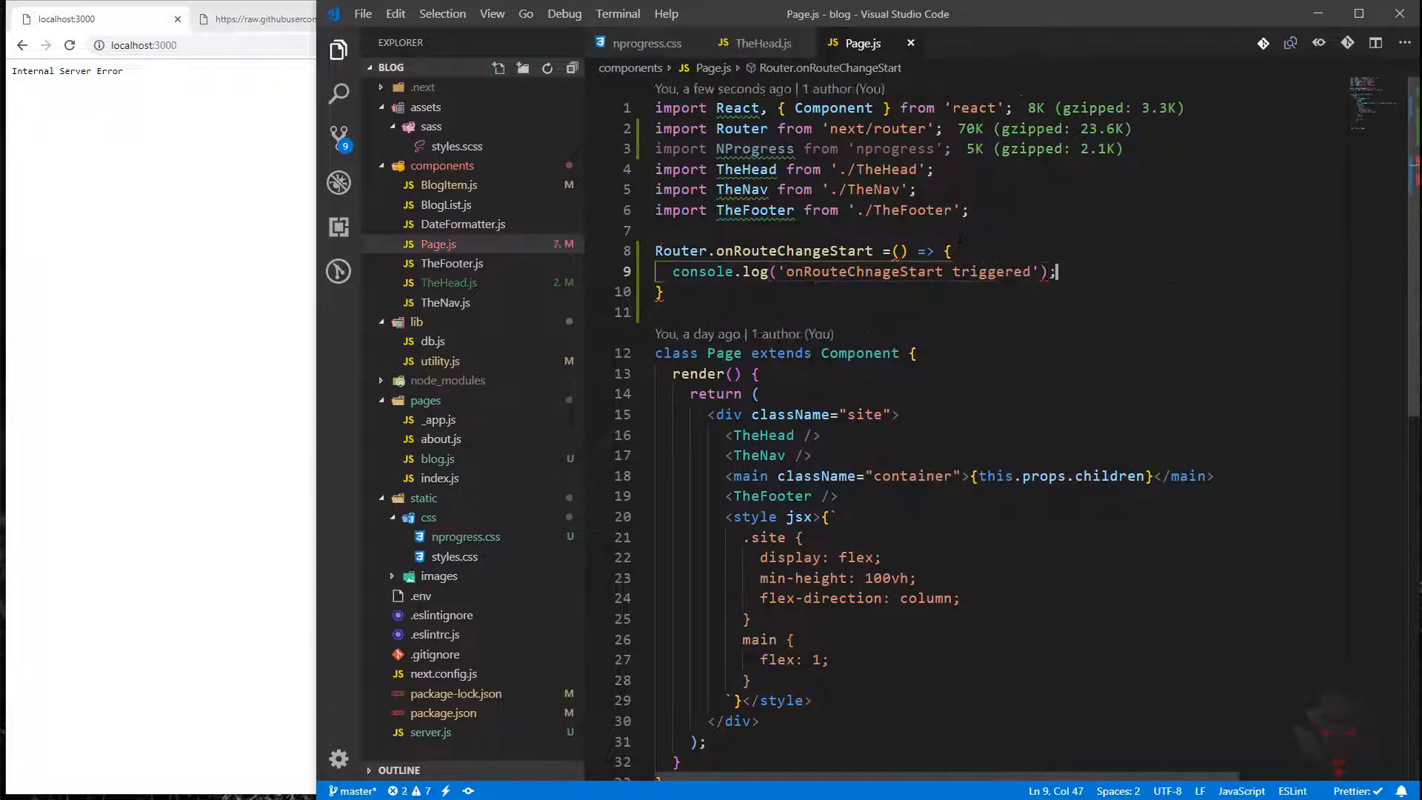
text(//)
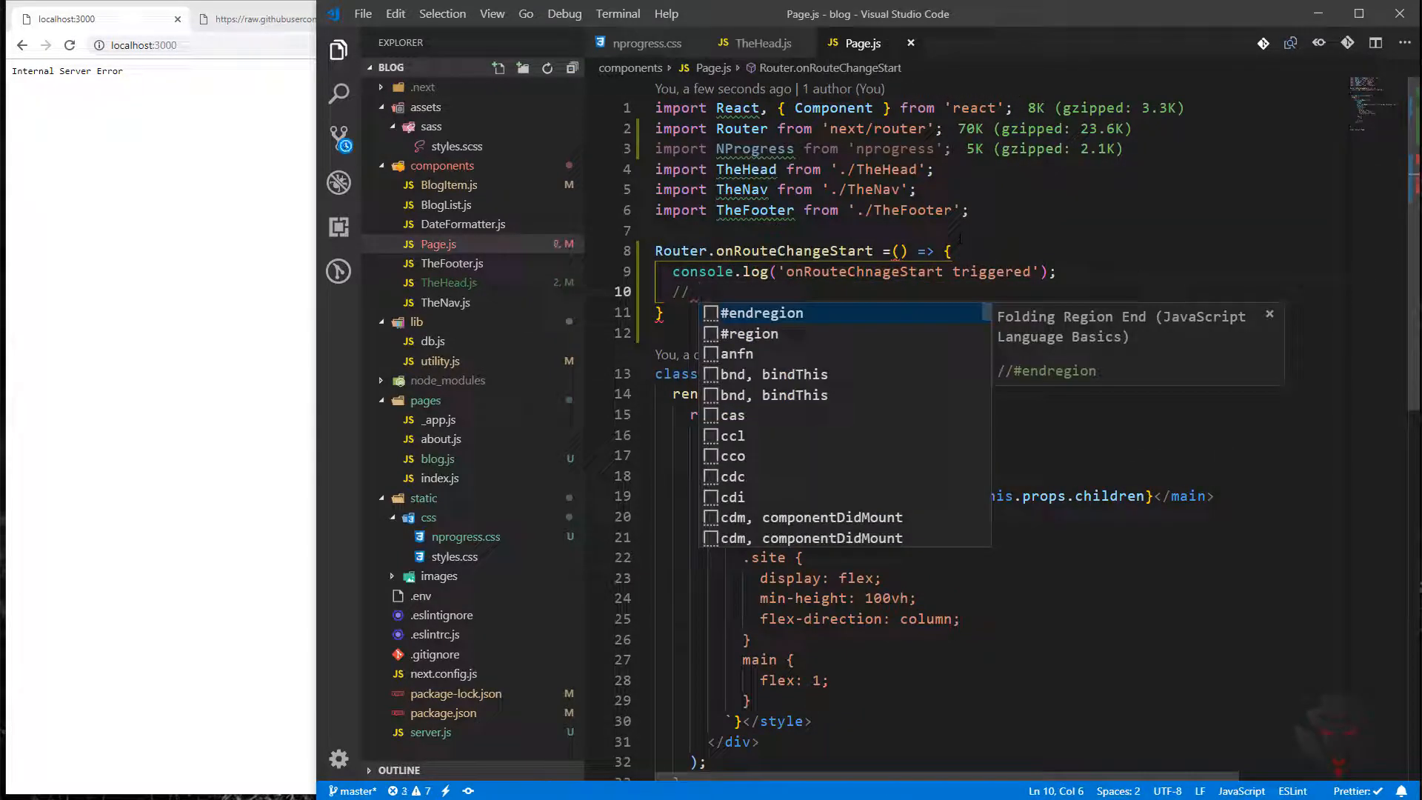
text(start)
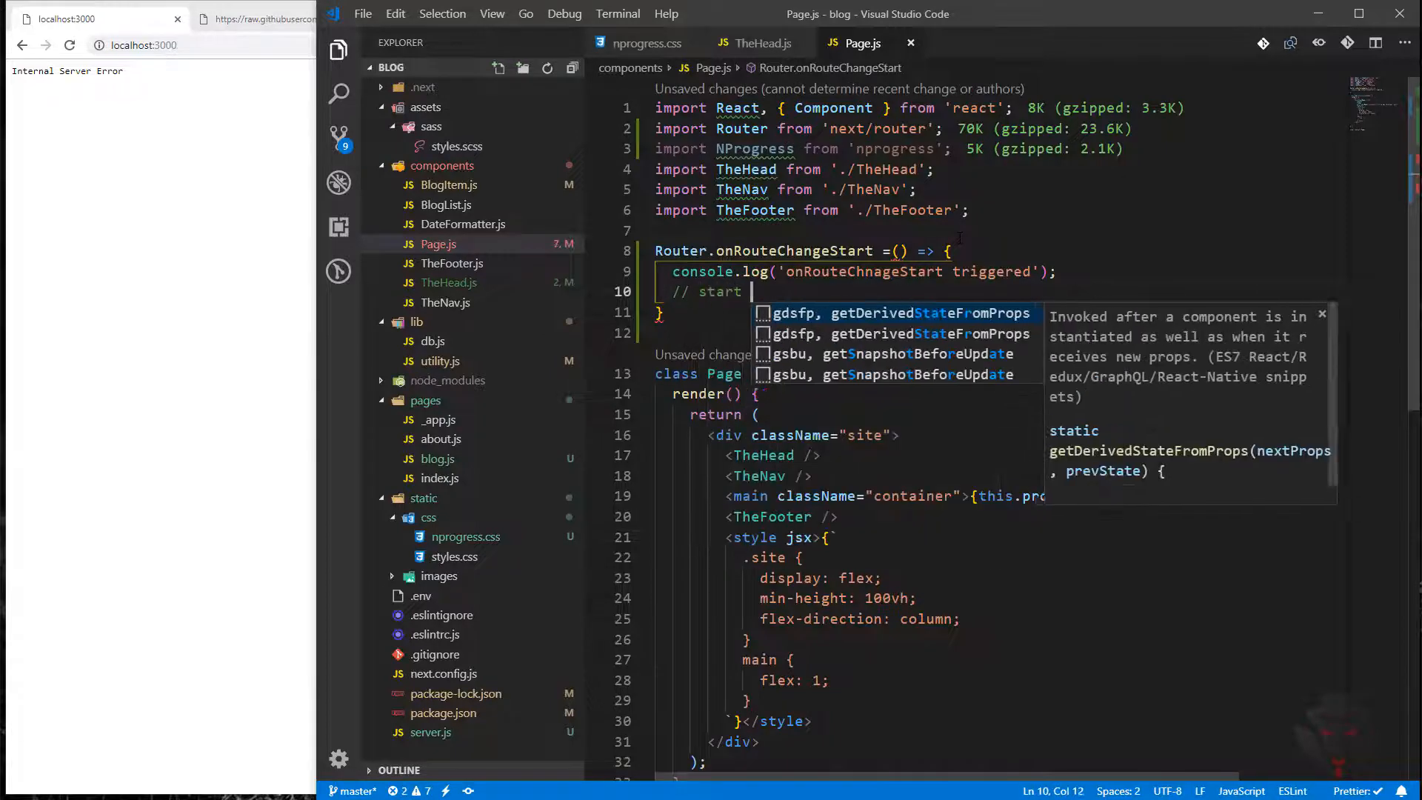
text(nprog)
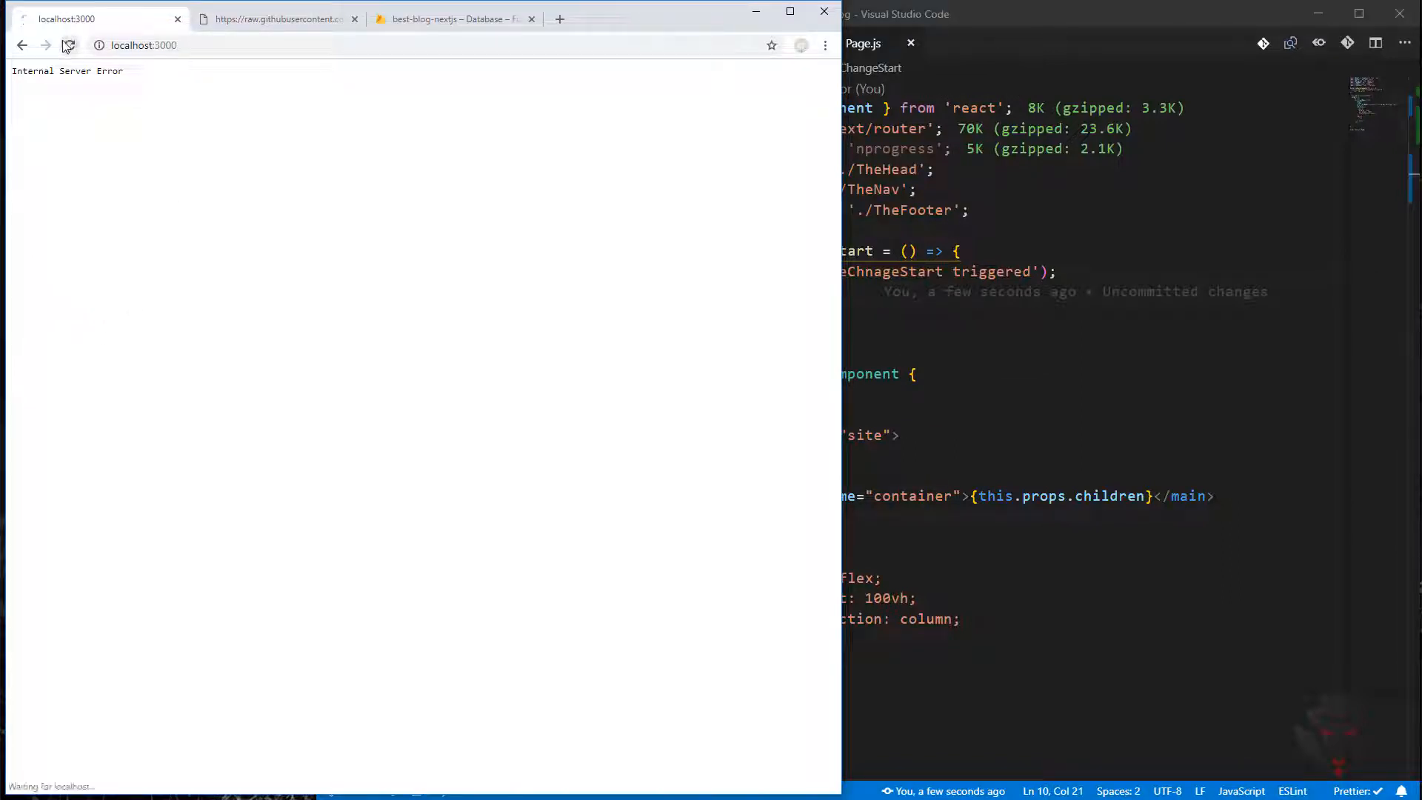
Open the browser console and navigate to the blog's About page to see the start message logged
right_click(218, 390)
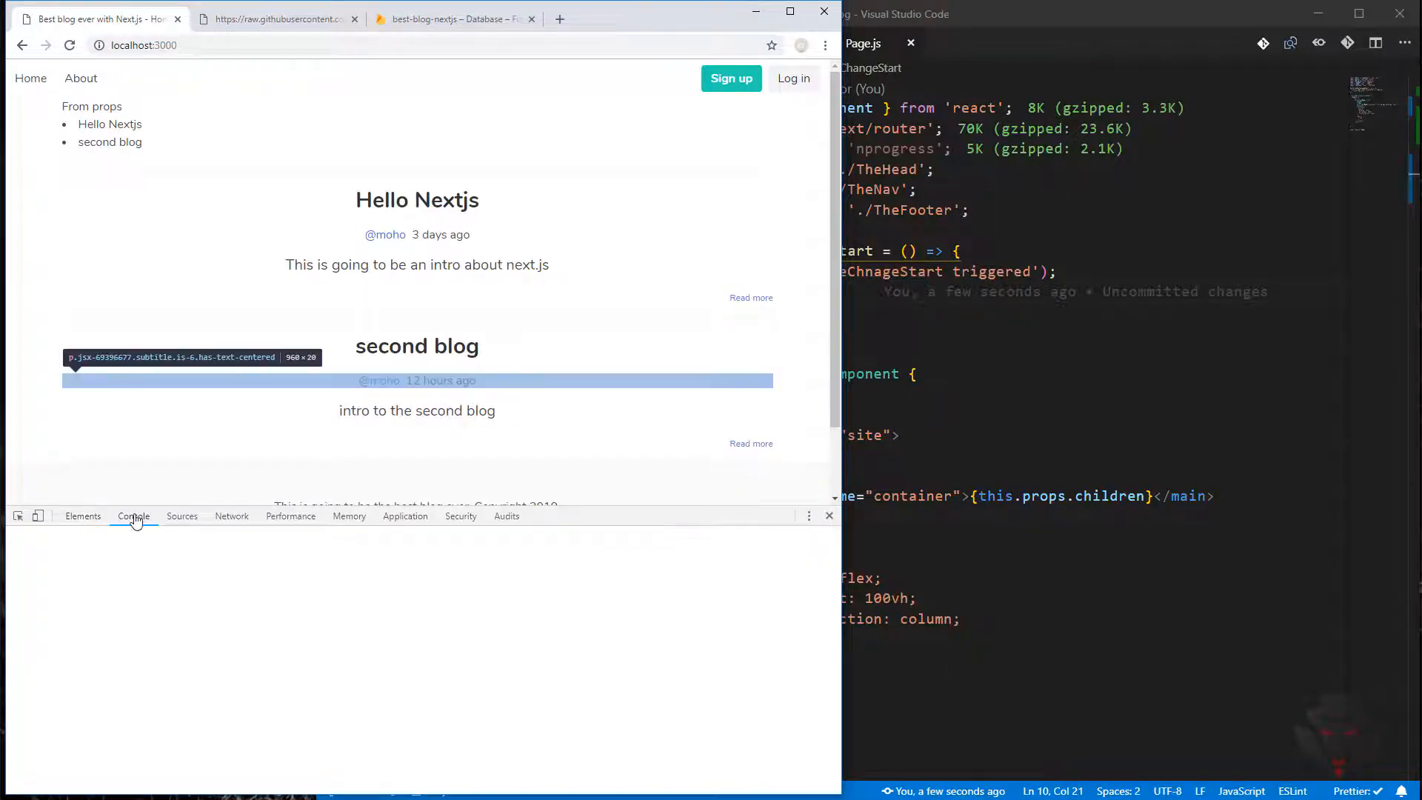
click(133, 515)
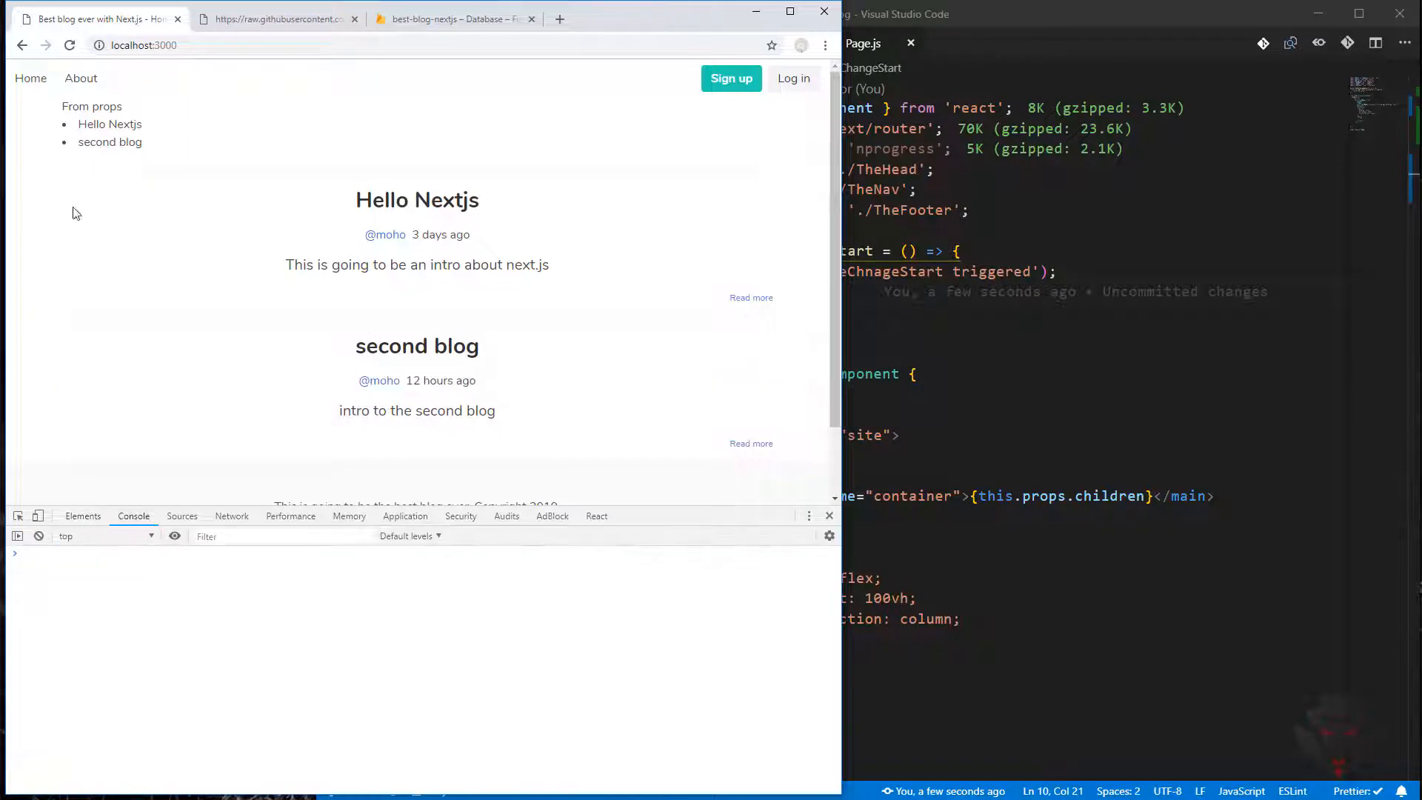
click(30, 79)
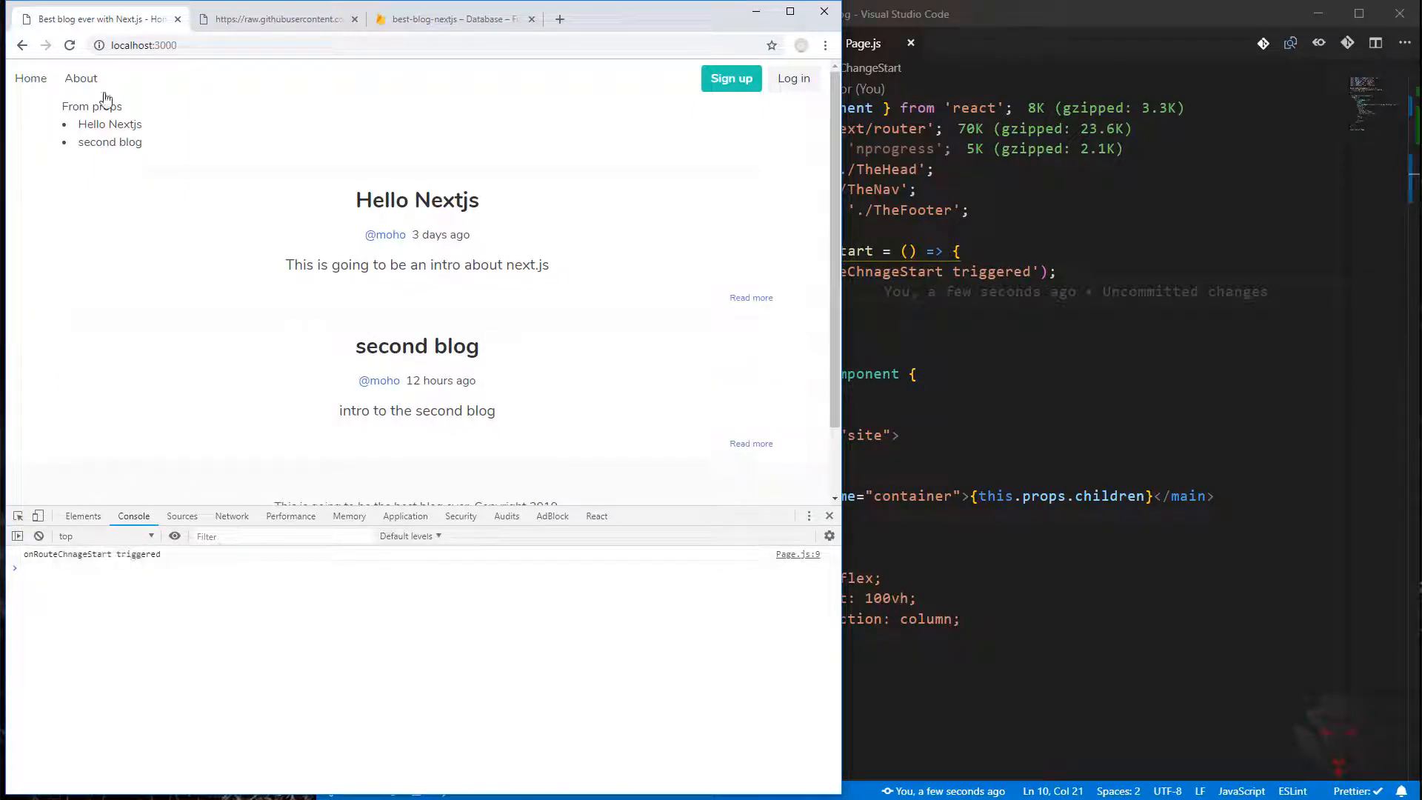
click(80, 79)
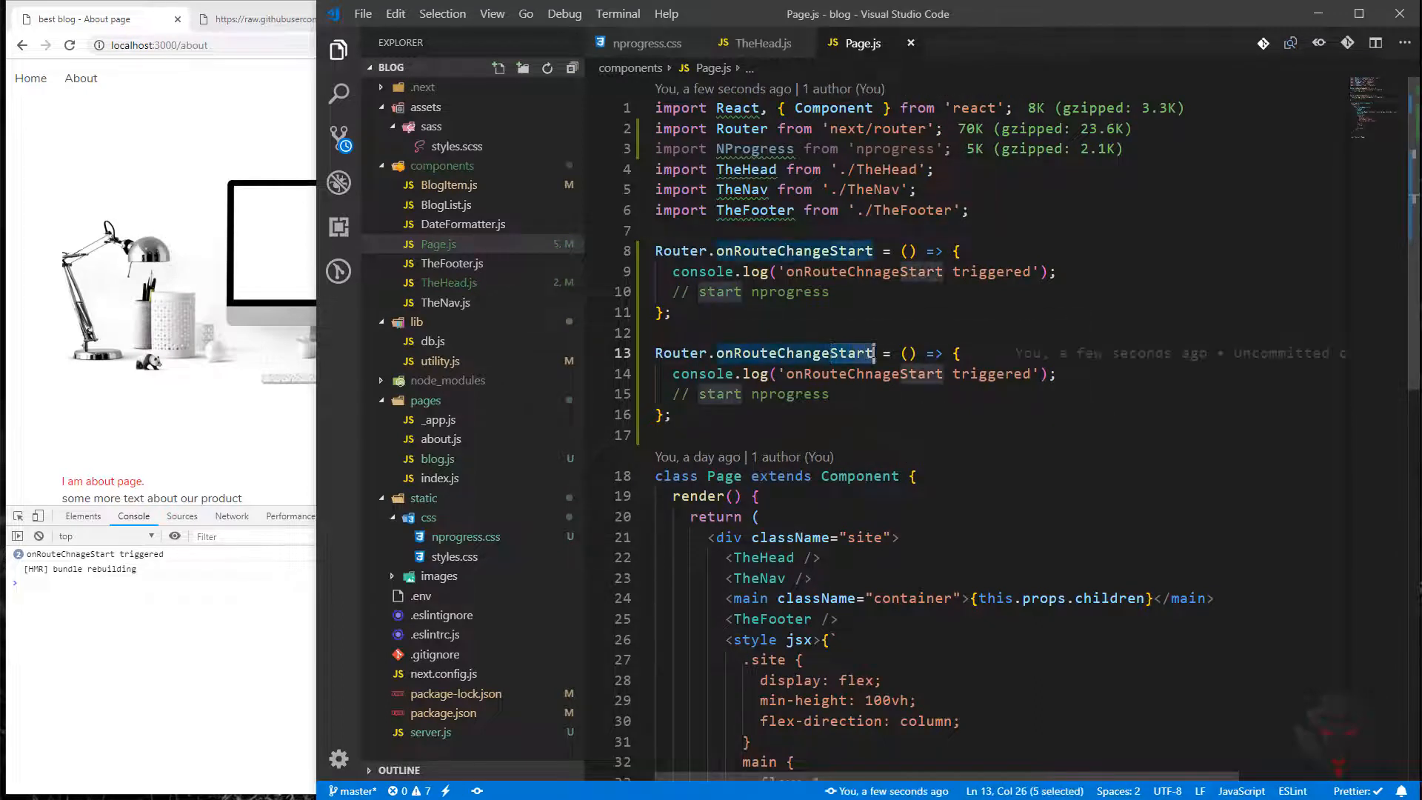
Rename the duplicated handler blocks to onRouteChangeComplete and onRouteChangeError with matching log strings
key(Backspace)
text(Complet)
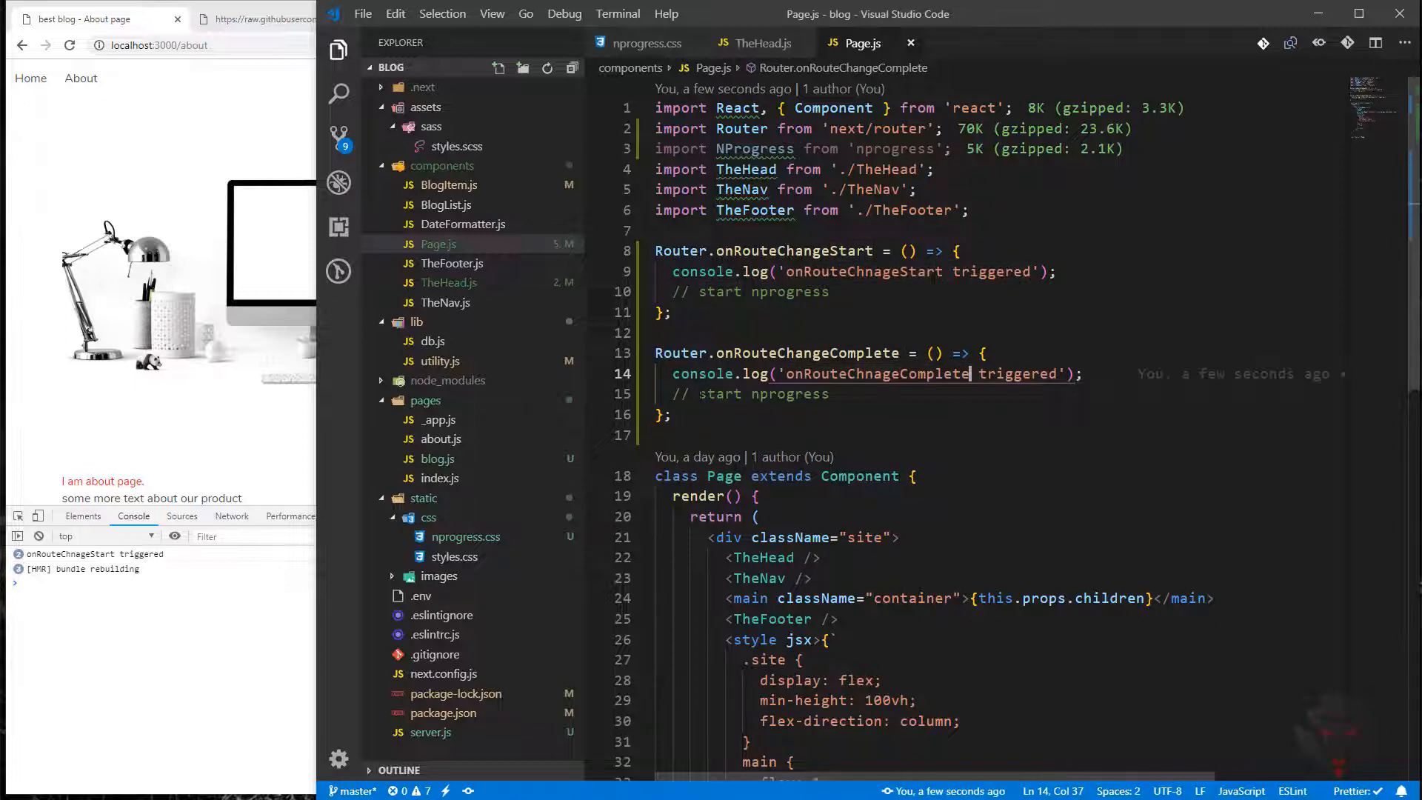
text(enp)
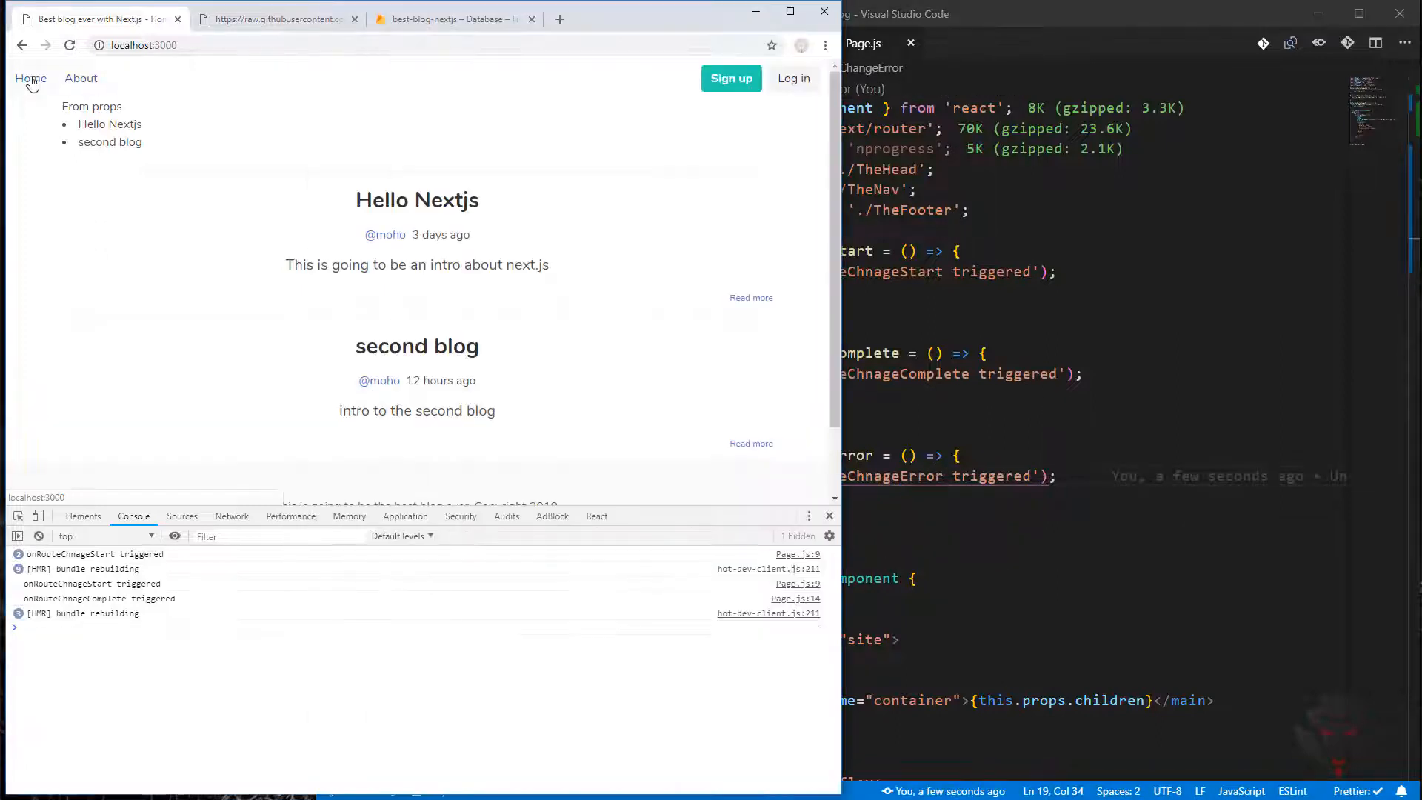
Navigate Home then About so start and complete messages pair up in the console
click(80, 78)
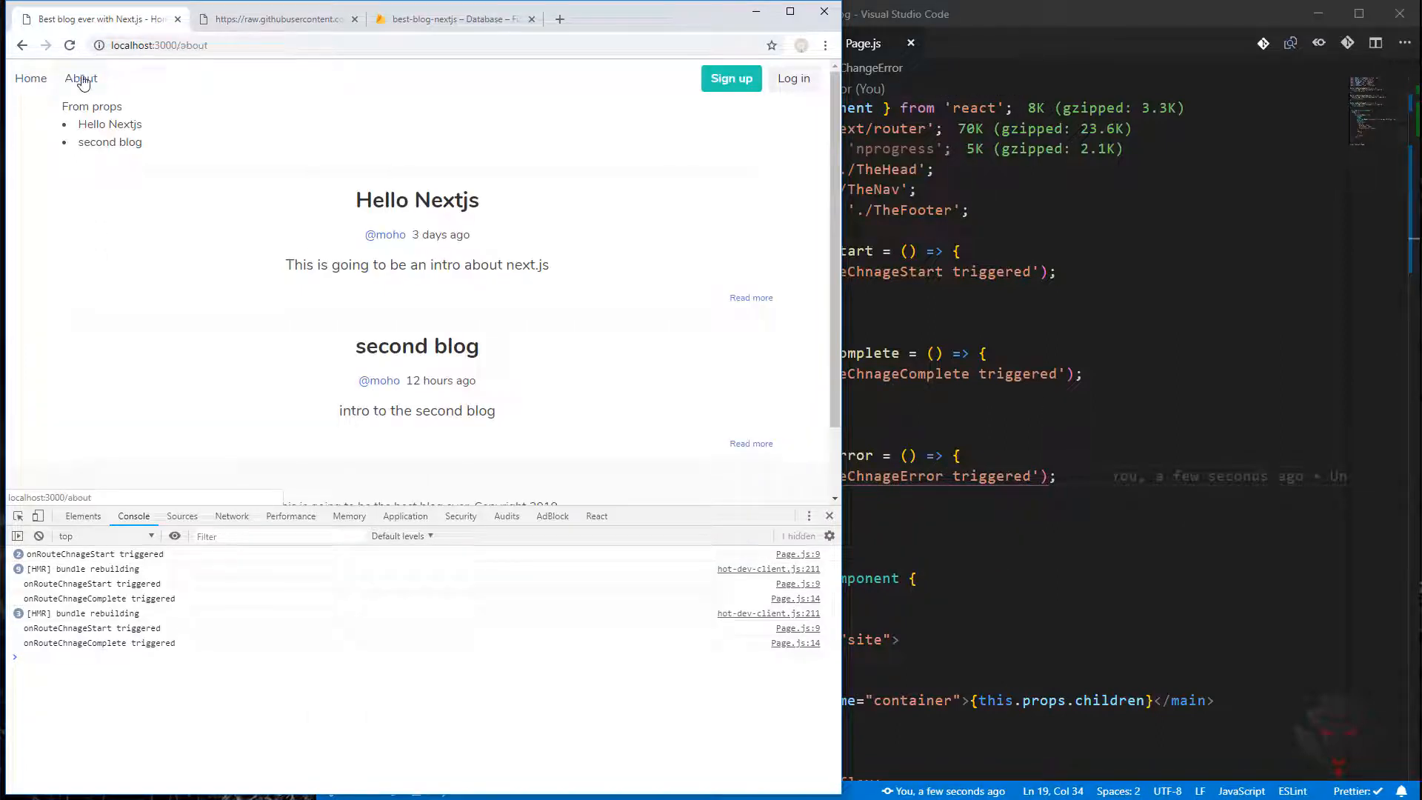
click(80, 79)
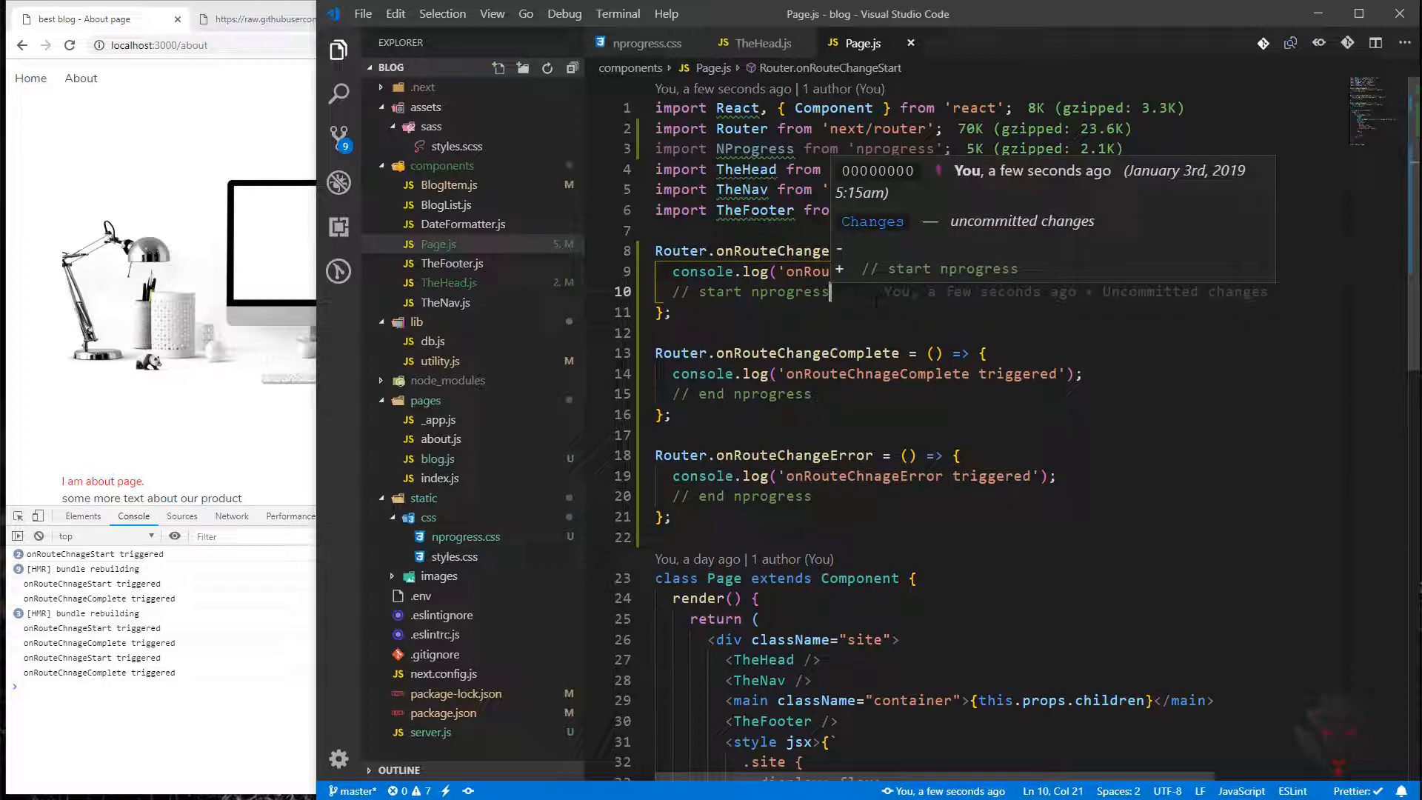
Call NProgress.start() in the start handler and NProgress.done() in the complete and error handlers
text(NPro)
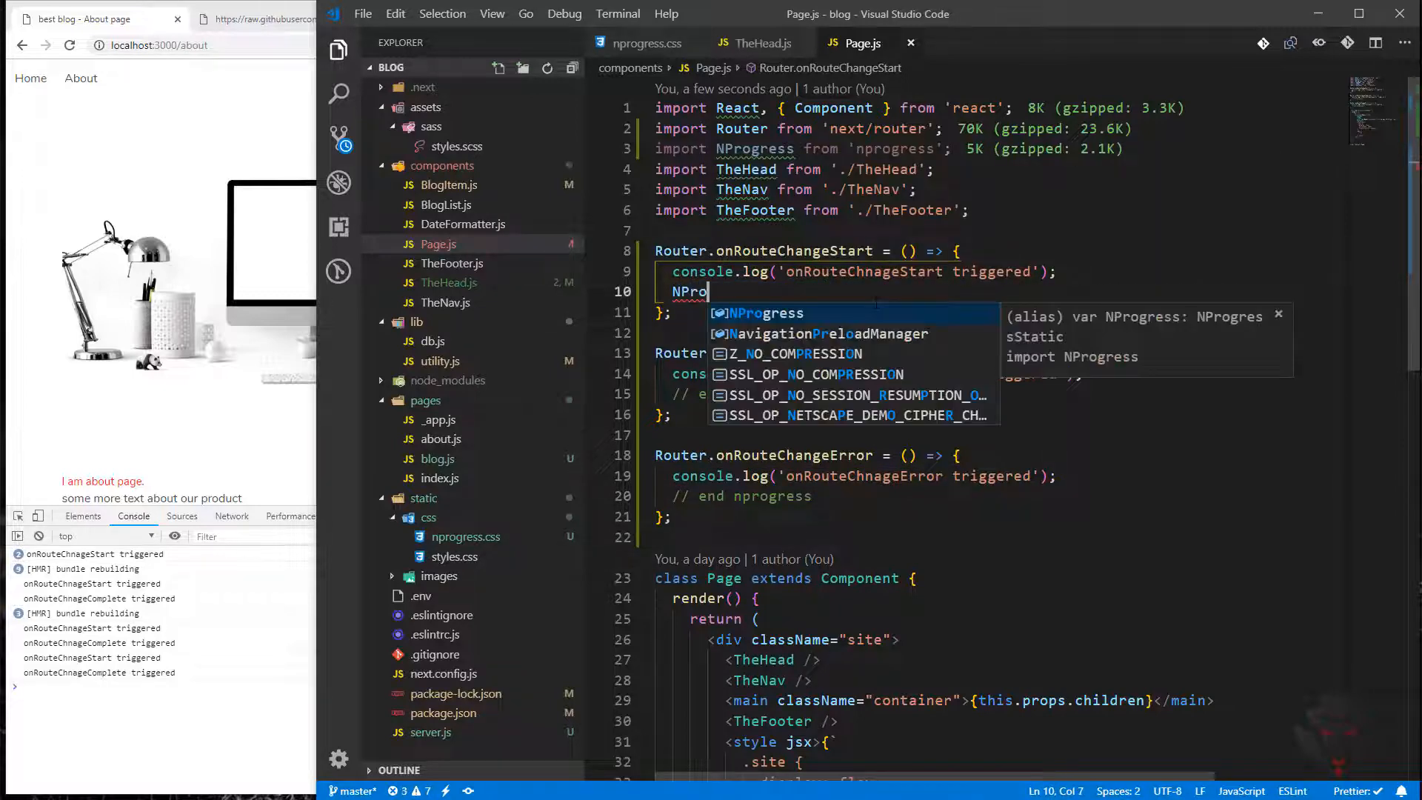
text(gress,)
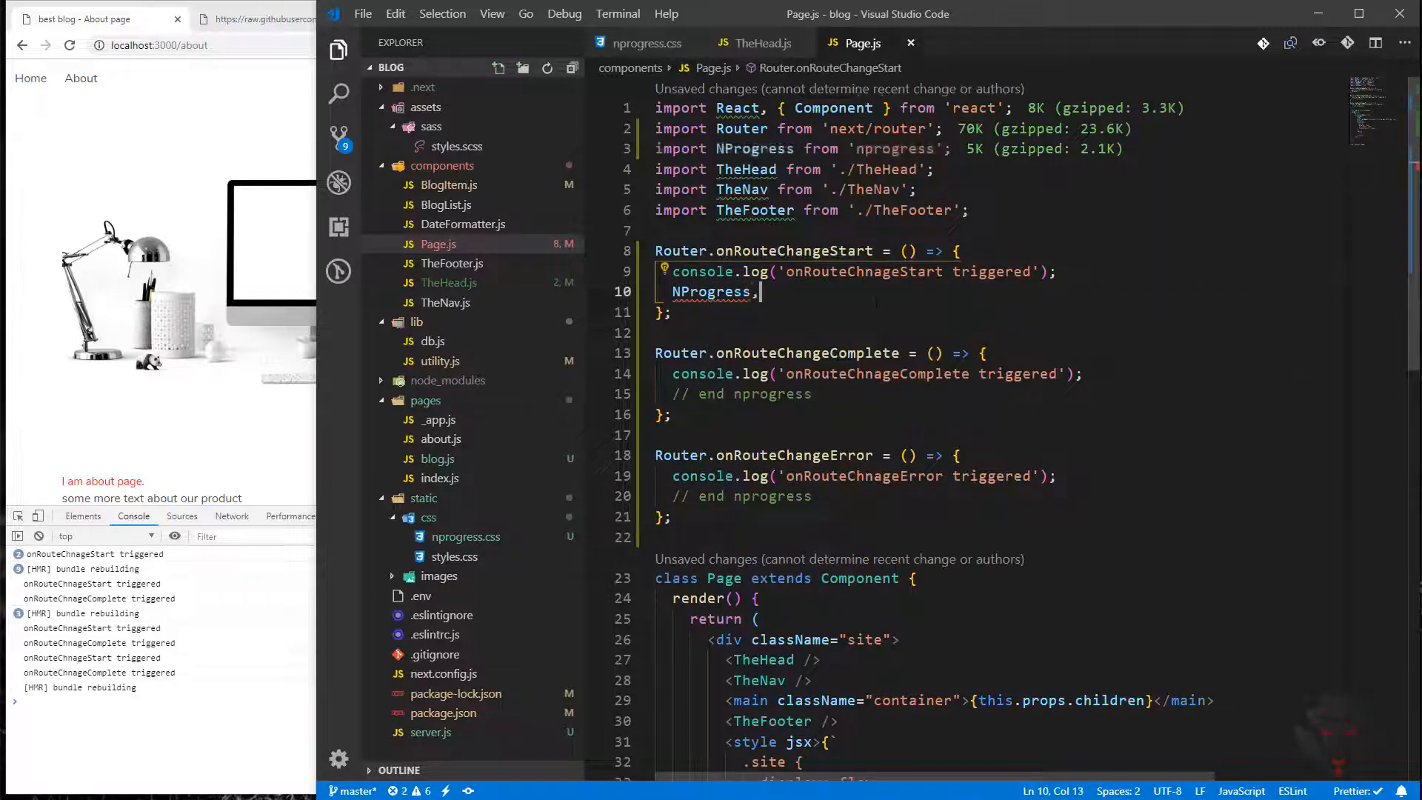
text(start)
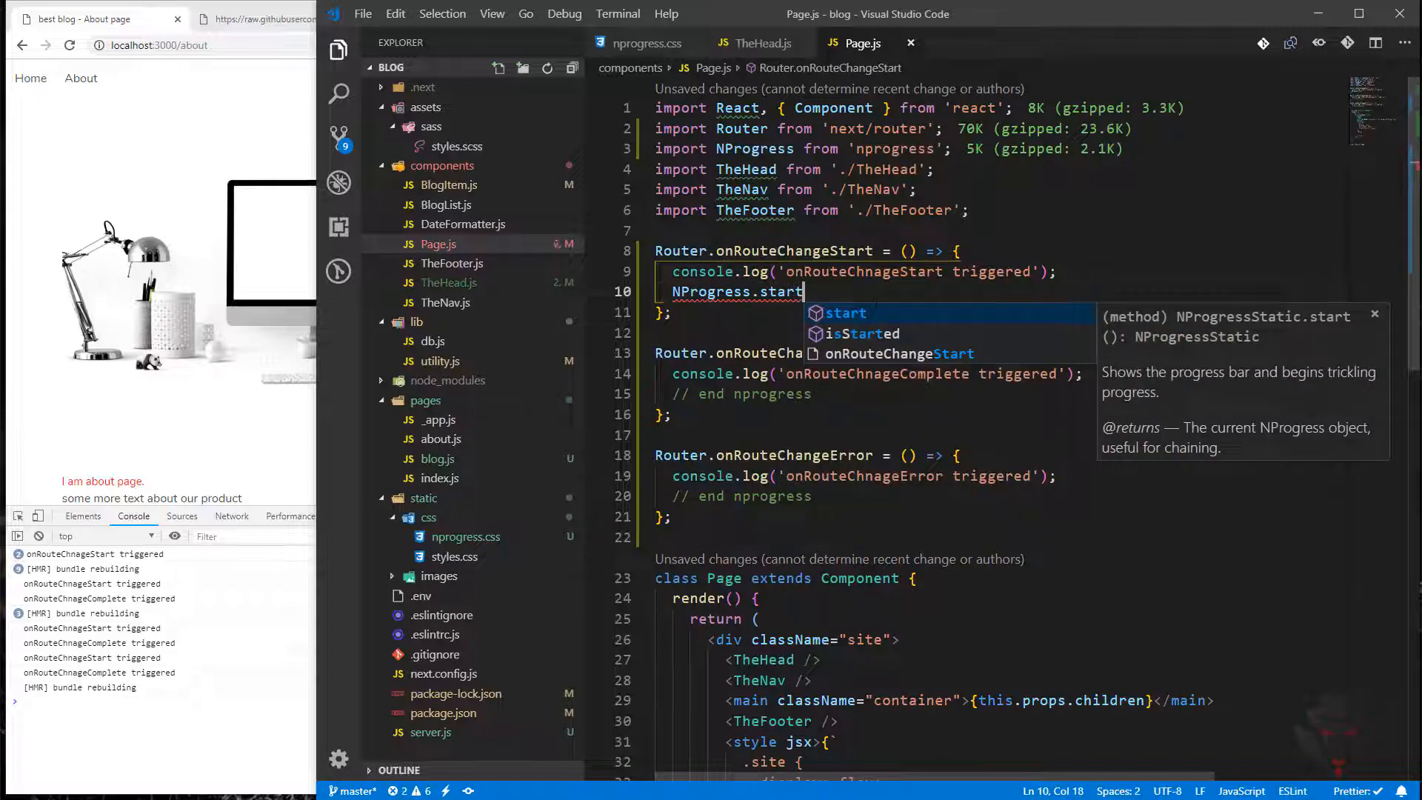
text(();)
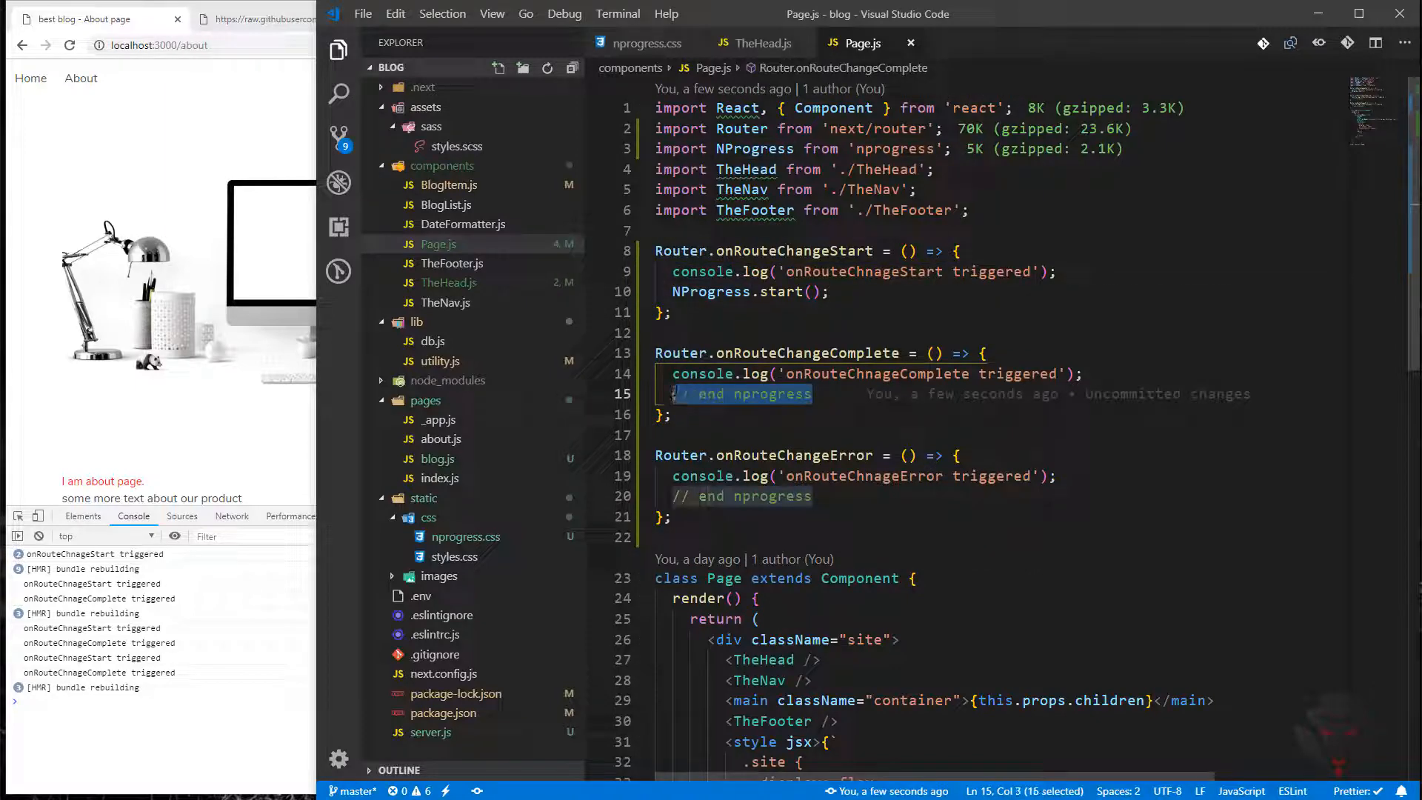
text(NProf)
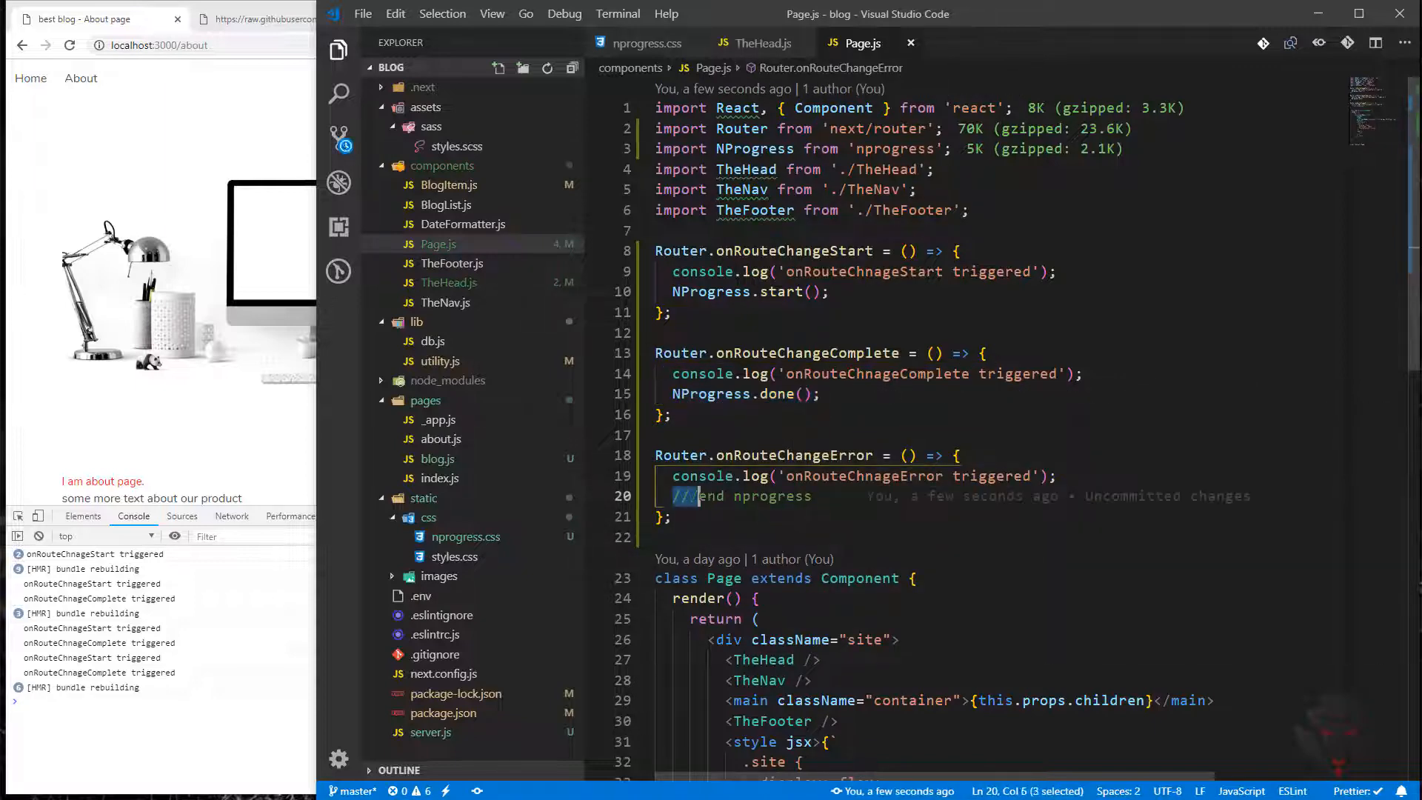
text(NProgress.done();)
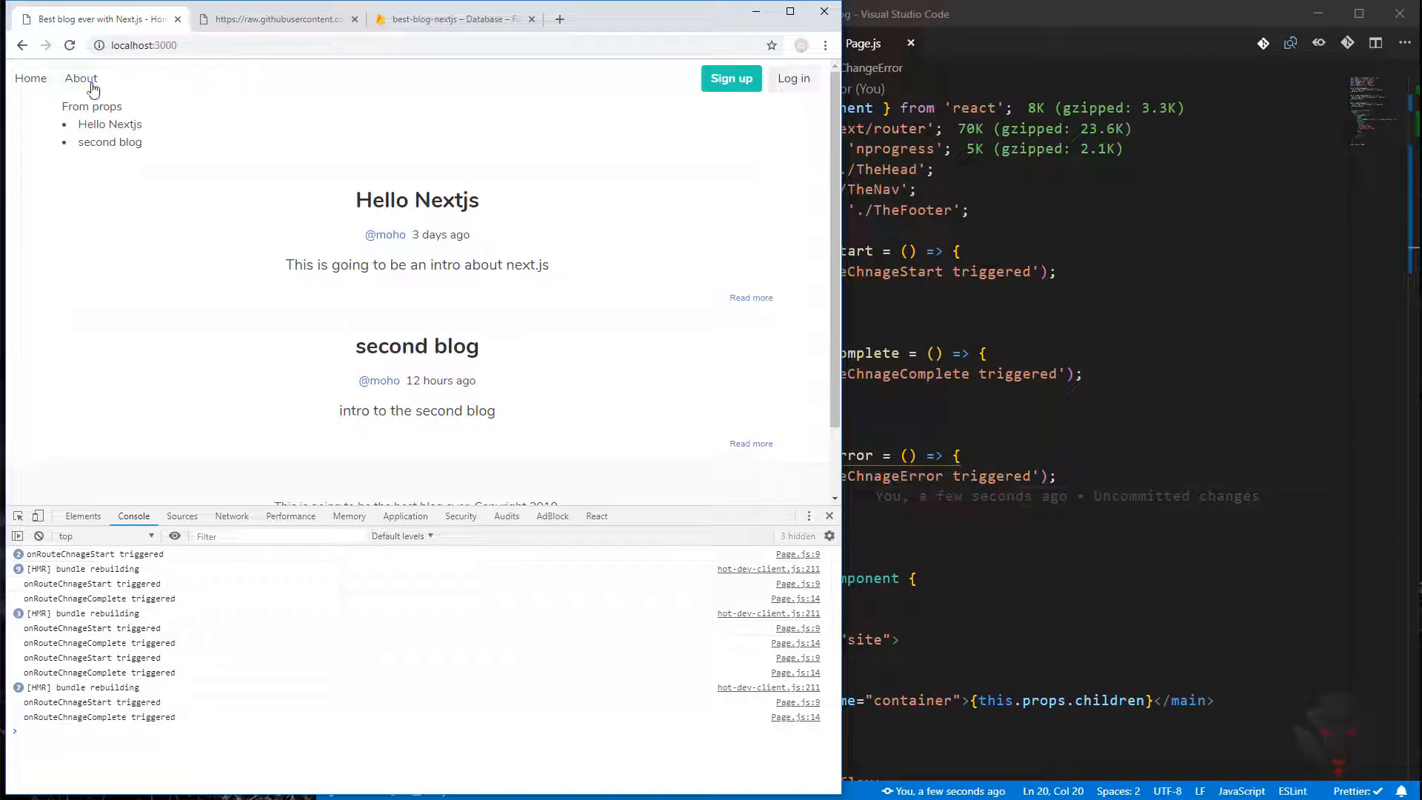
Visit About, Home, the second blog post and another nav page, triggering the bar each time
click(80, 79)
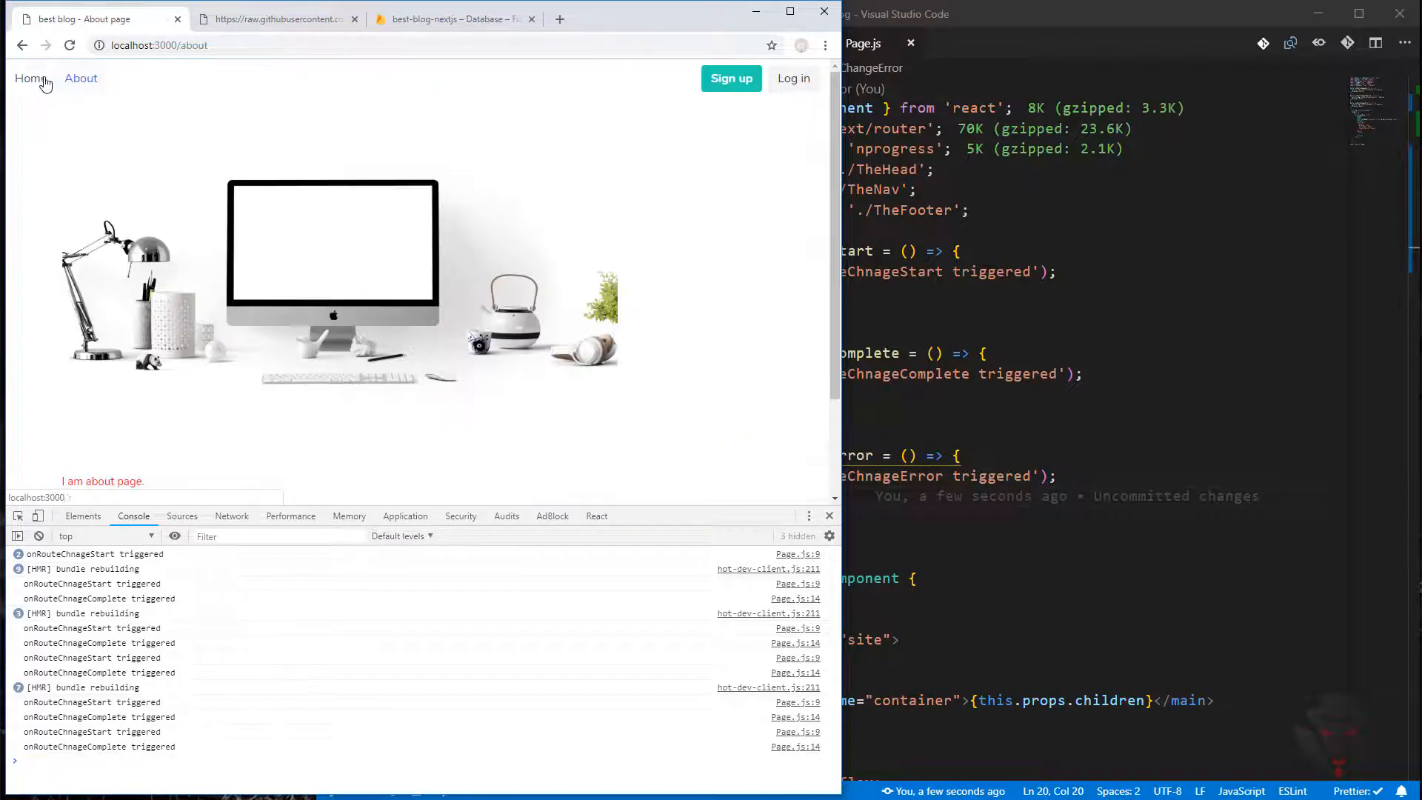
click(30, 79)
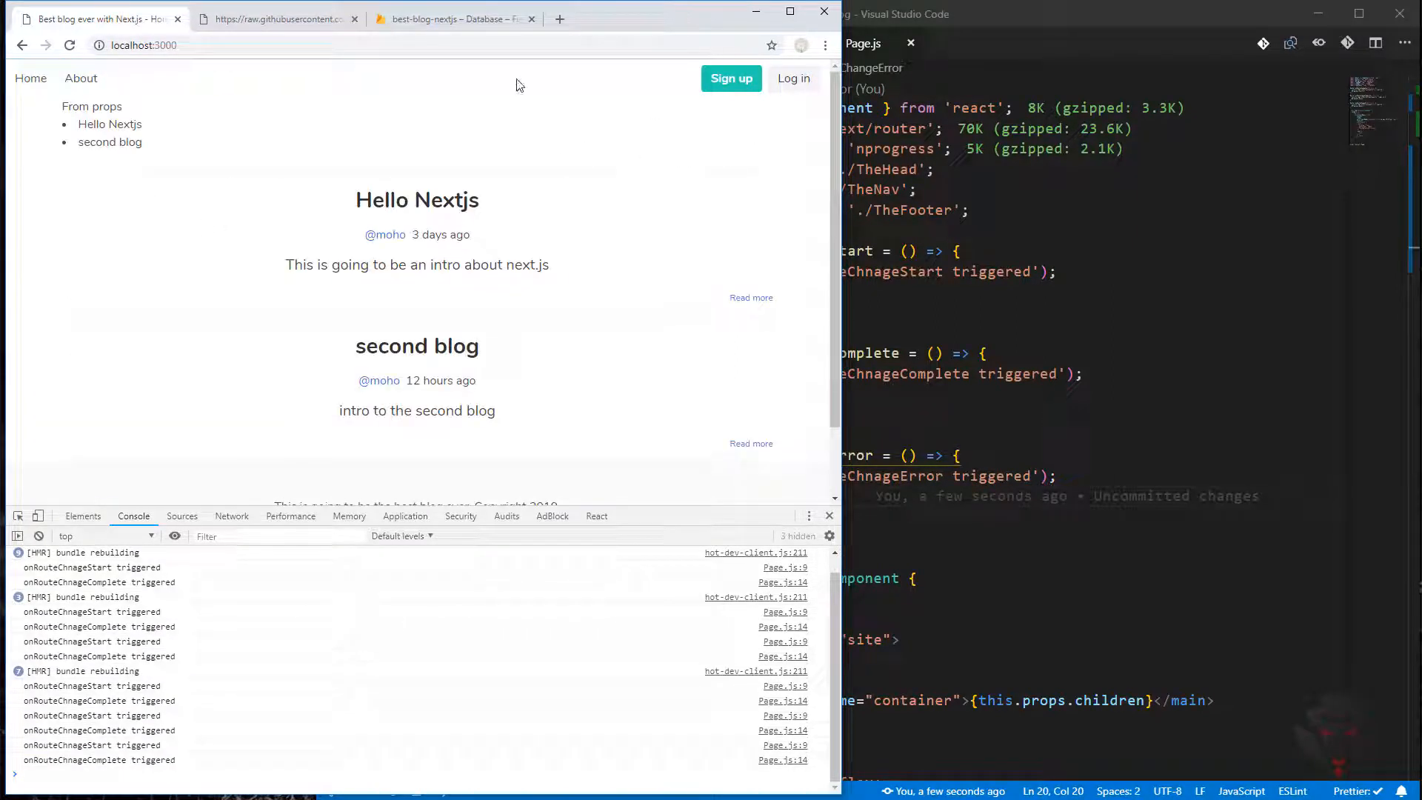
mouse_move(717, 316)
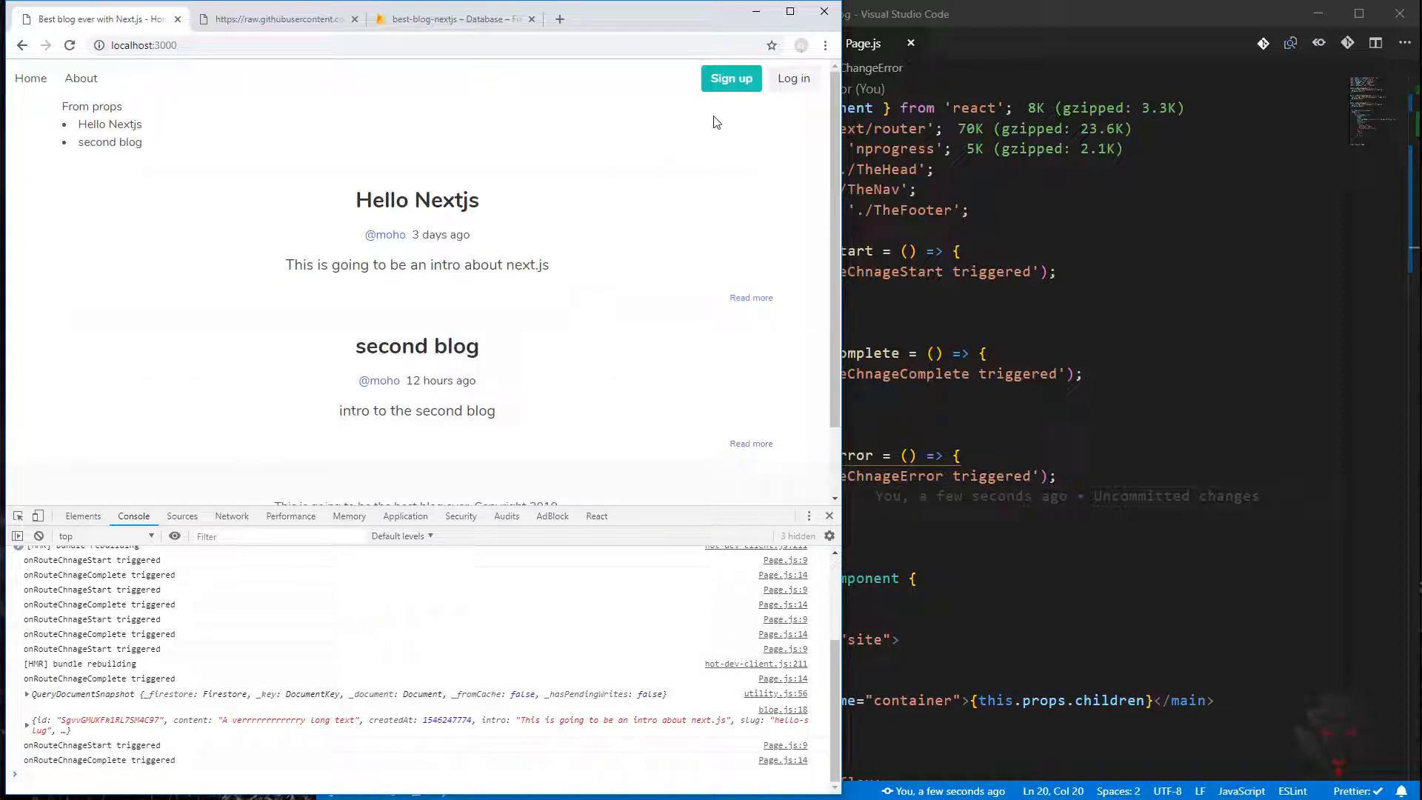
click(751, 443)
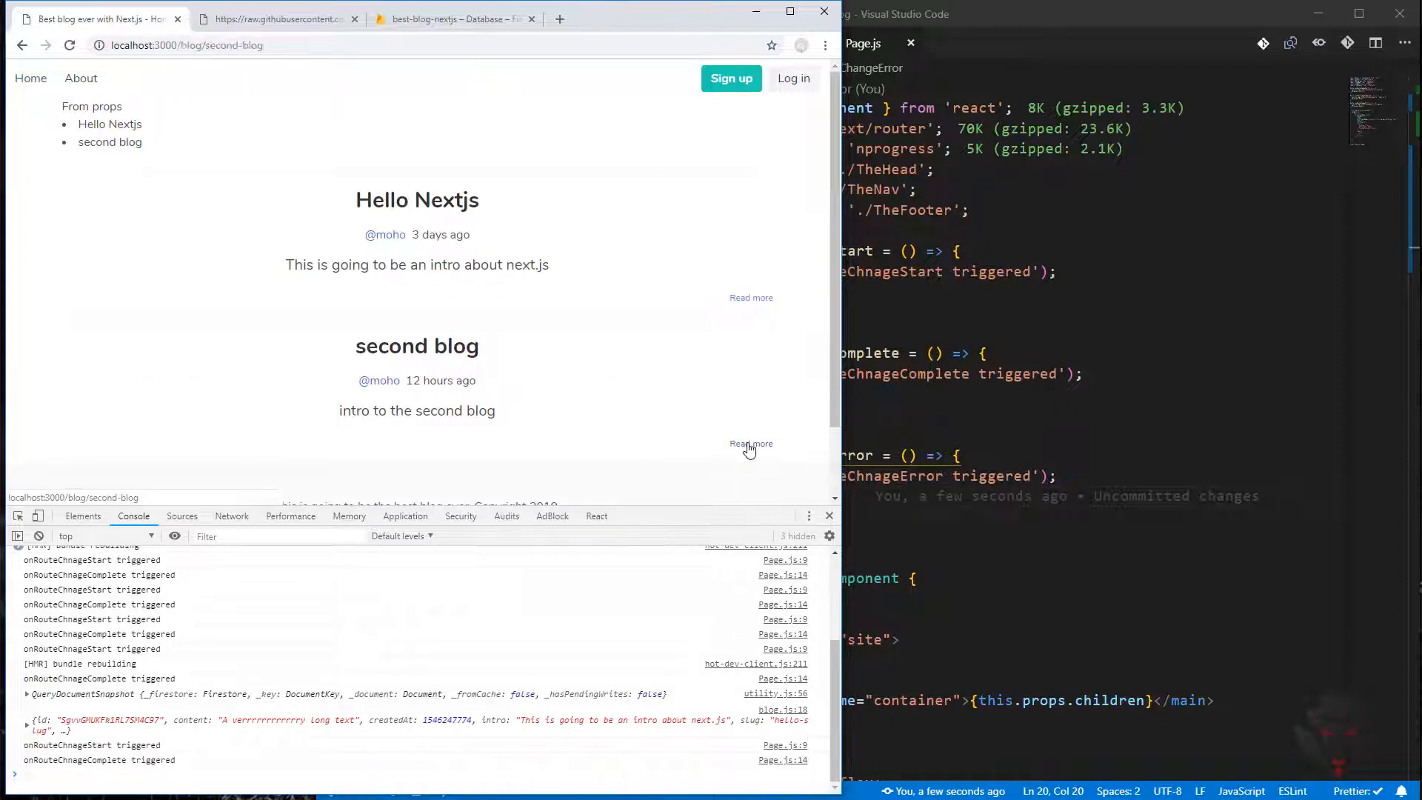
click(749, 443)
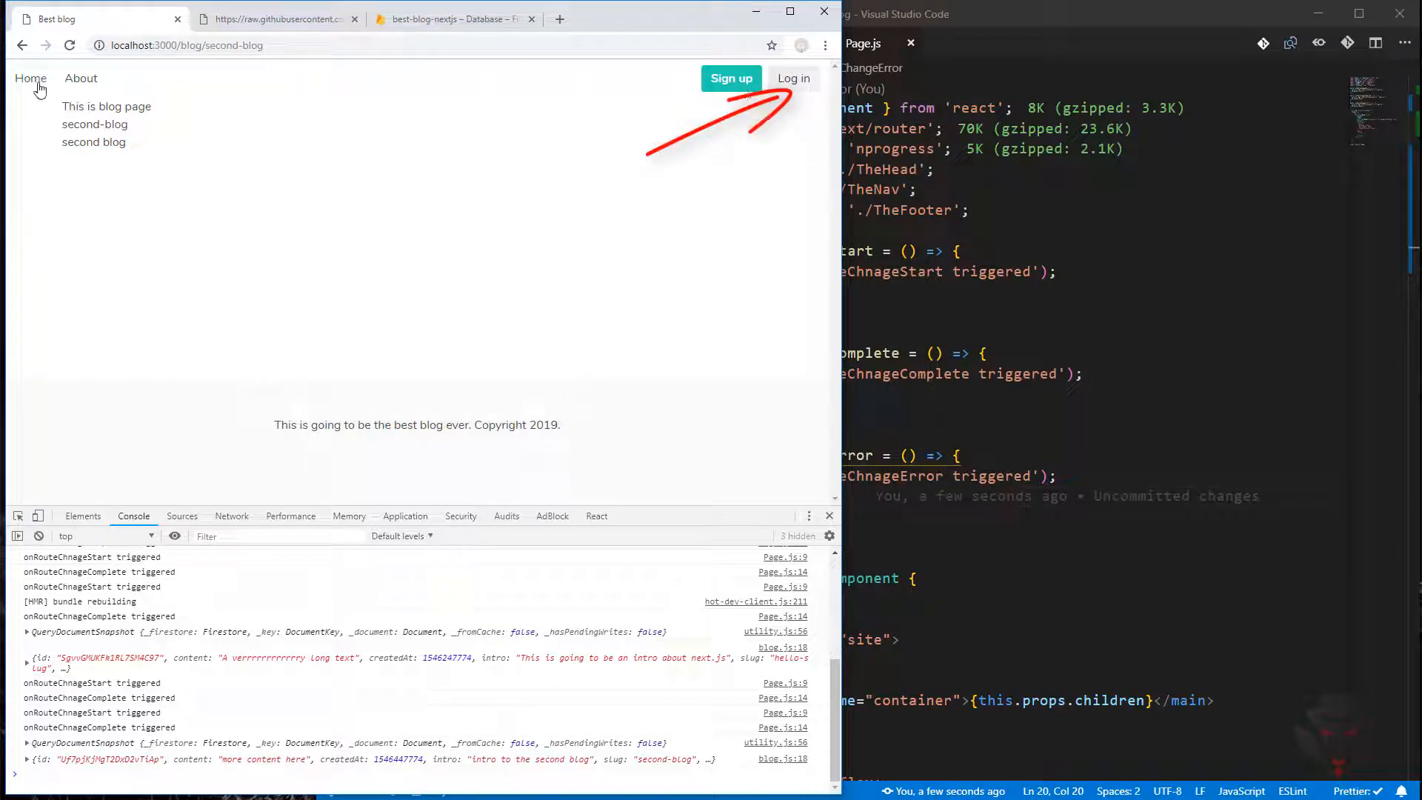
click(80, 78)
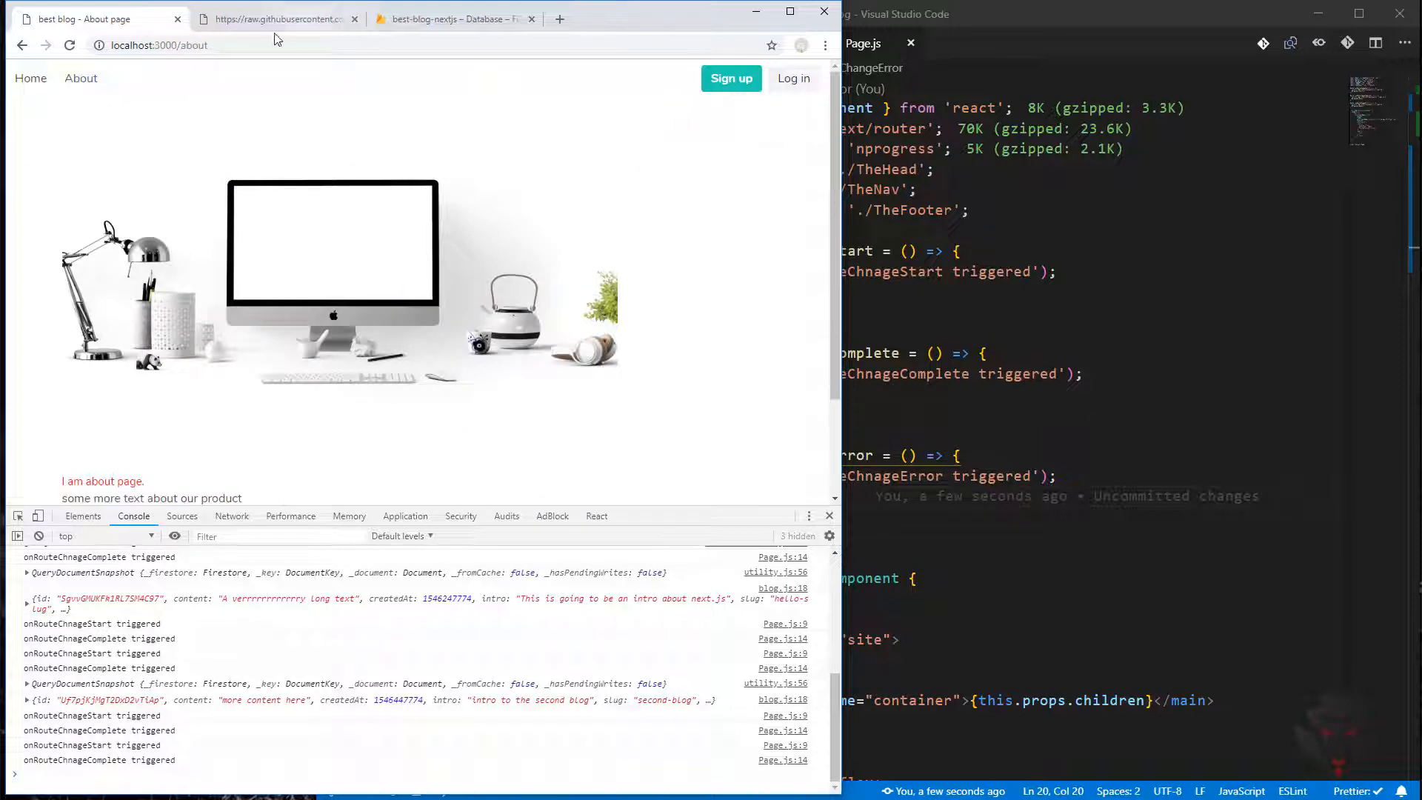
Return to the NProgress GitHub README and scroll to the showSpinner: false configuration snippet
click(277, 18)
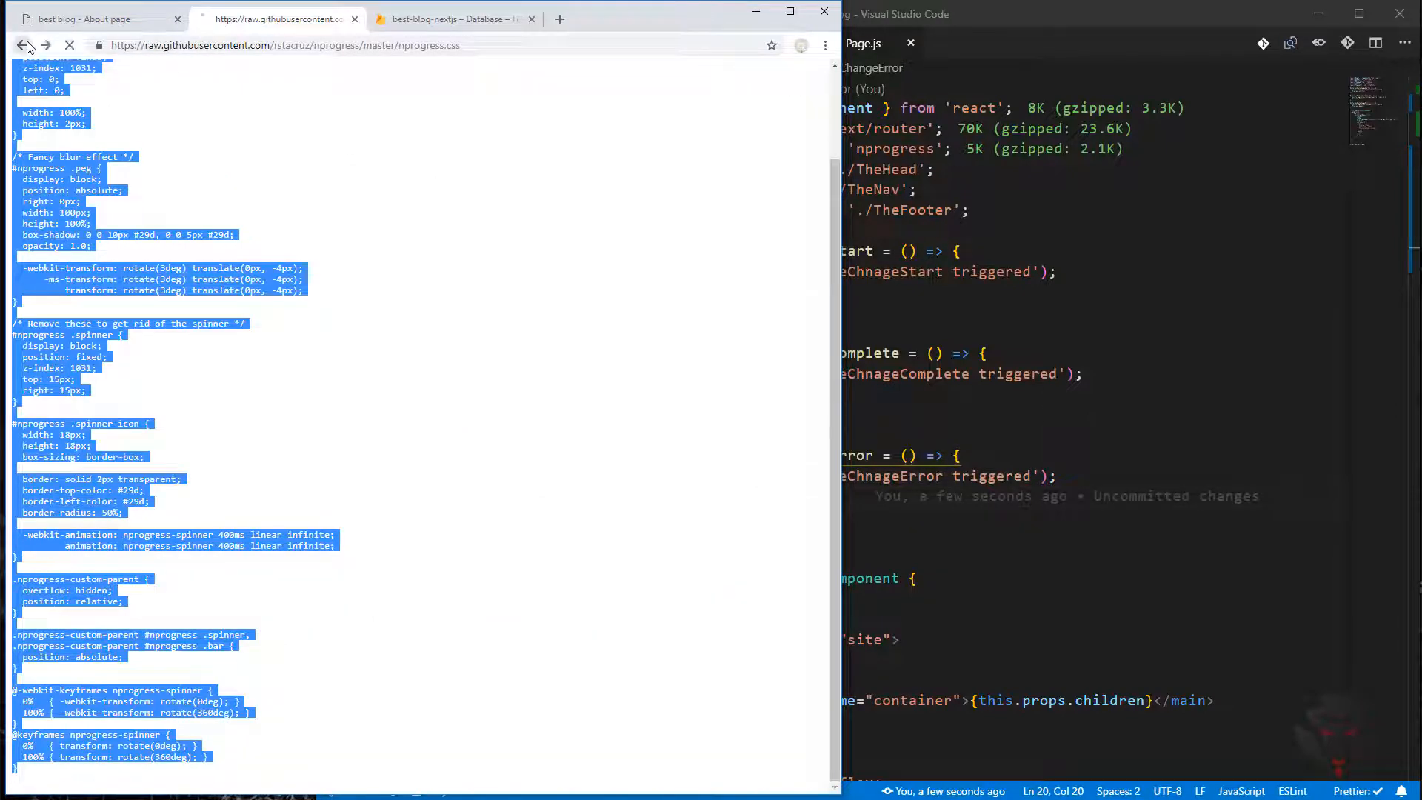
click(22, 45)
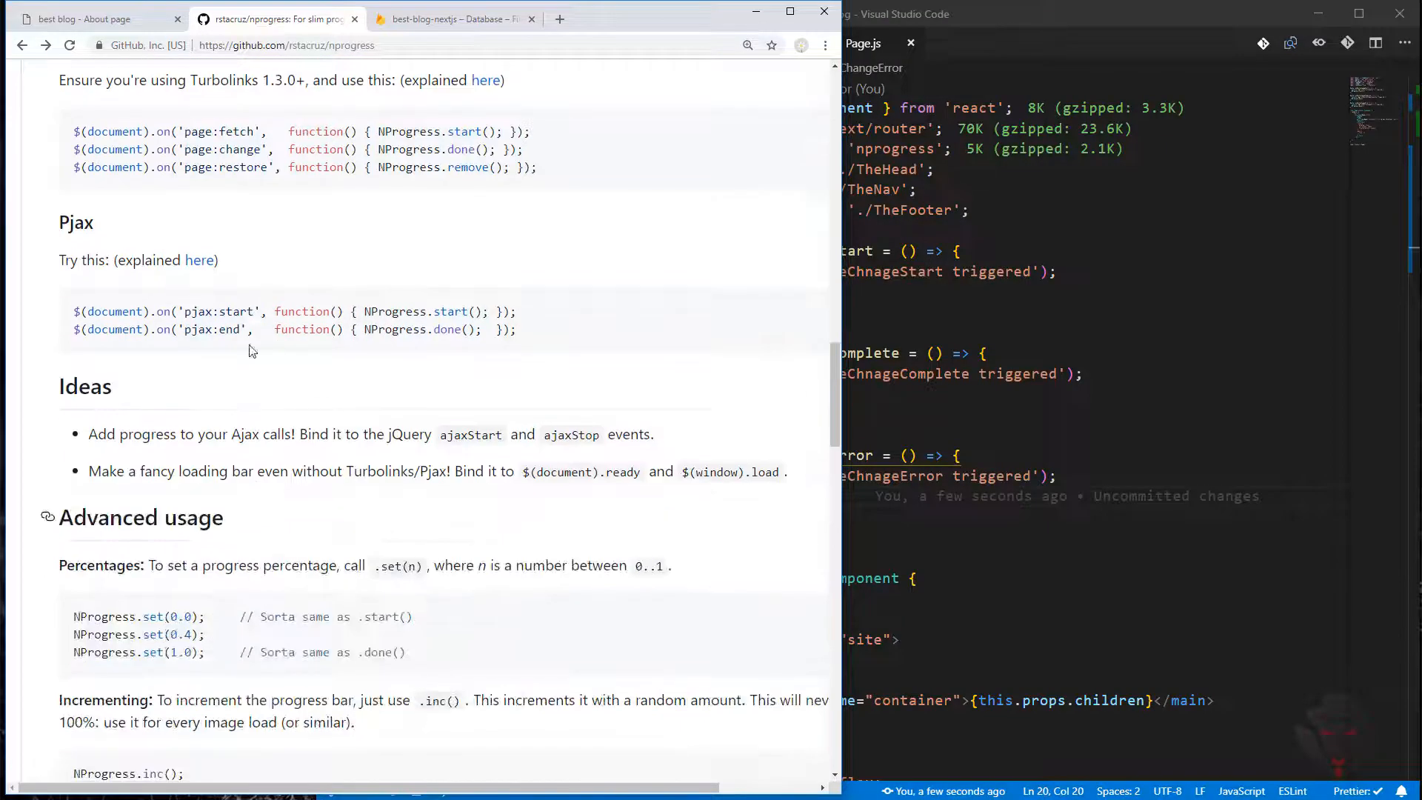
scroll(down, 3)
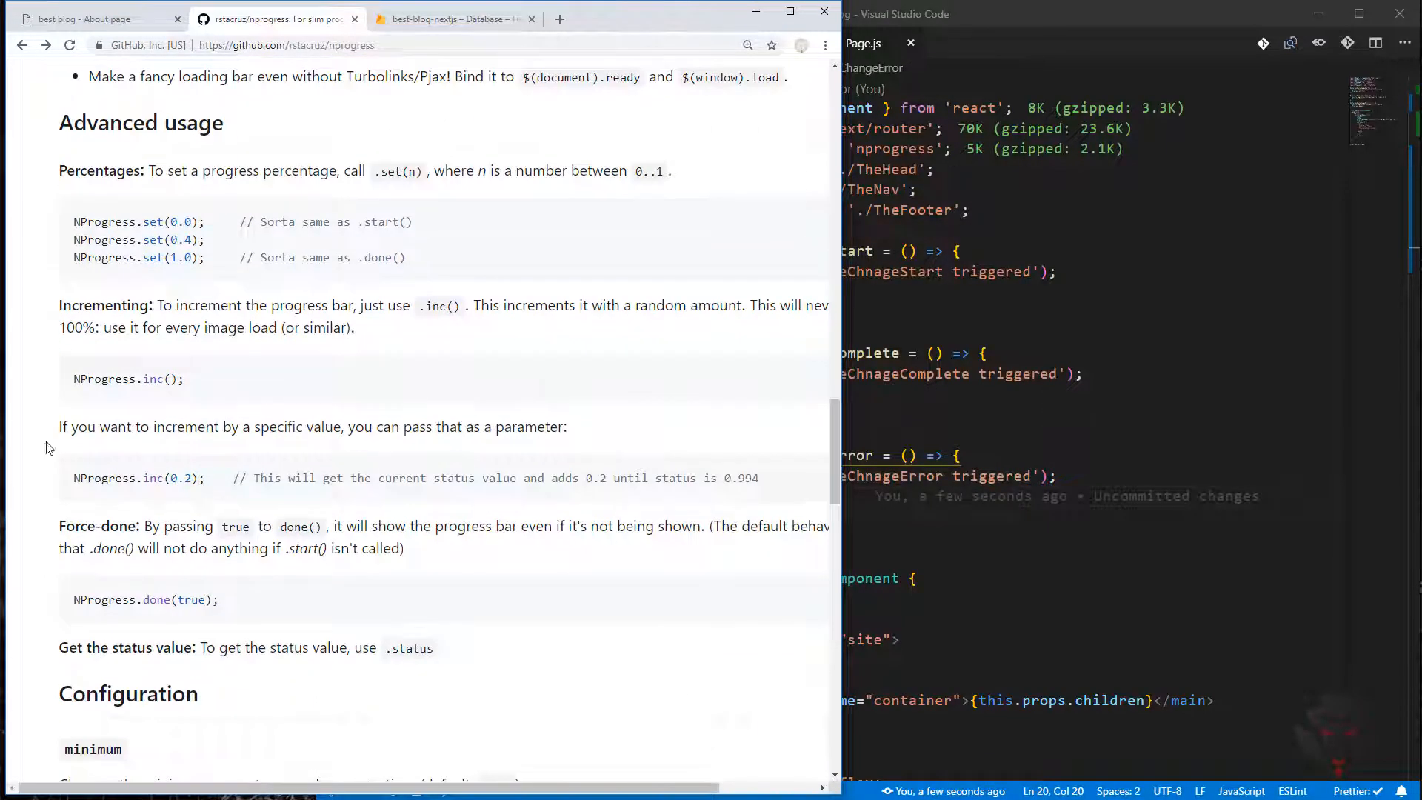
scroll(down, 3)
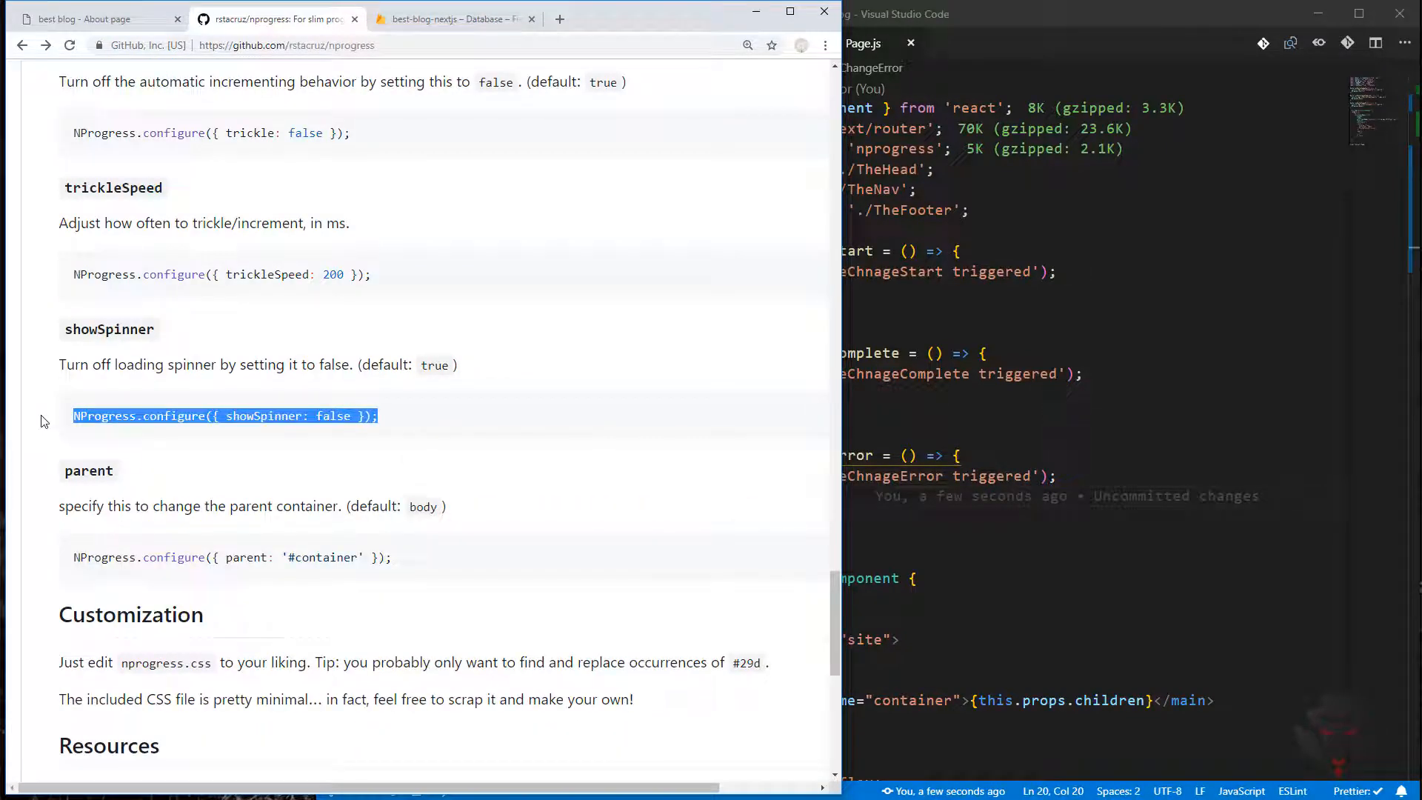
mouse_move(217, 364)
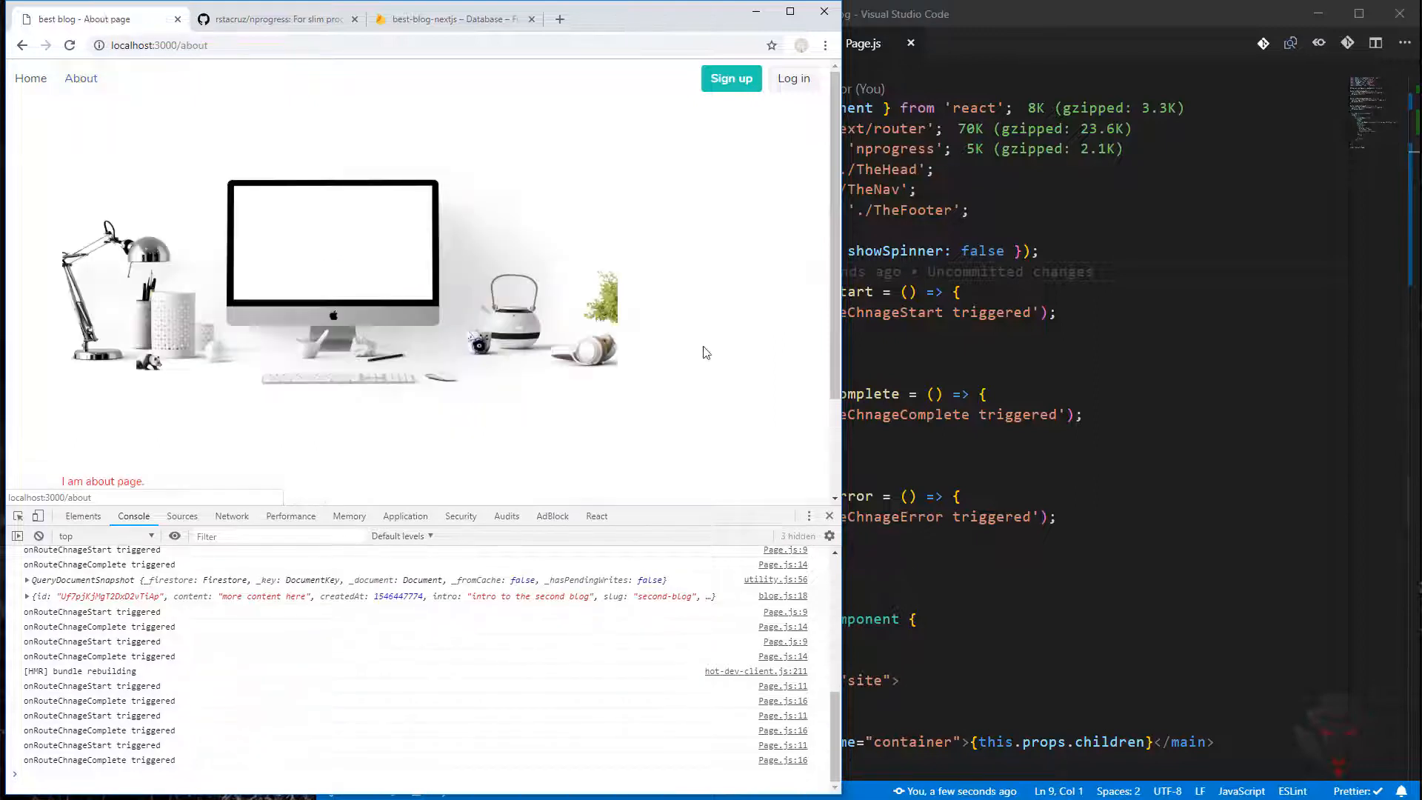
Navigate to another blog page to confirm the bar runs without a spinner
click(29, 78)
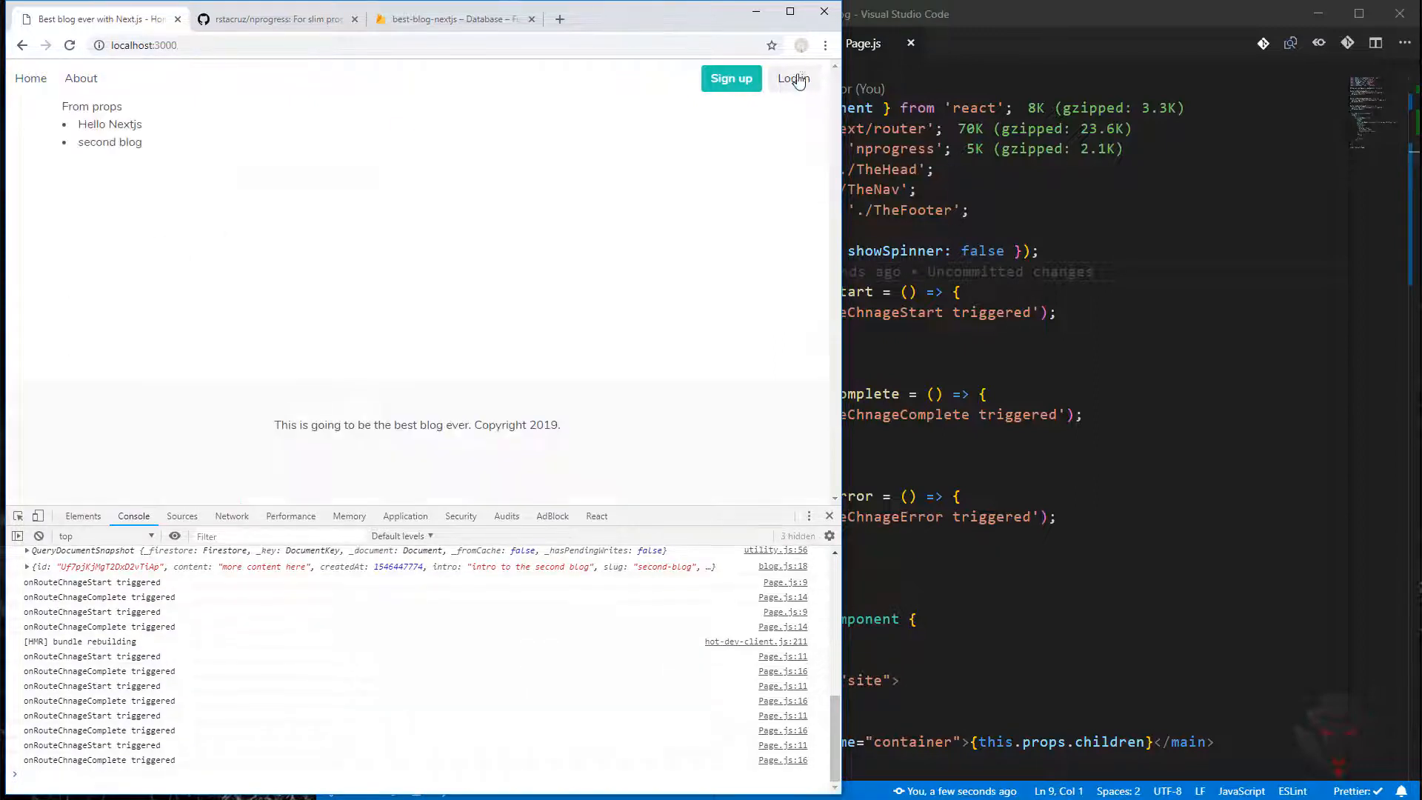